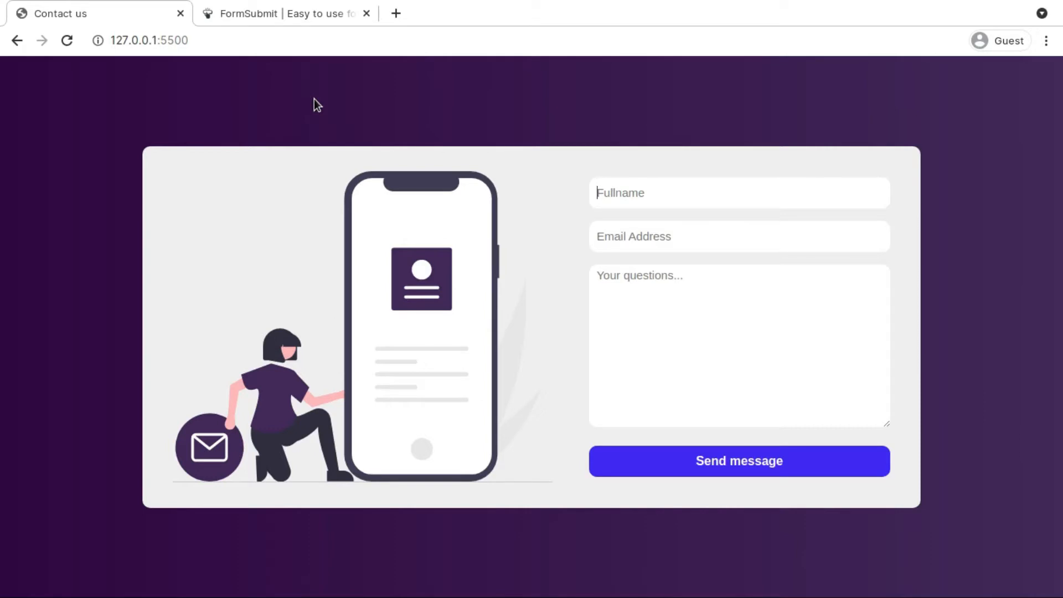
mouse_move(132, 12)
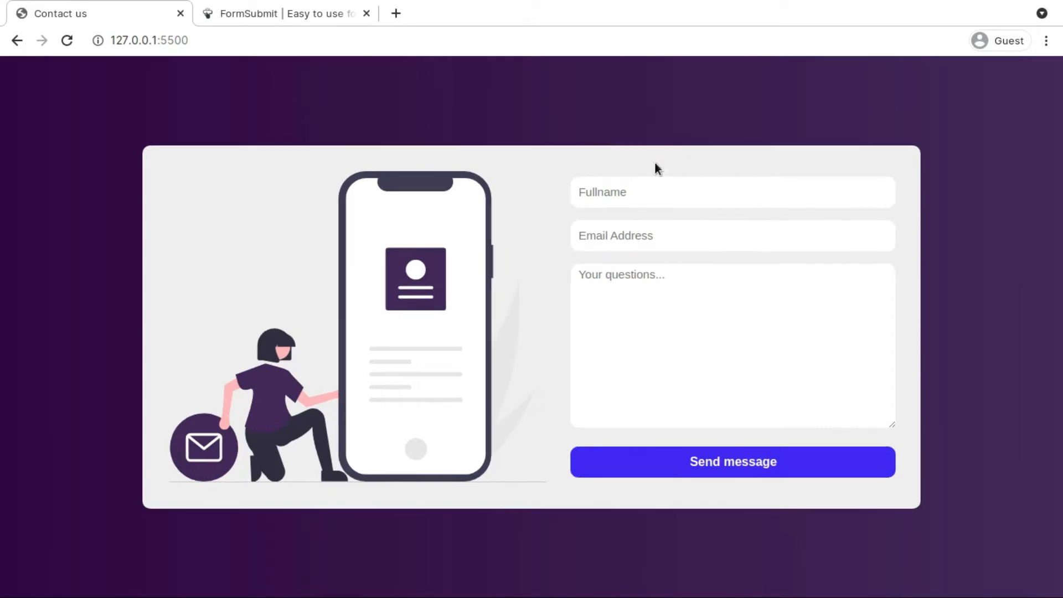
click(615, 192)
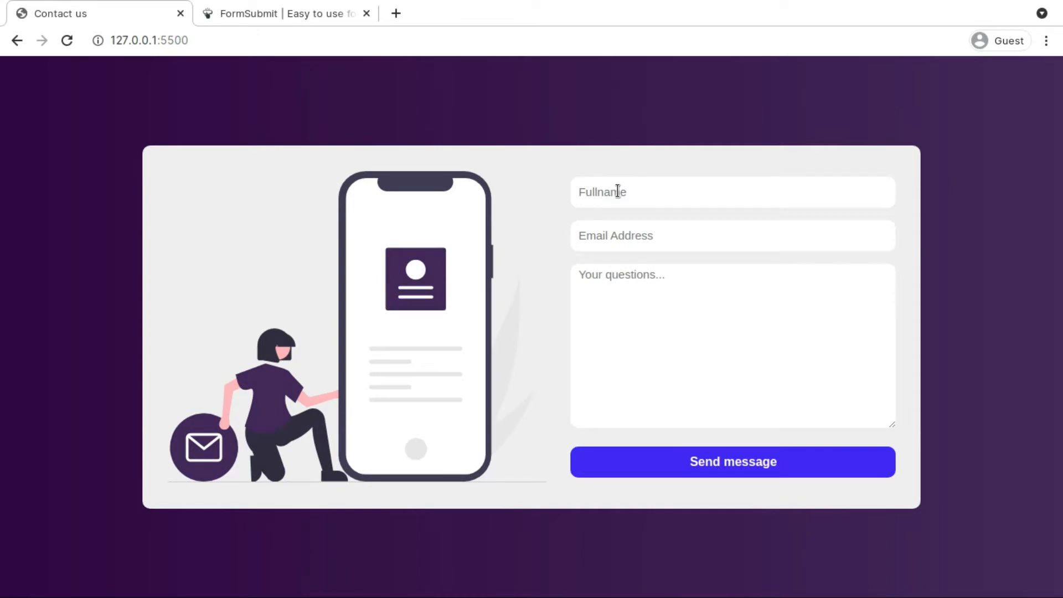
text(Aa)
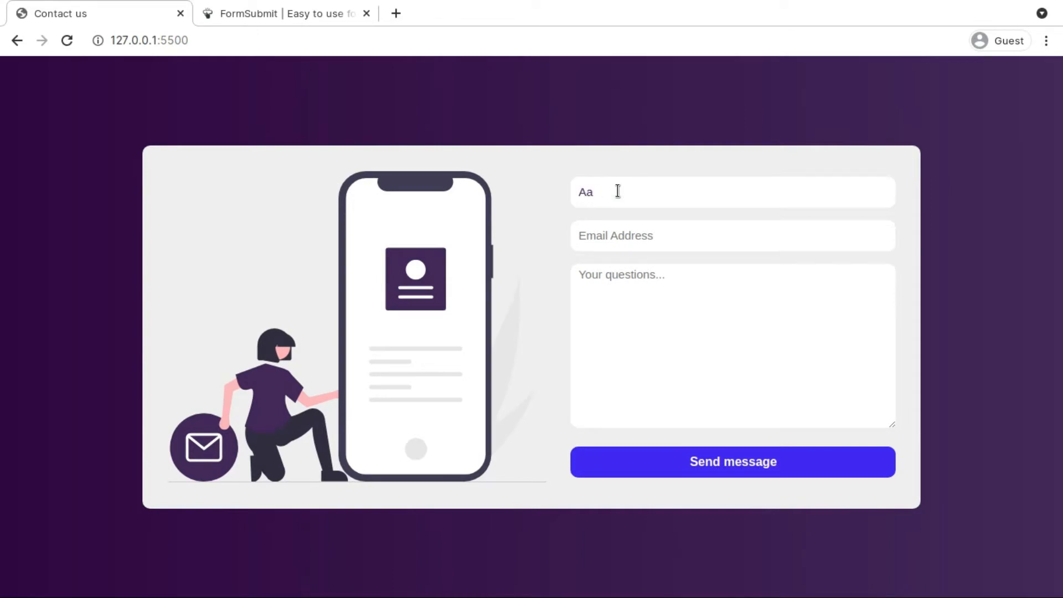
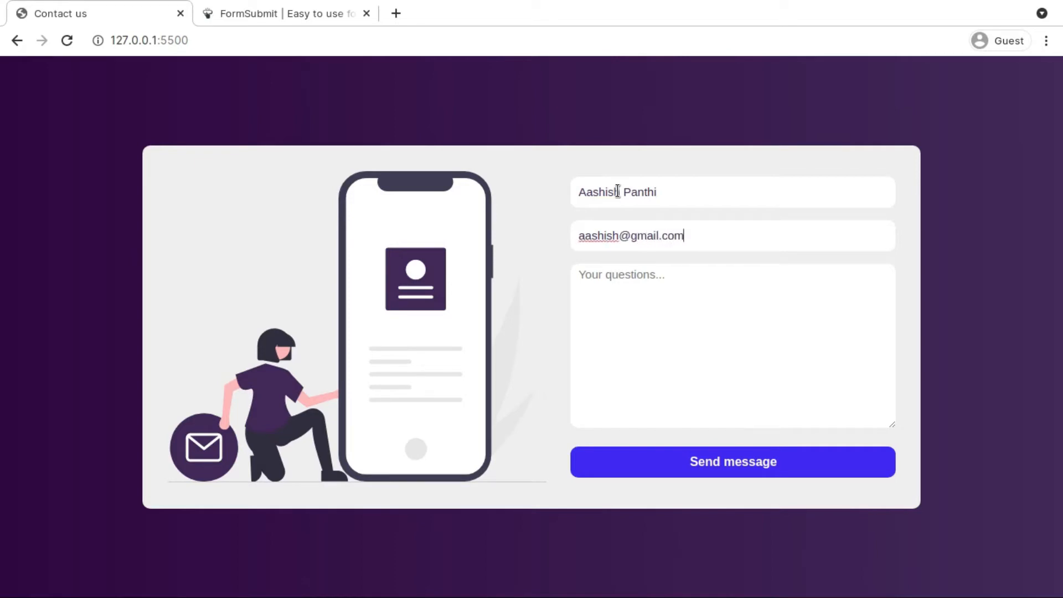
Step: Write Hello World! in the Your questions message field
click(732, 274)
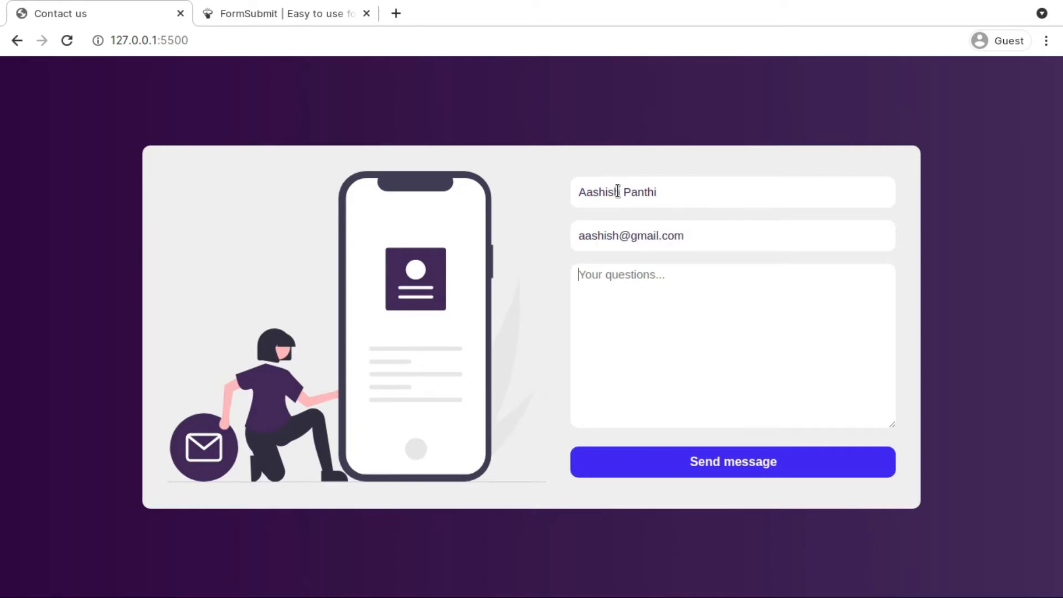
text(Hello)
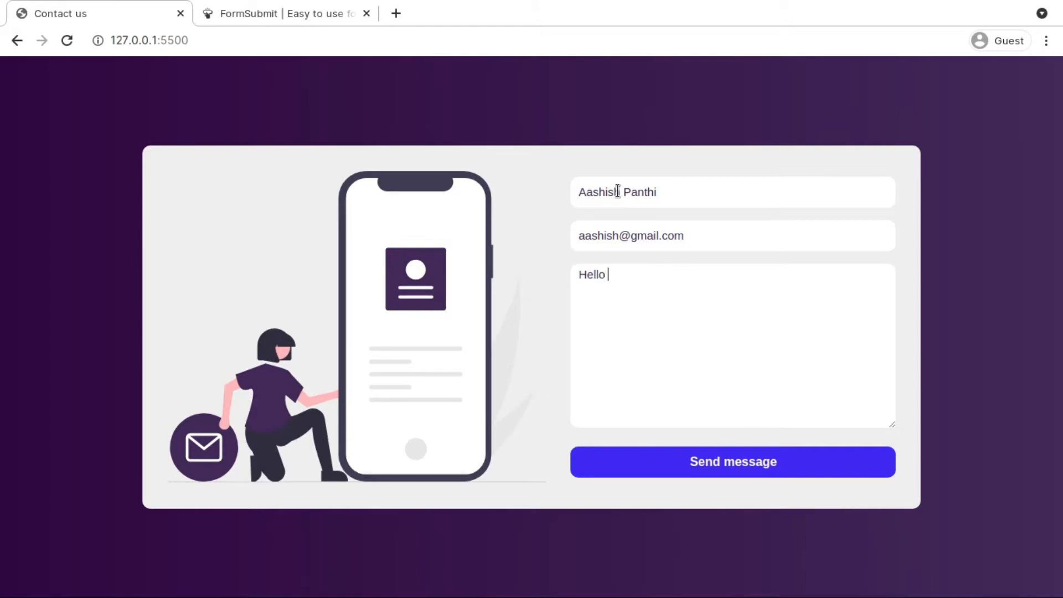
text(World!)
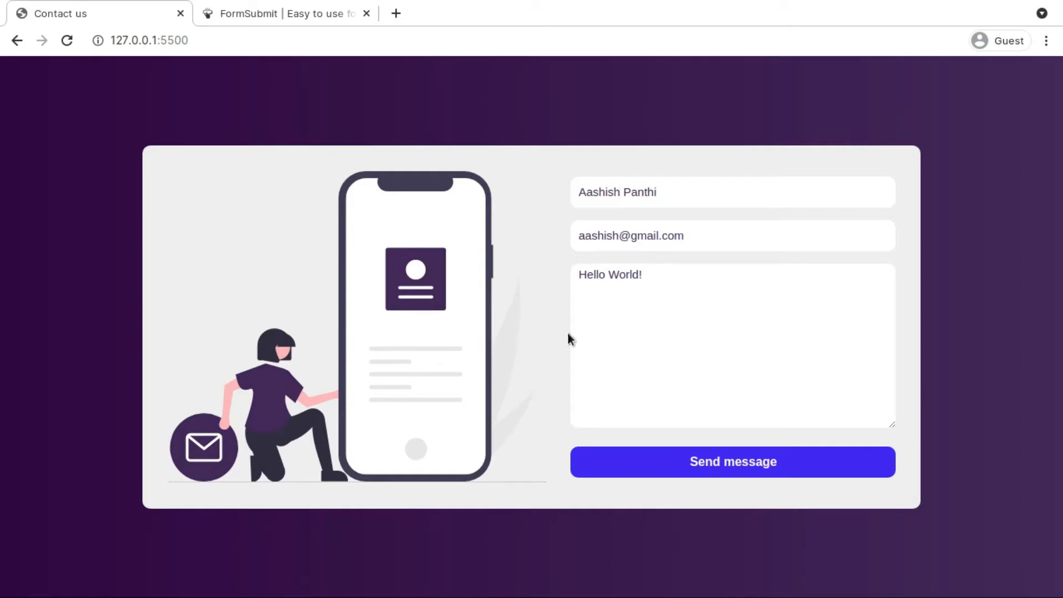
Step: Send the message and confirm I'm not a robot on FormSubmit's spam check
click(731, 462)
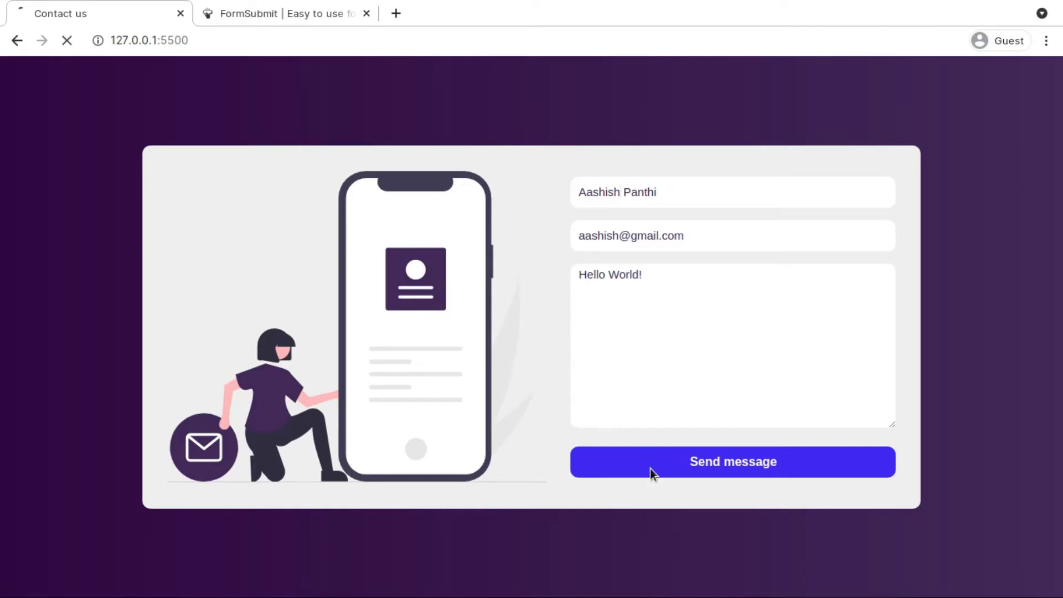
click(732, 462)
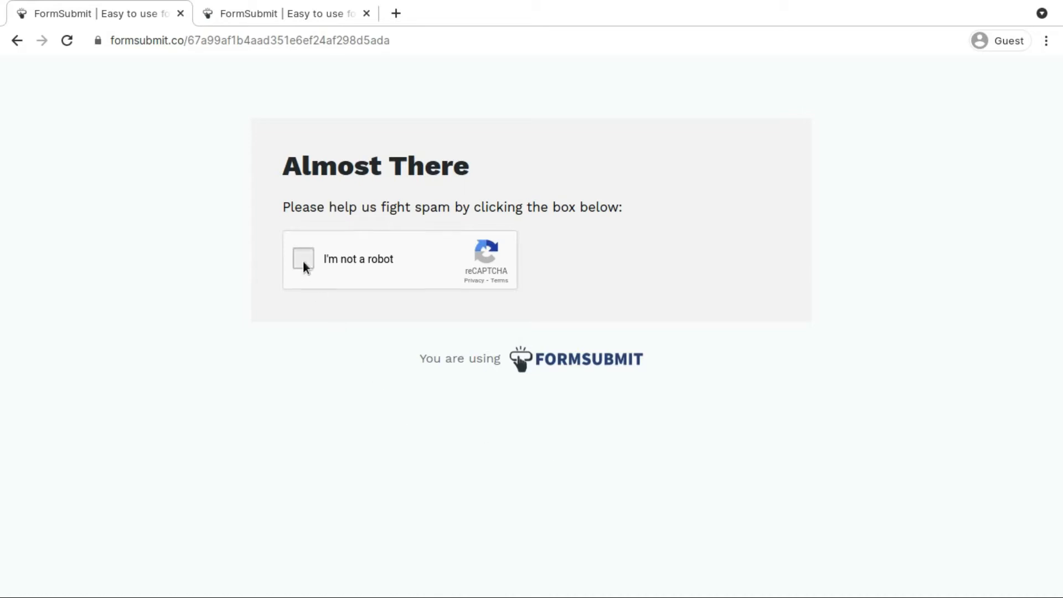
click(304, 259)
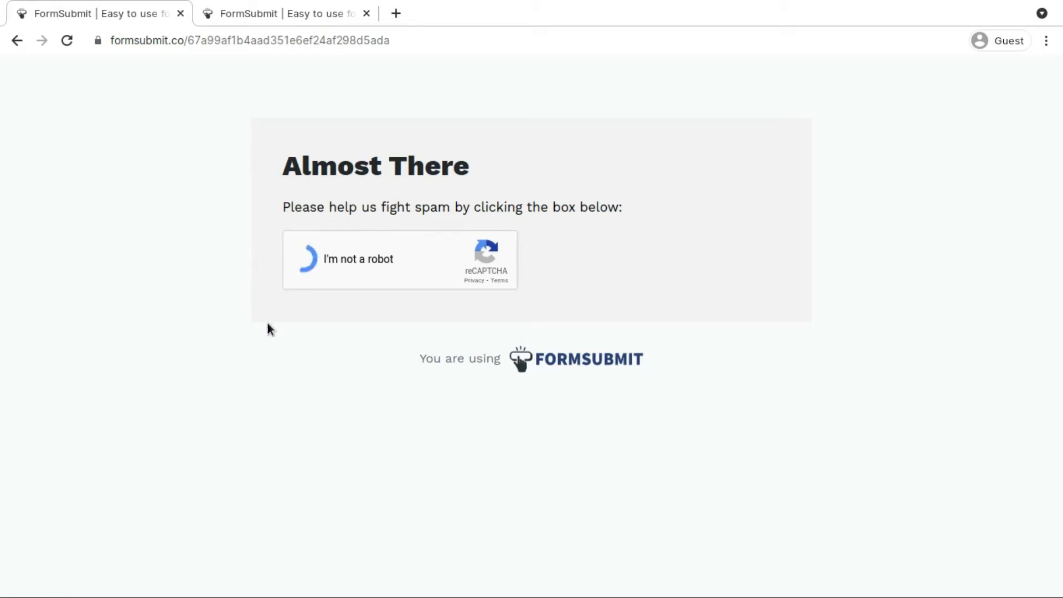
click(307, 258)
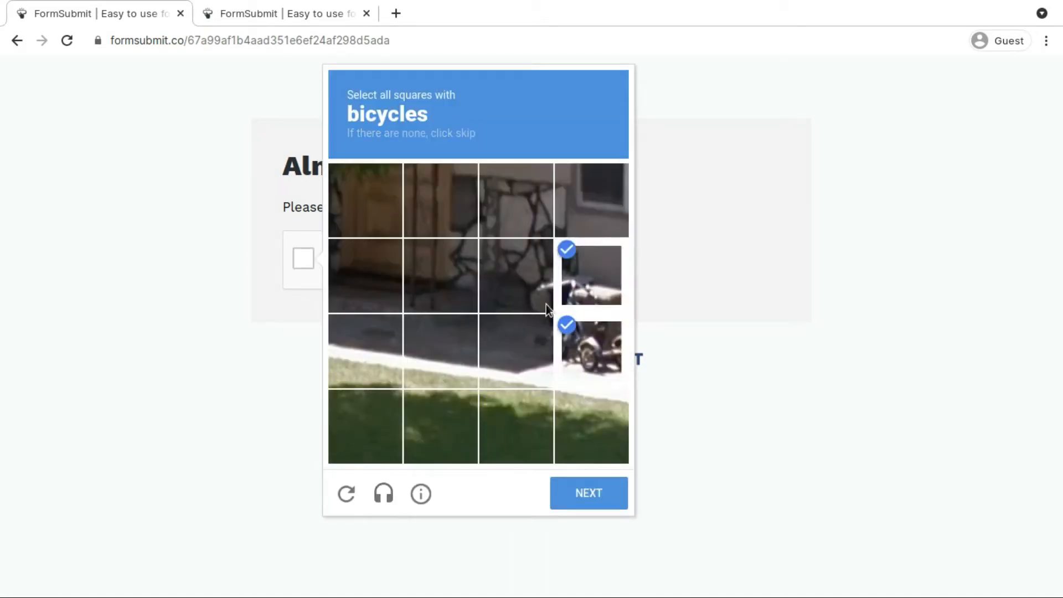
Step: Pass the bicycle and motorcycle image challenges to complete verification
click(515, 274)
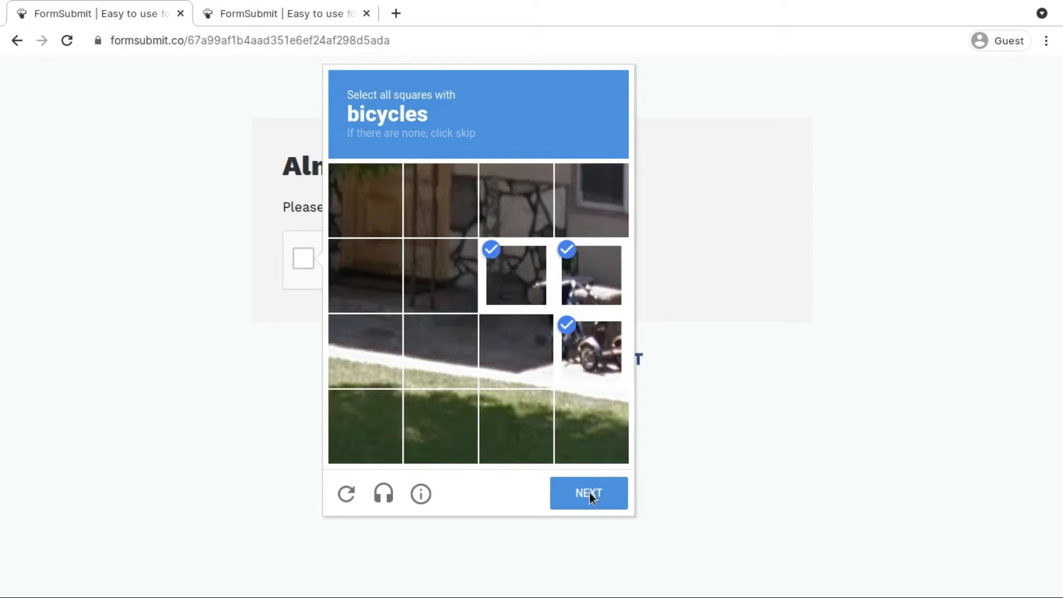
click(587, 493)
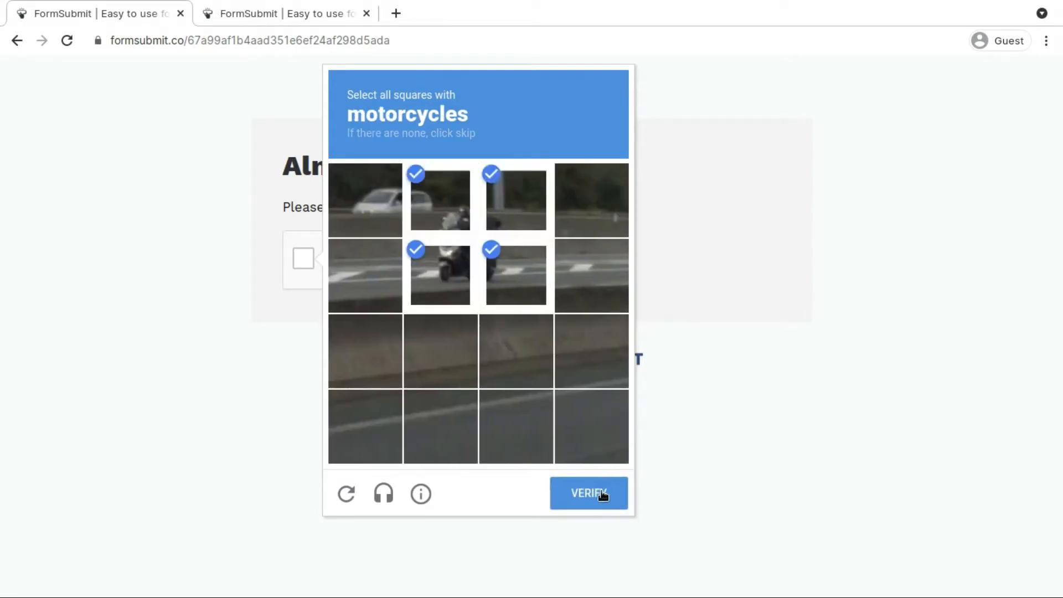
click(587, 493)
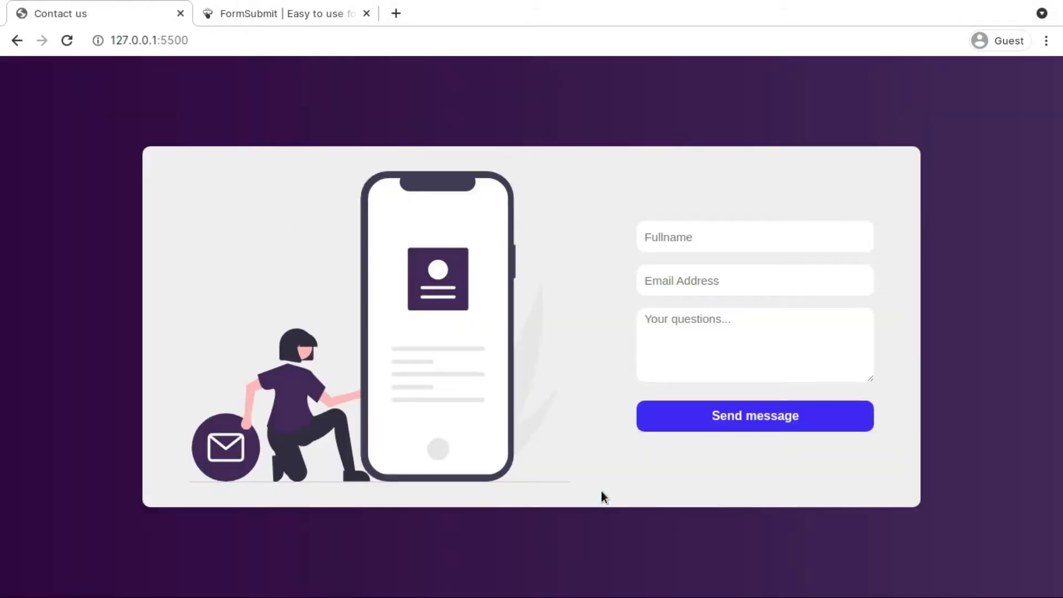
Step: Refresh the Mohmal inbox so the second FormSubmit email appears
click(95, 13)
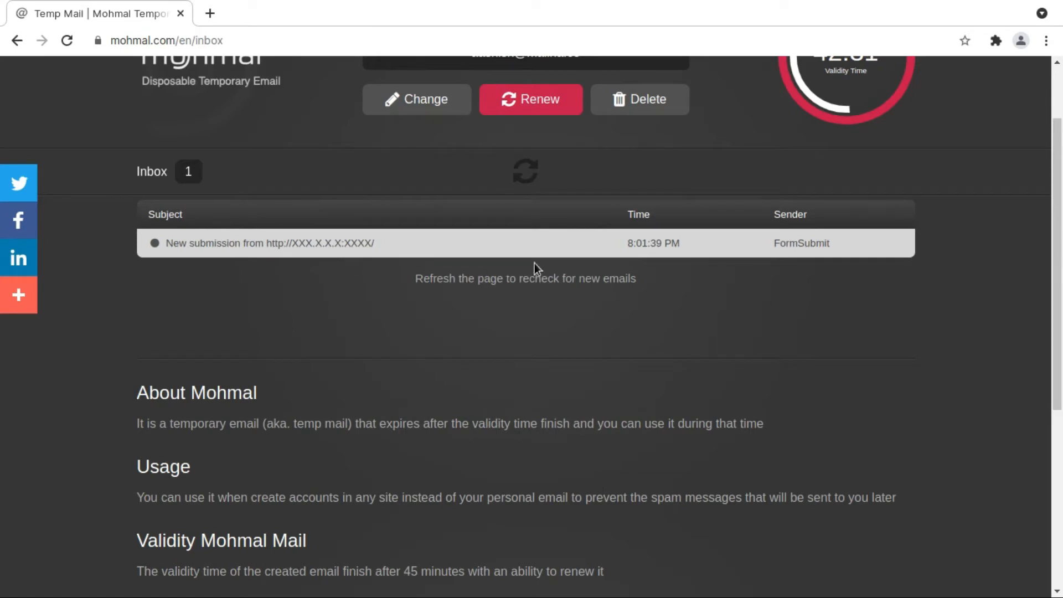
mouse_move(418, 406)
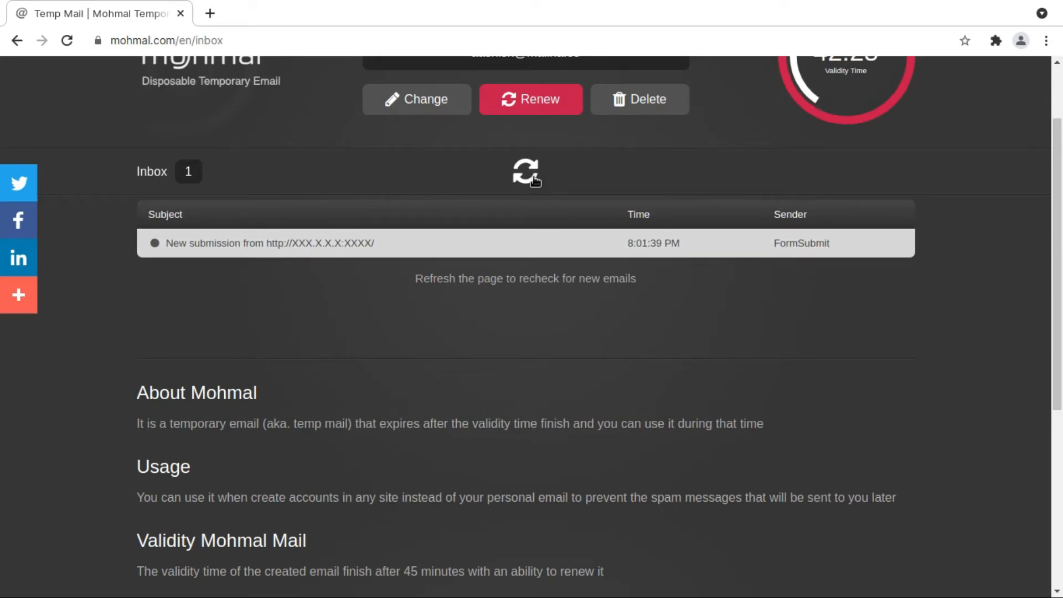
click(525, 170)
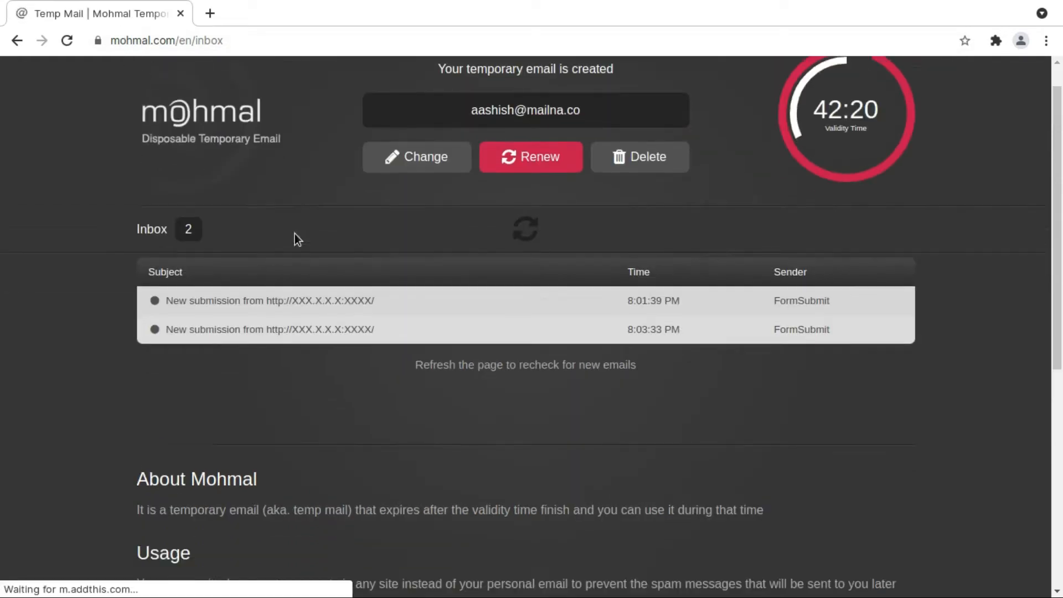
scroll(down, 3)
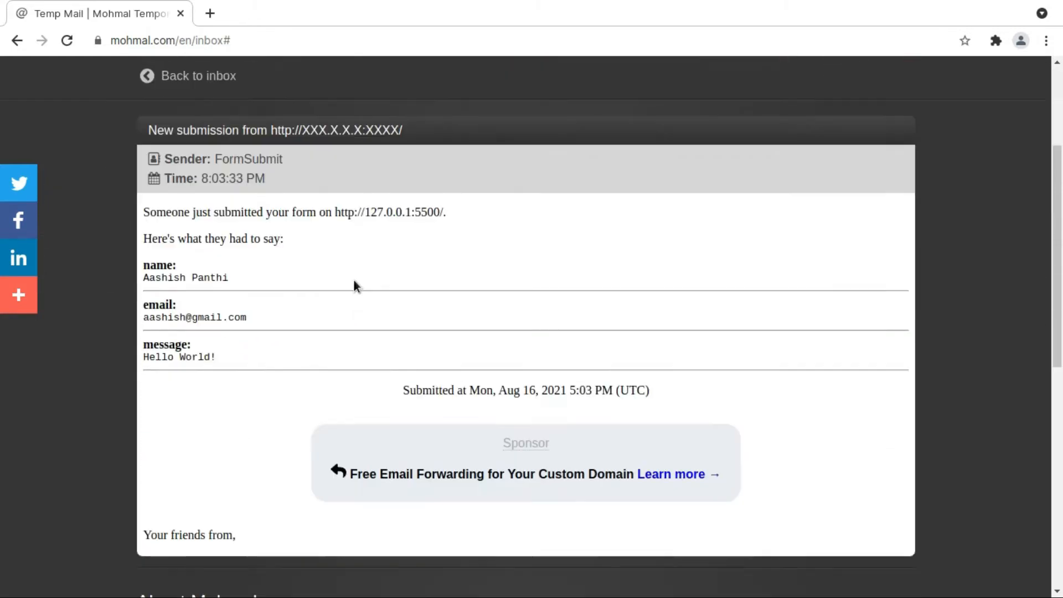
mouse_move(237, 285)
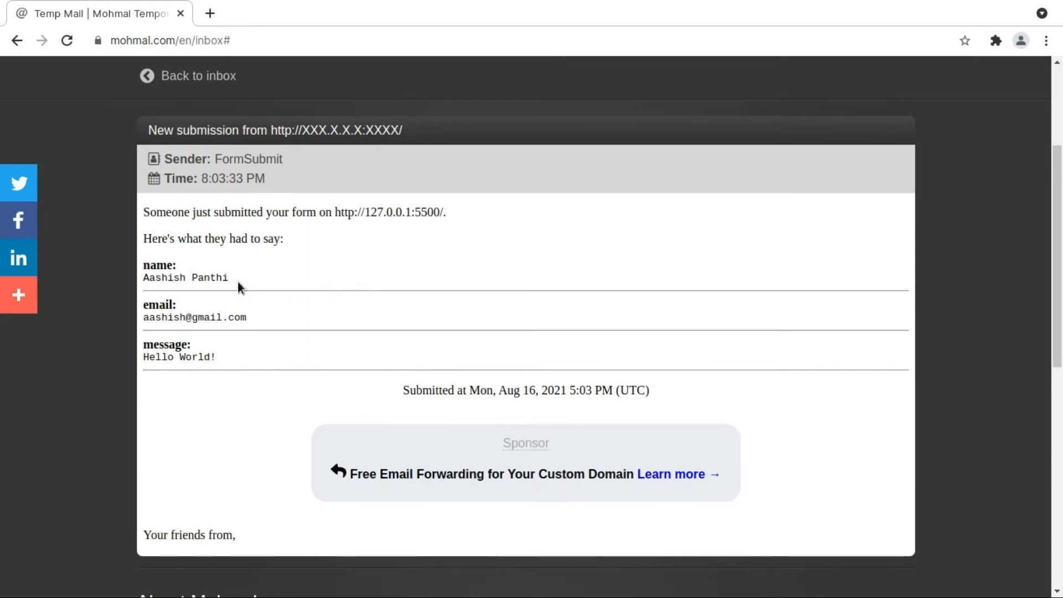
Step: Highlight the submitted name and message text in the new submission email
double_click(185, 277)
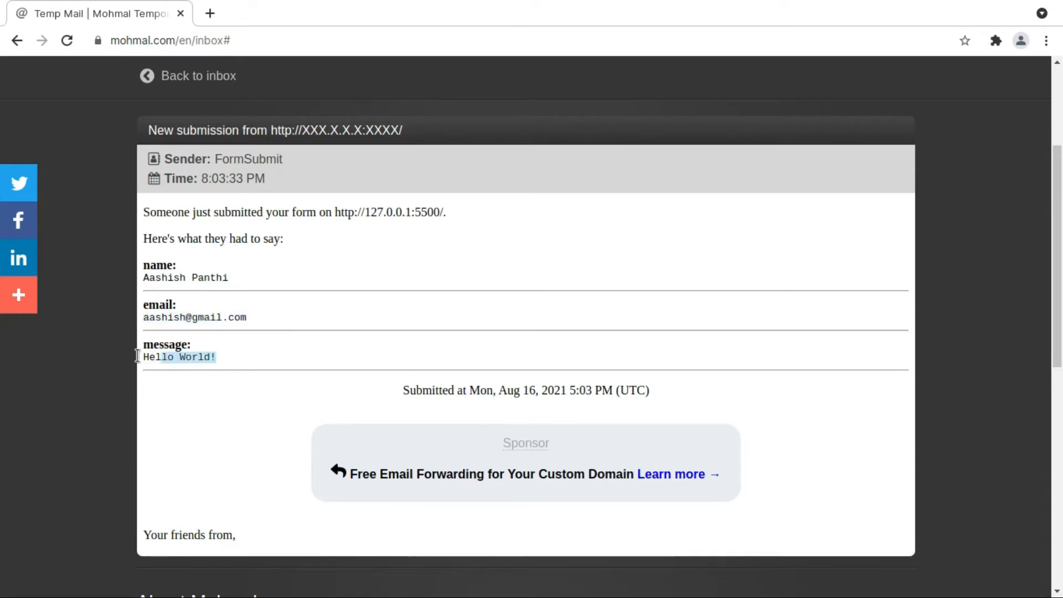
click(288, 416)
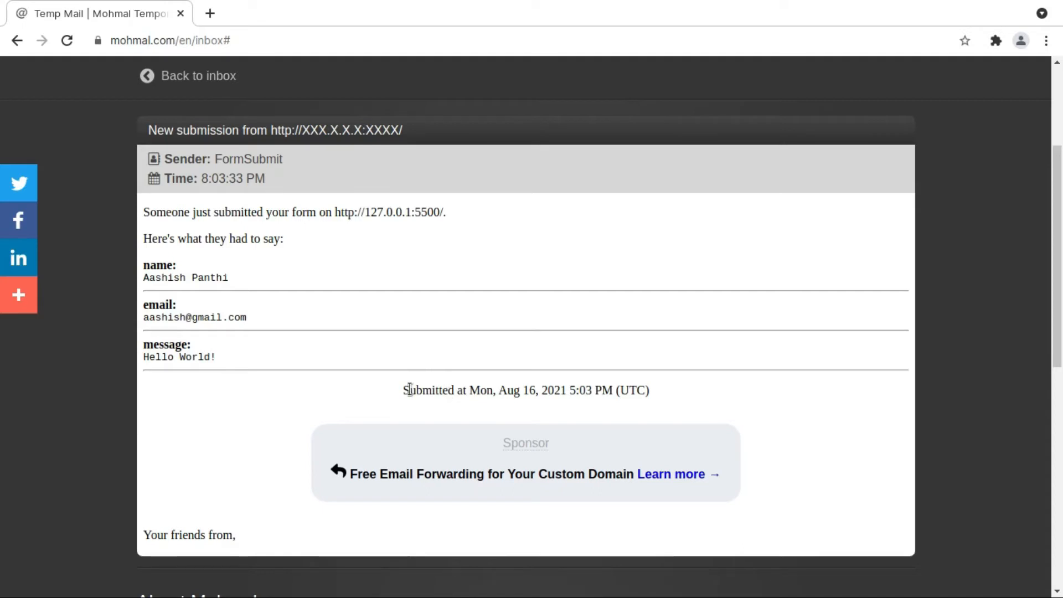
drag(403, 390, 648, 390)
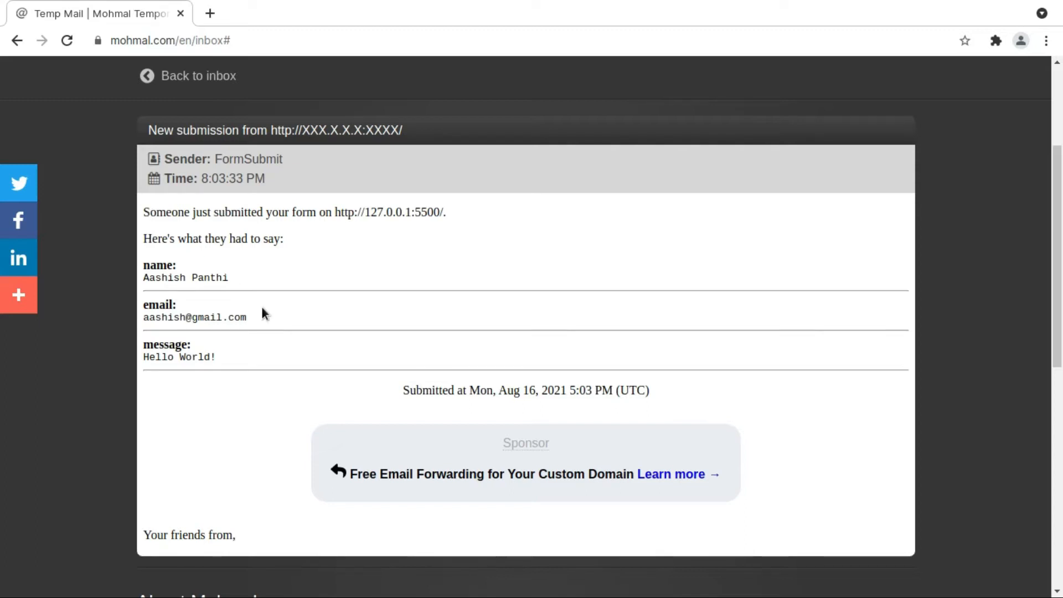
mouse_move(285, 324)
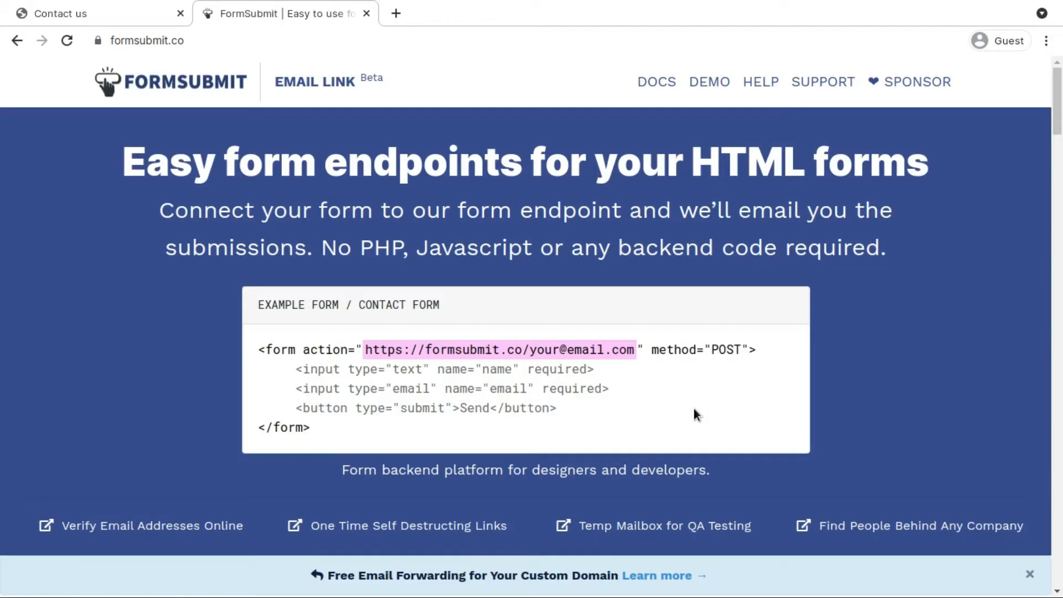
scroll(down, 3)
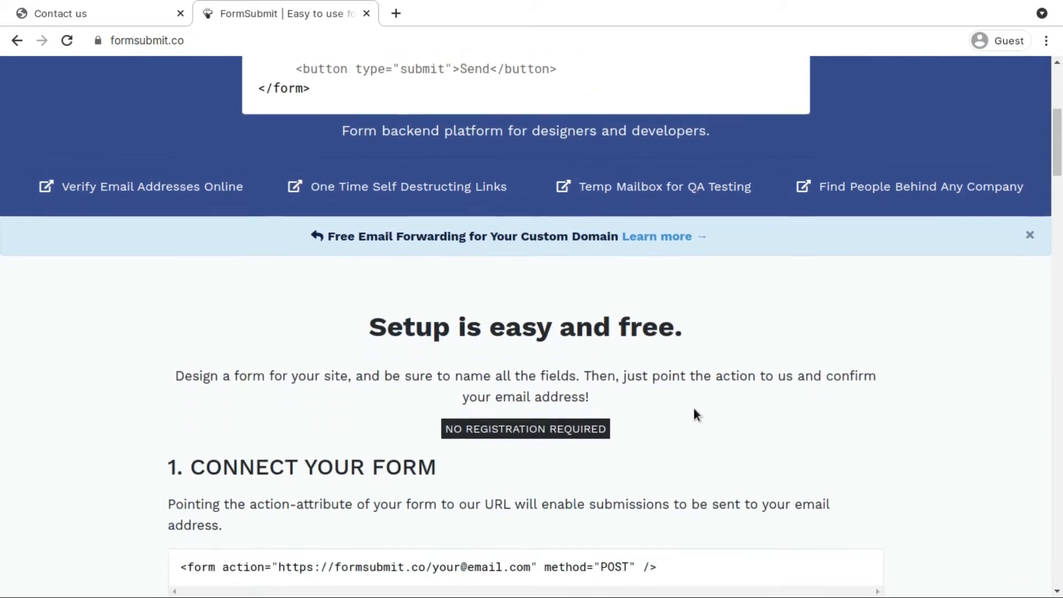
scroll(down, 3)
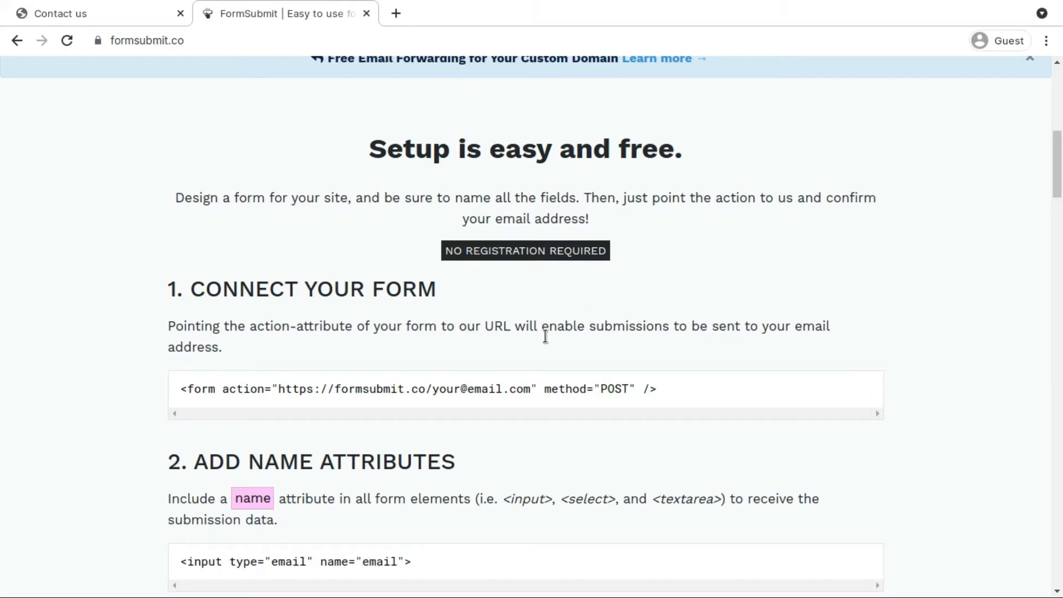
scroll(down, 3)
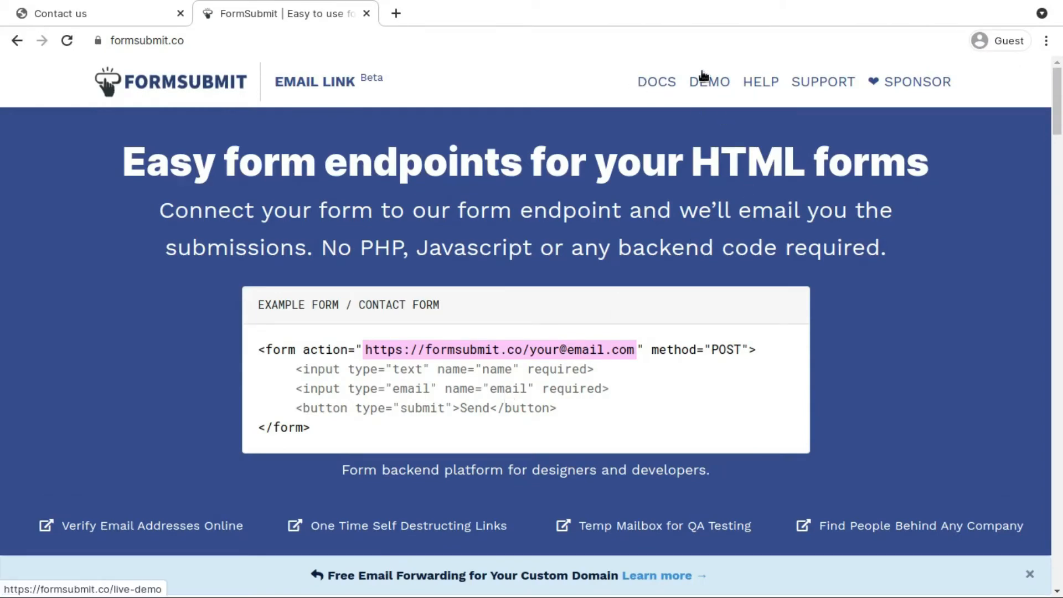
Step: Browse the FormSubmit playground demo, trying the live form's message field
click(708, 81)
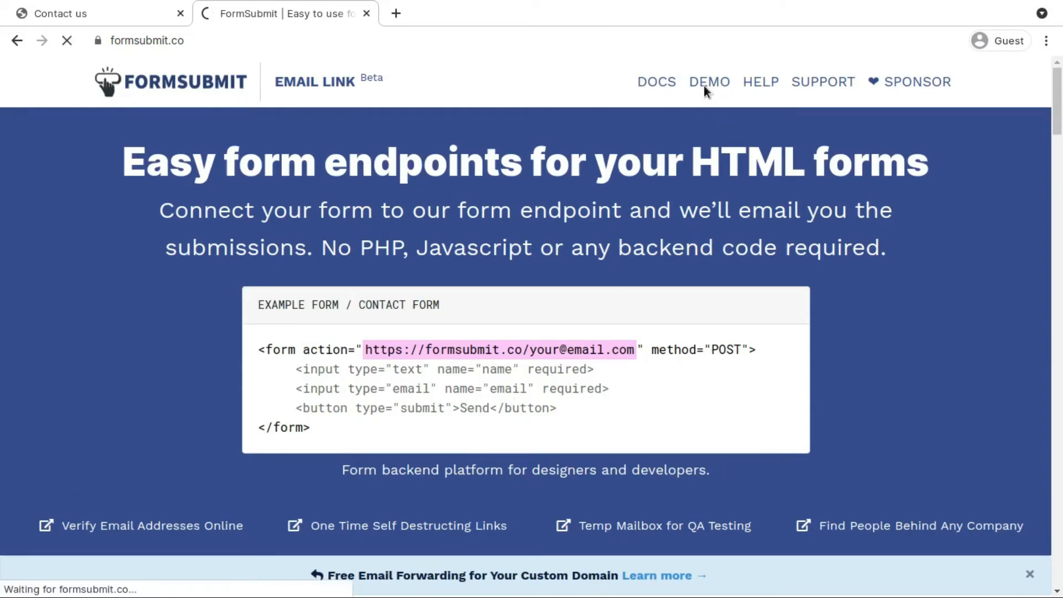
click(709, 81)
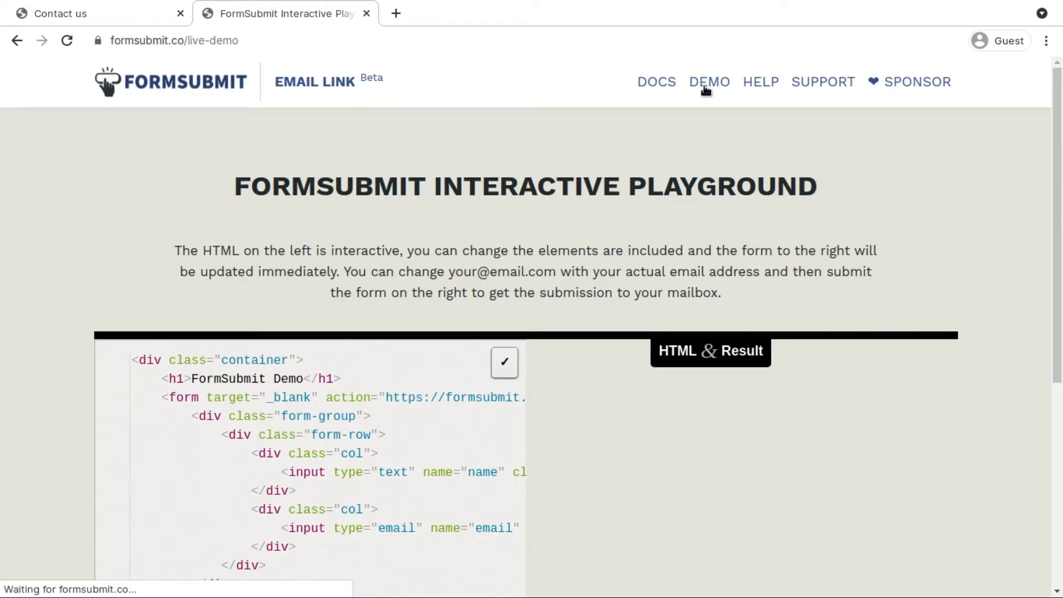
scroll(down, 3)
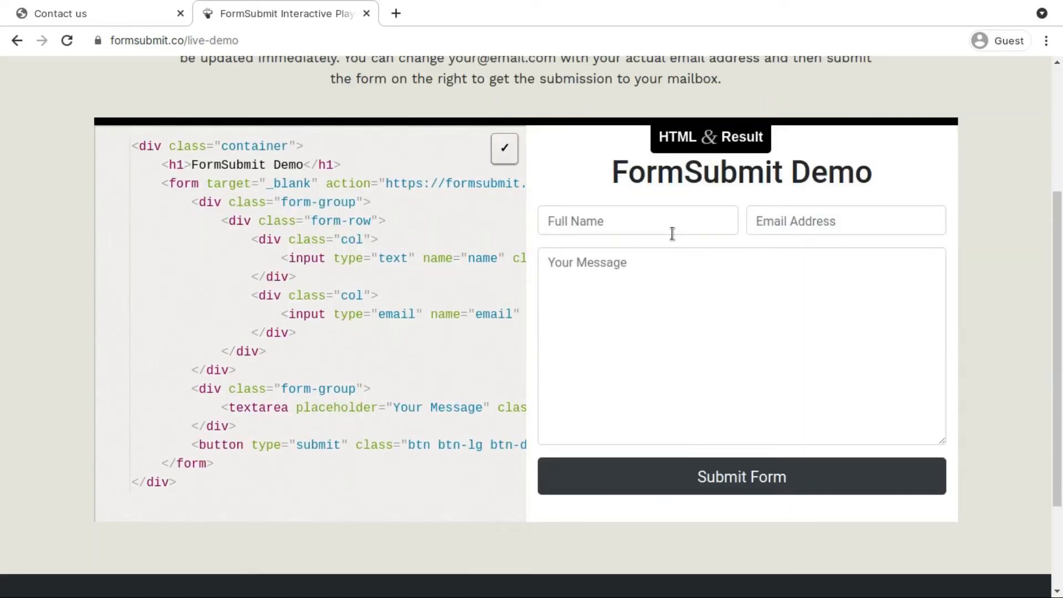
click(845, 221)
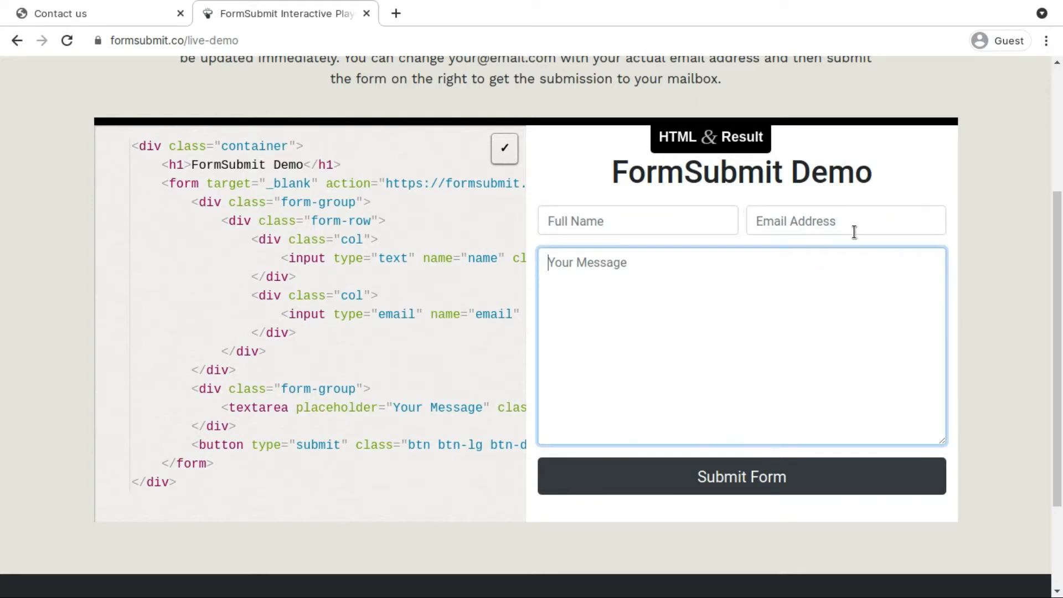
scroll(down, 3)
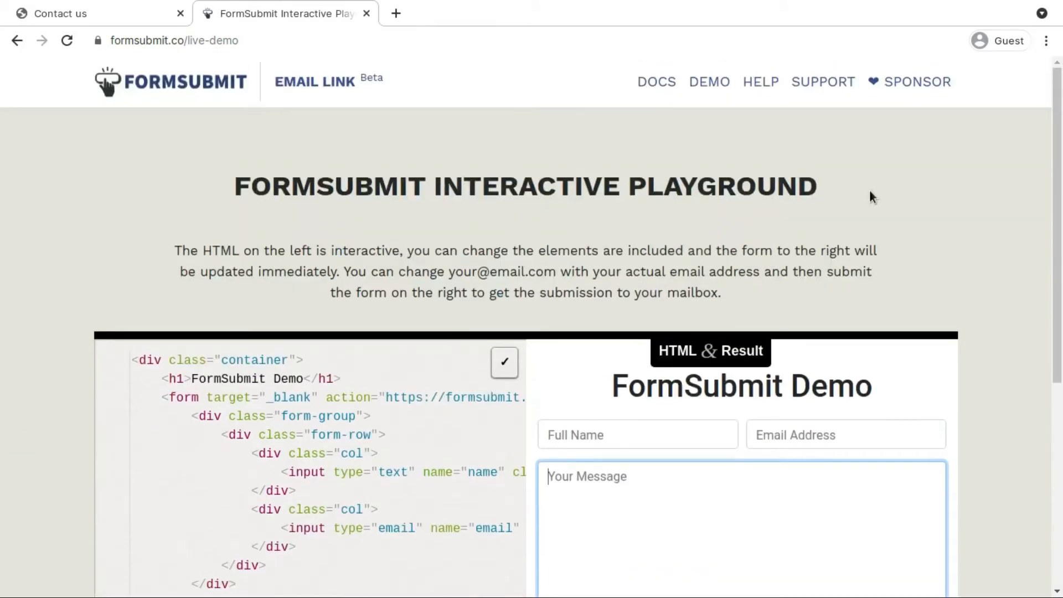
mouse_move(729, 155)
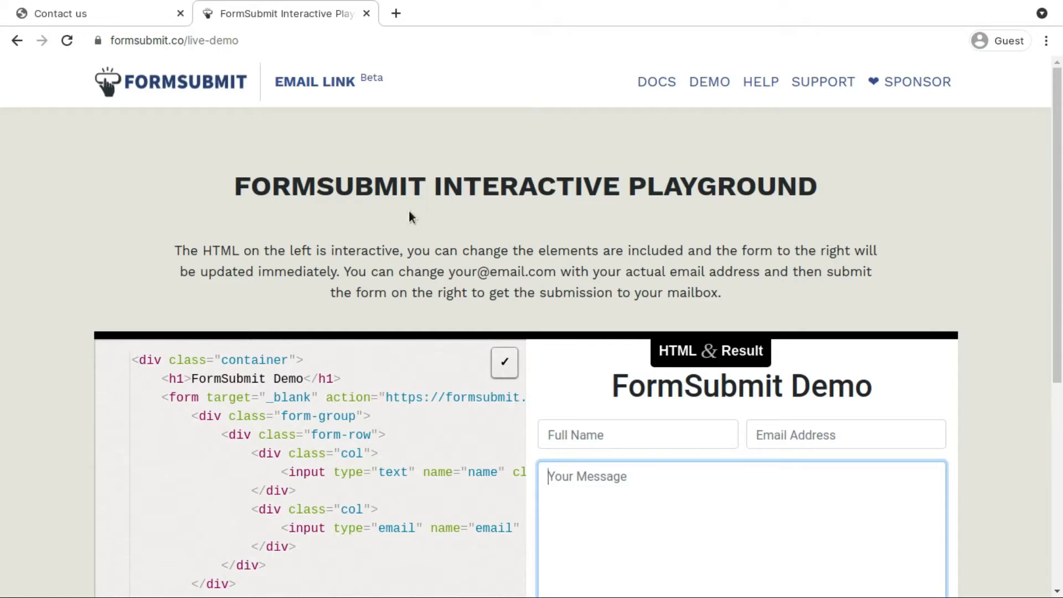
Step: Switch back to the local Contact us page in Chrome
click(61, 13)
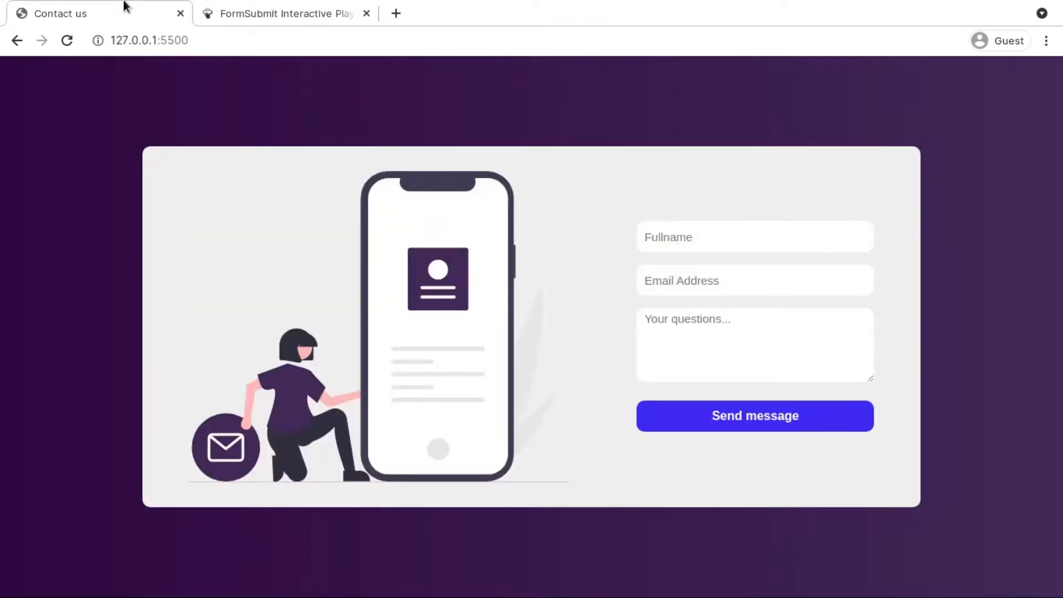
mouse_move(459, 300)
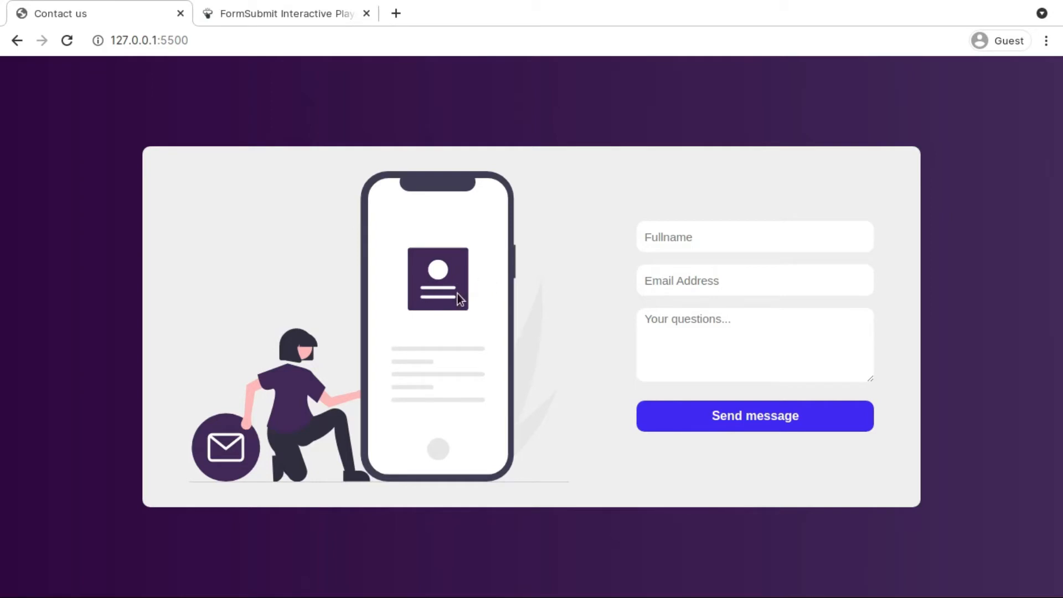
mouse_move(466, 295)
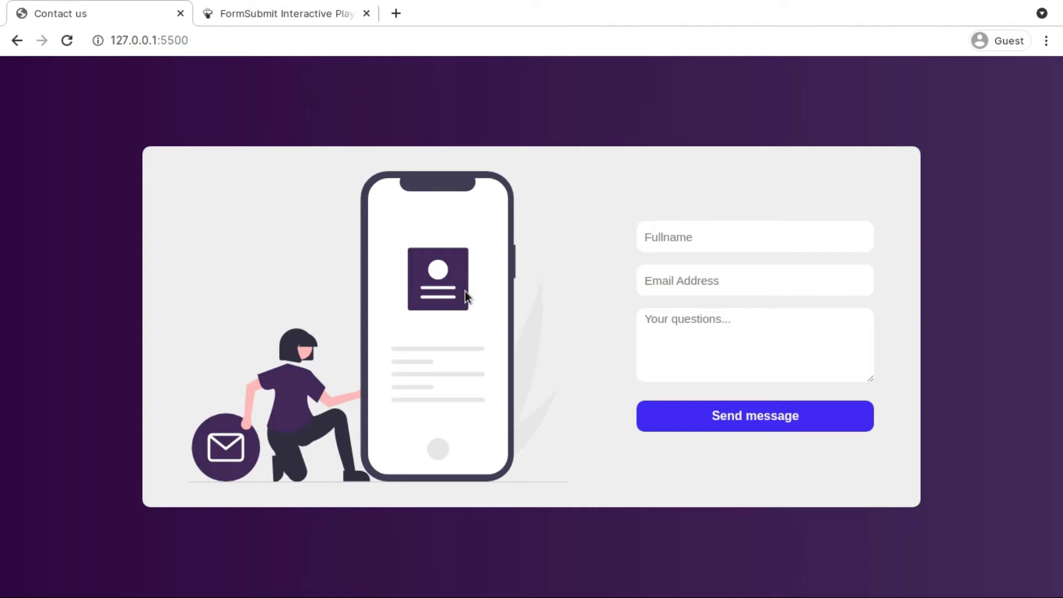
mouse_move(555, 282)
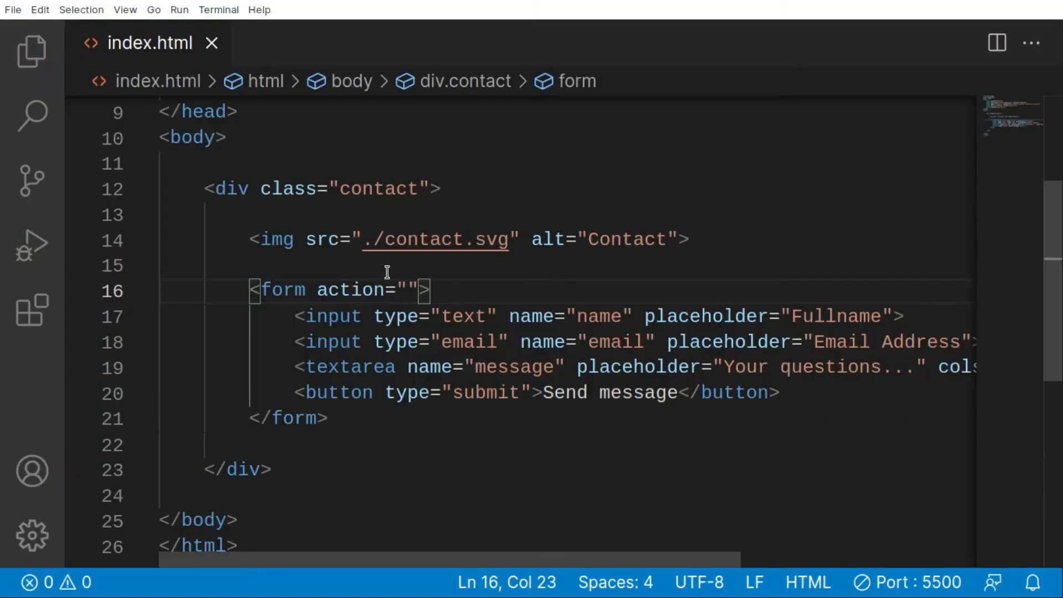
scroll(down, 3)
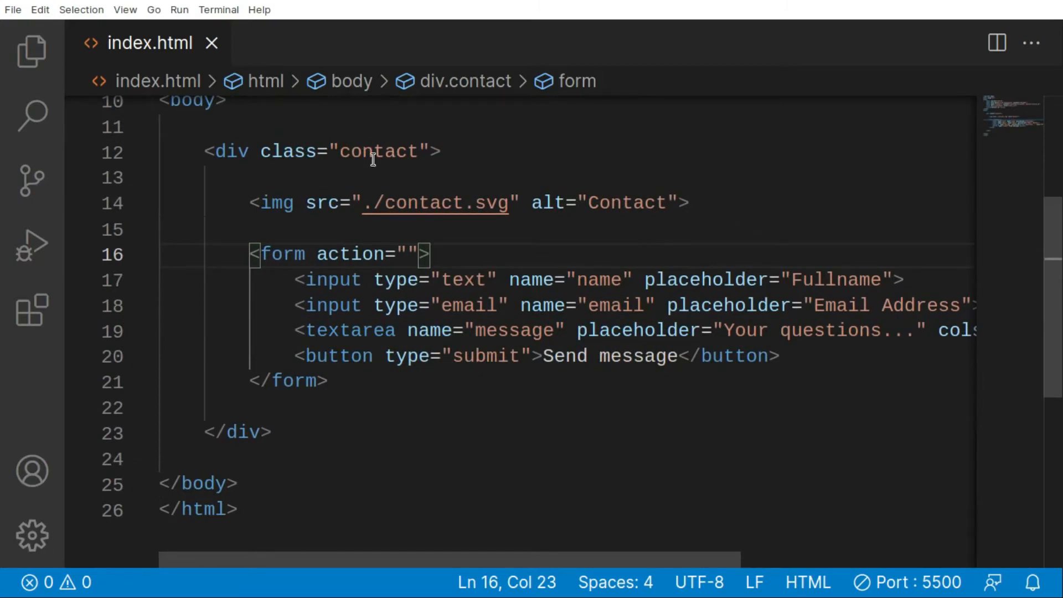
mouse_move(247, 207)
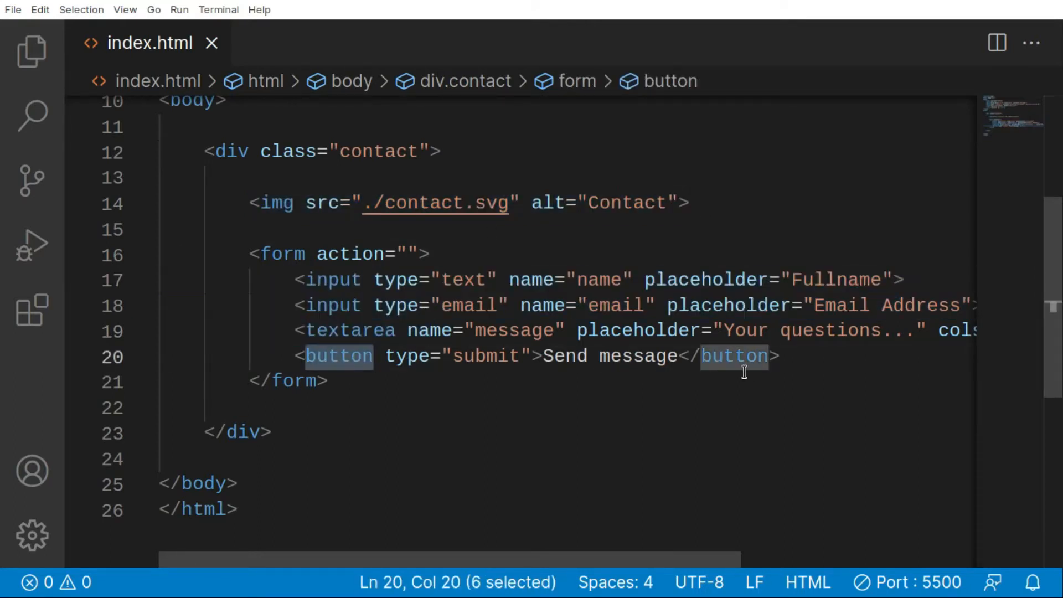
click(780, 355)
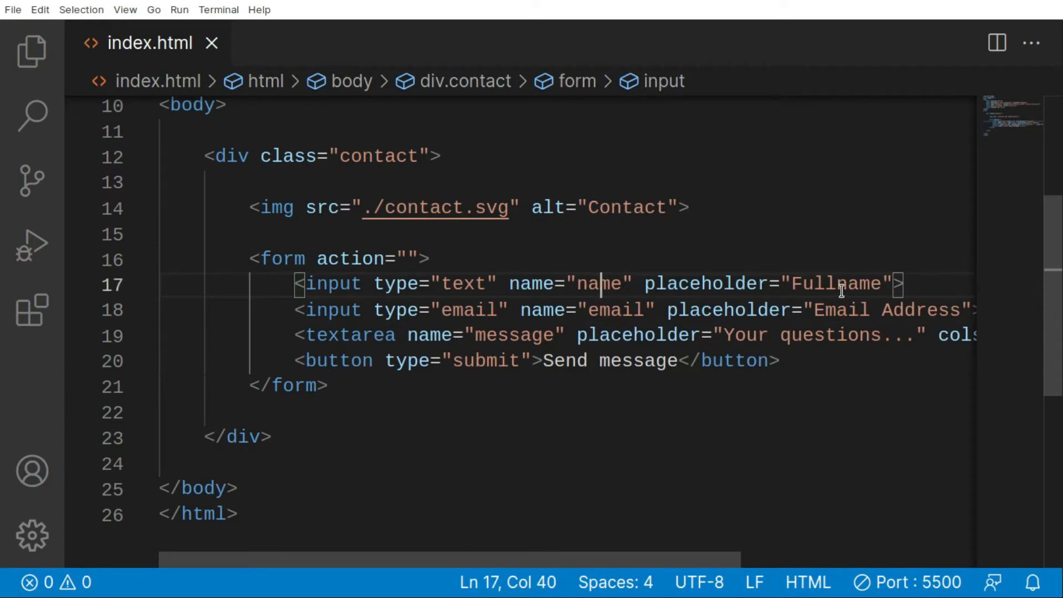
mouse_move(590, 284)
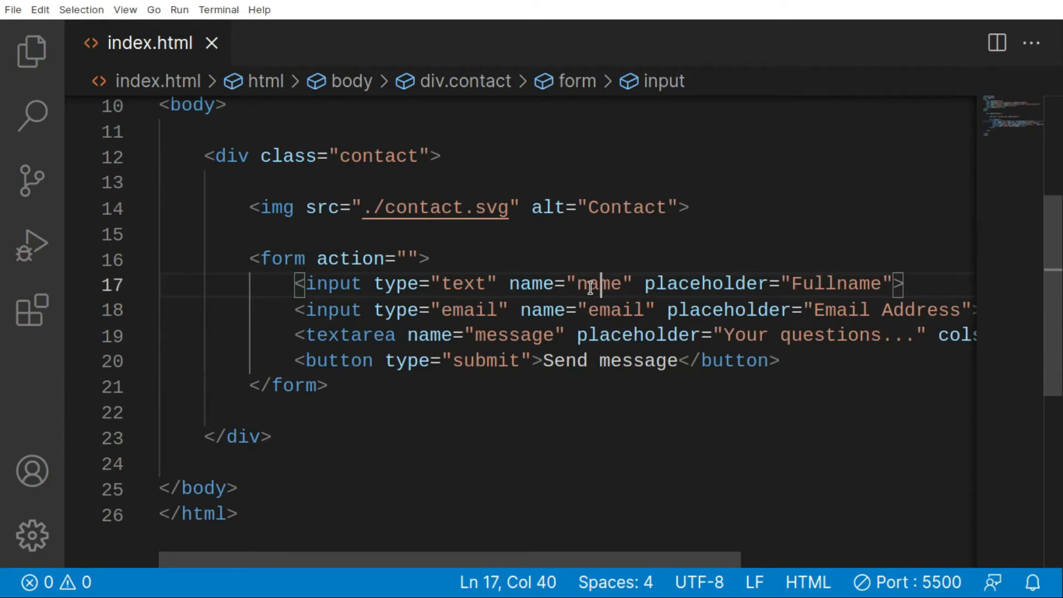
mouse_move(683, 310)
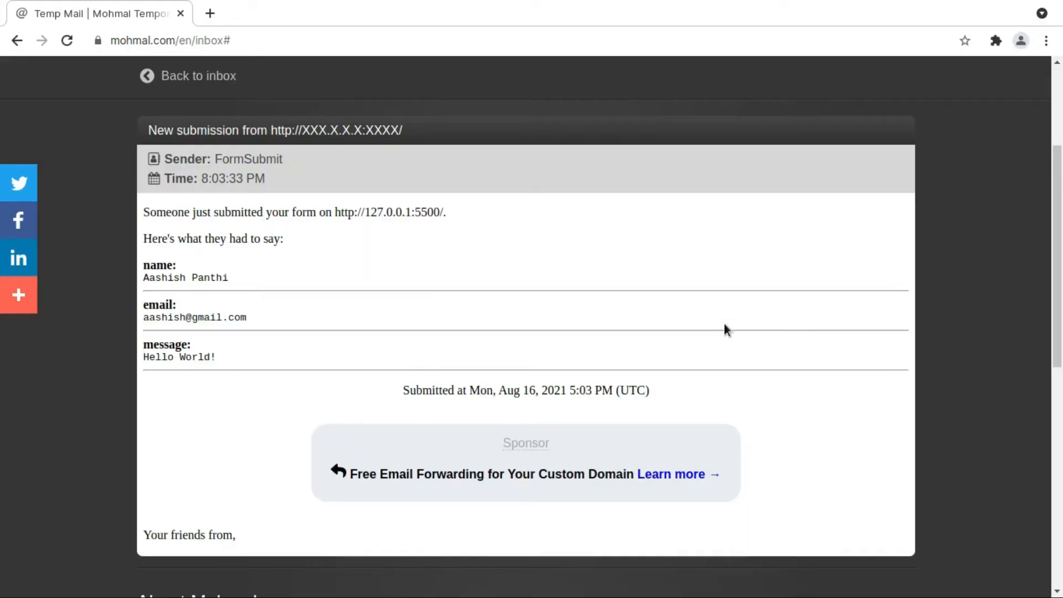
double_click(159, 264)
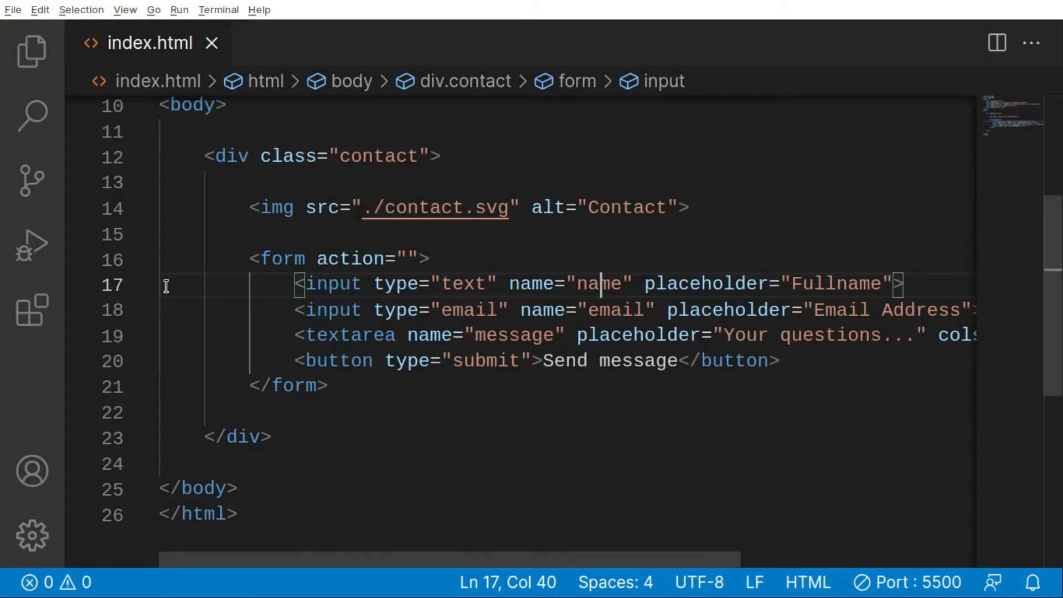
mouse_move(668, 425)
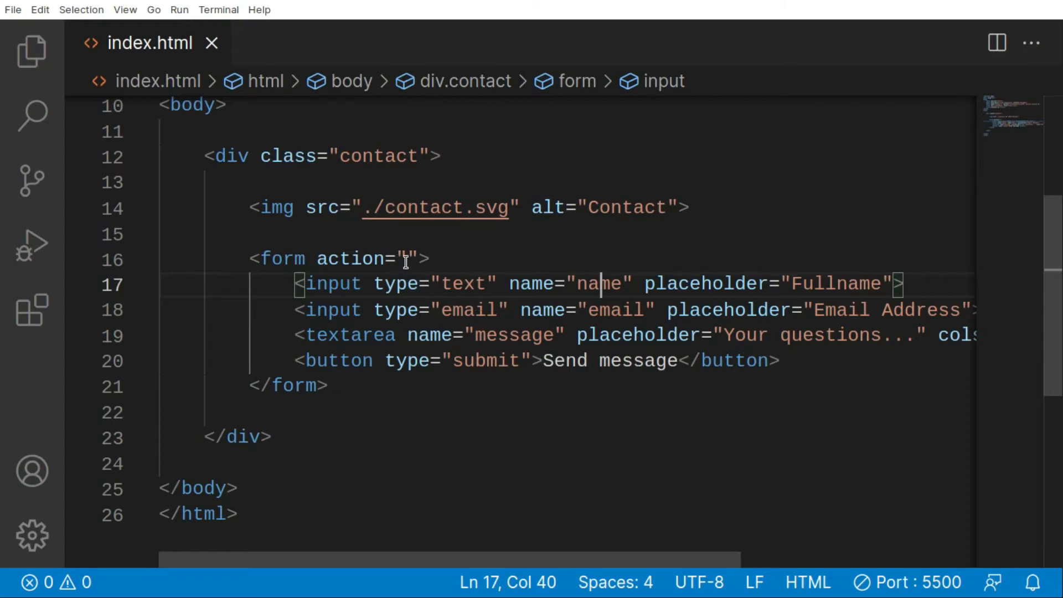
Step: Place the cursor inside the empty action="" of the form tag in index.html
click(406, 258)
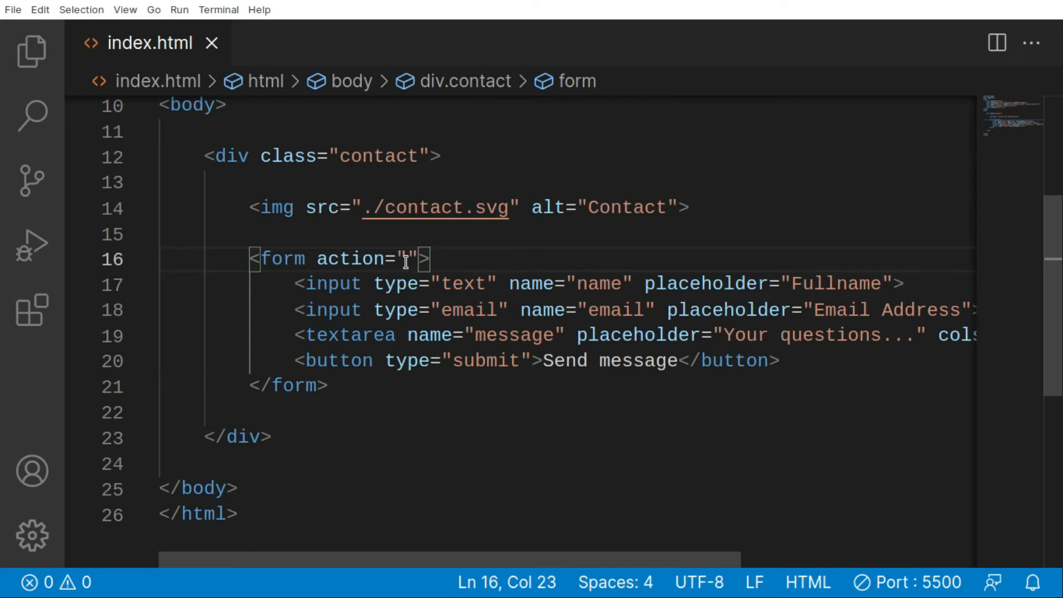
mouse_move(407, 266)
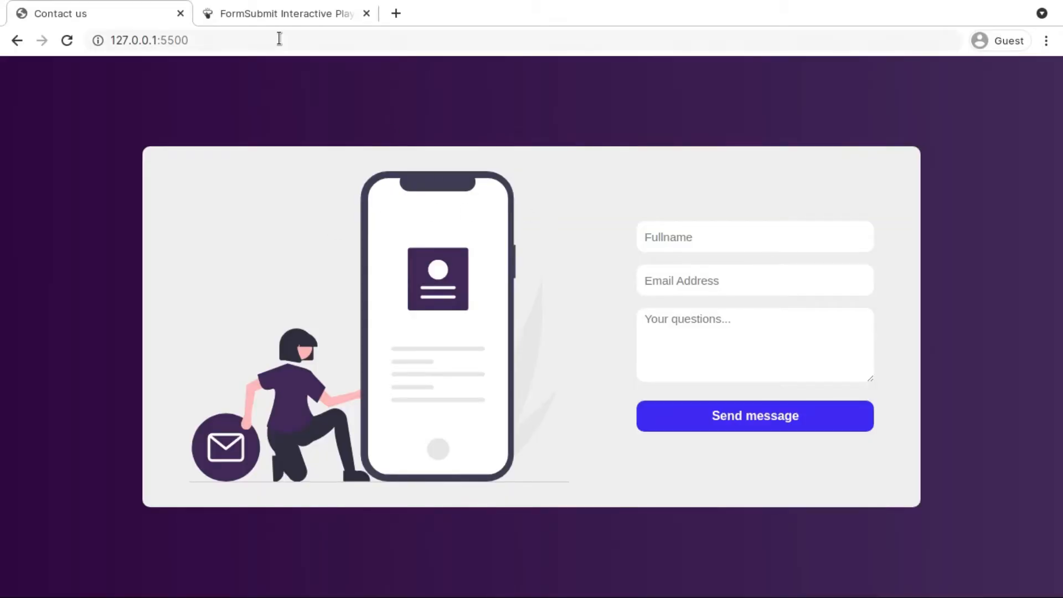
Step: Return to the FormSubmit home page and select its example endpoint URL
click(285, 14)
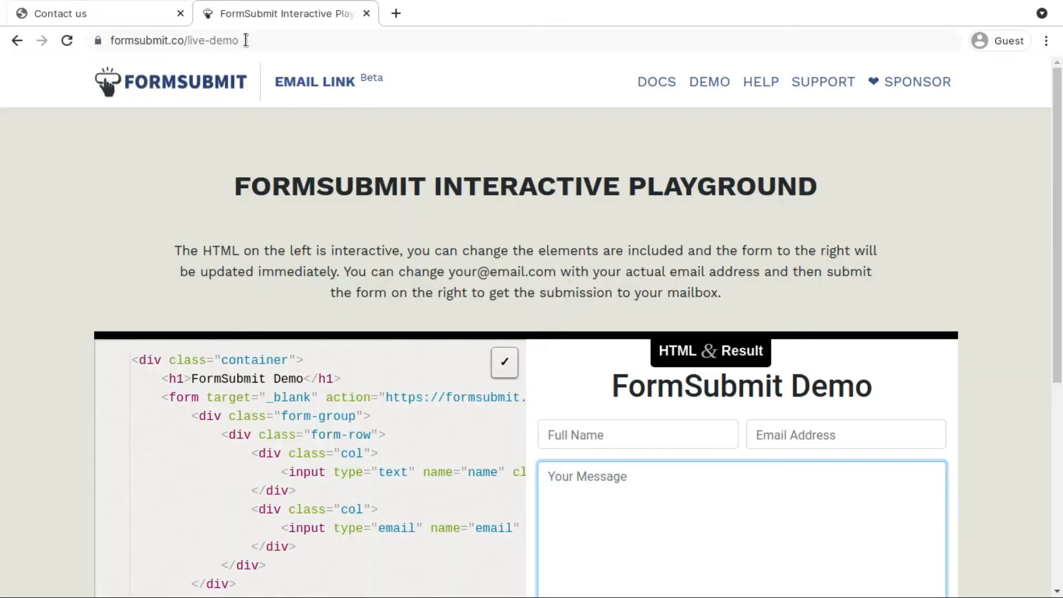
click(174, 40)
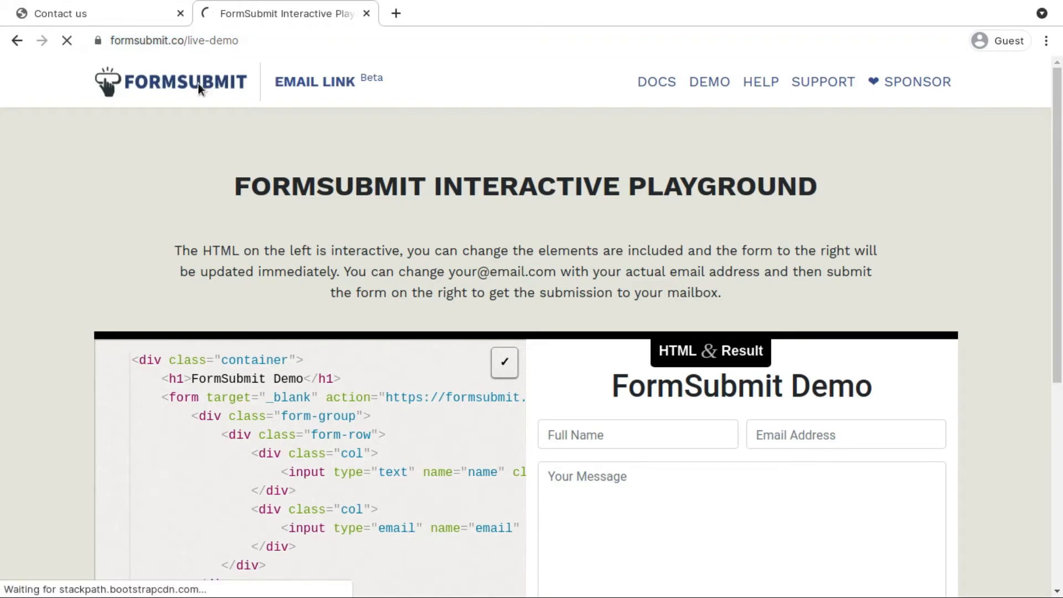
click(172, 81)
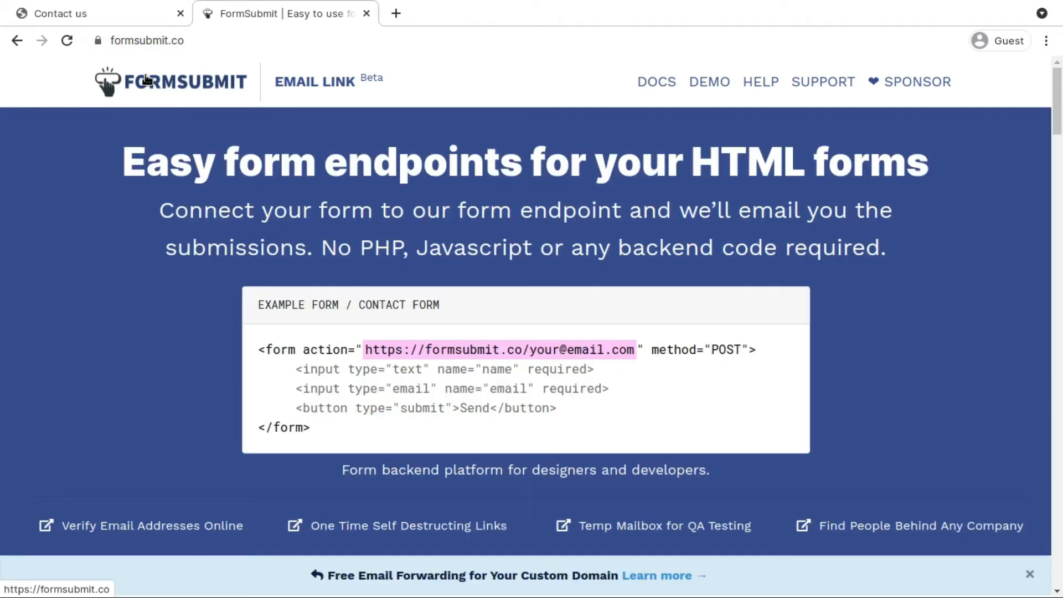
mouse_move(406, 300)
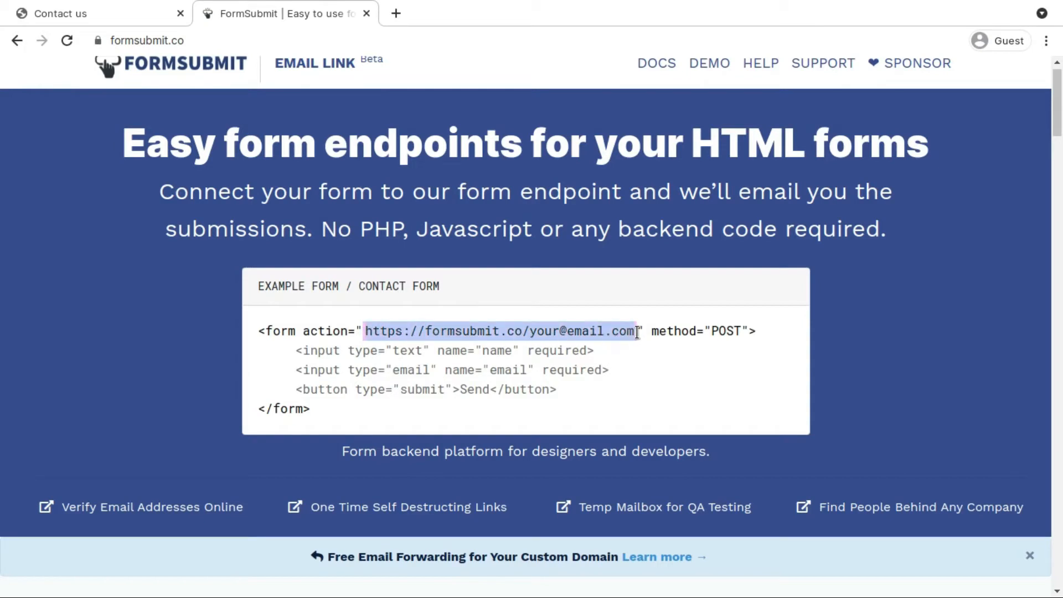
click(95, 13)
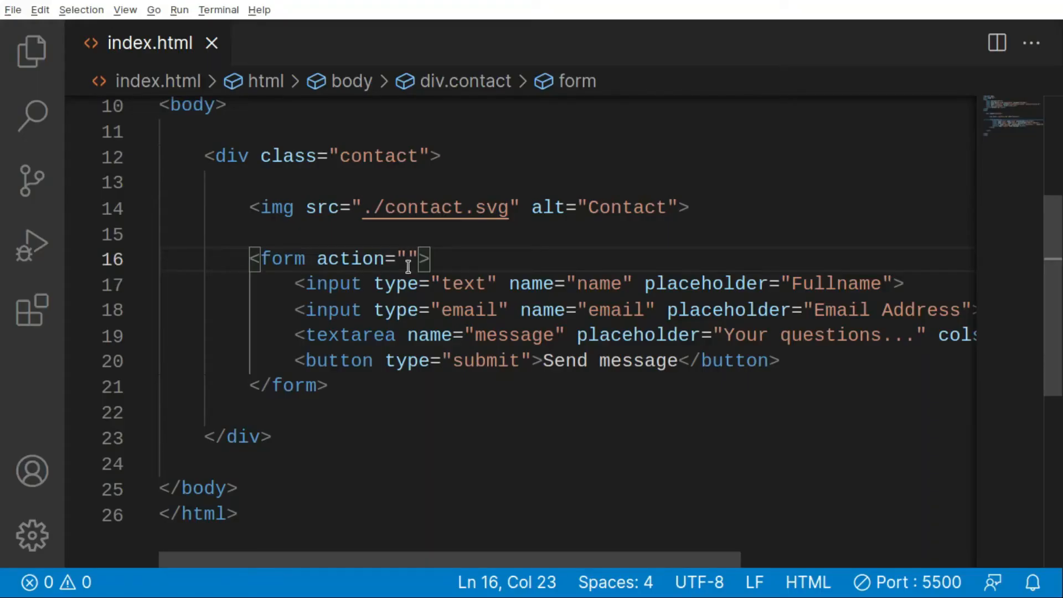
text(https://formsubmit.co/your@email.com)
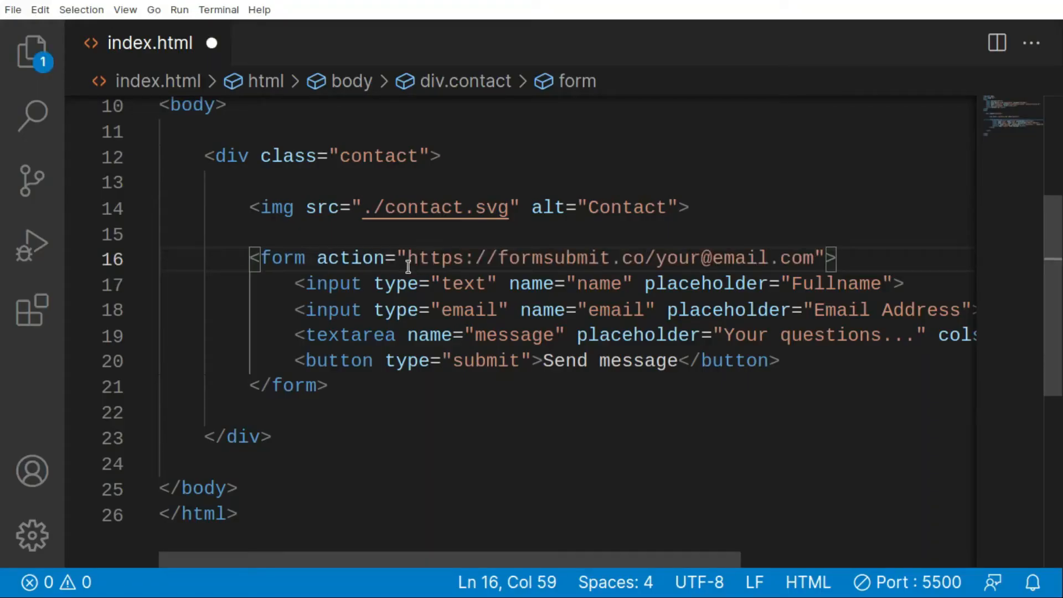
mouse_move(671, 258)
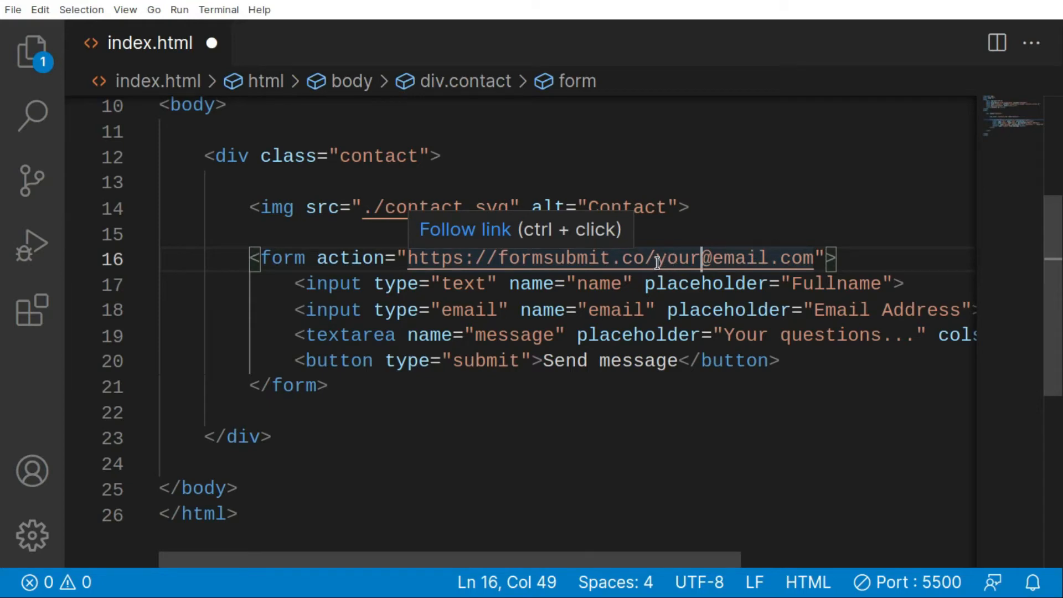
drag(657, 258, 811, 258)
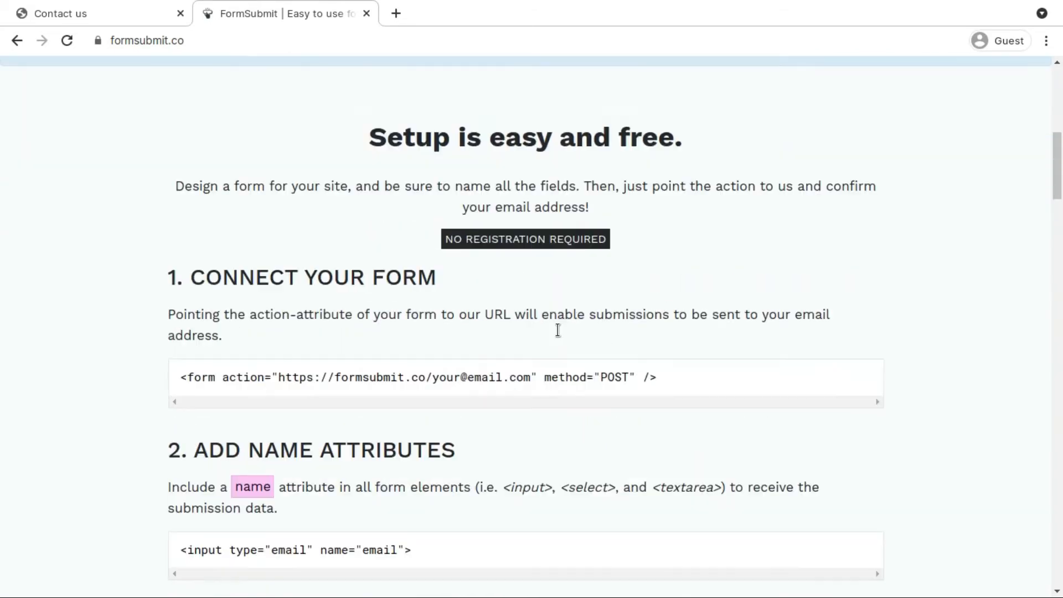
Step: Add method="POST" to the form tag following FormSubmit's setup step 1
scroll(down, 3)
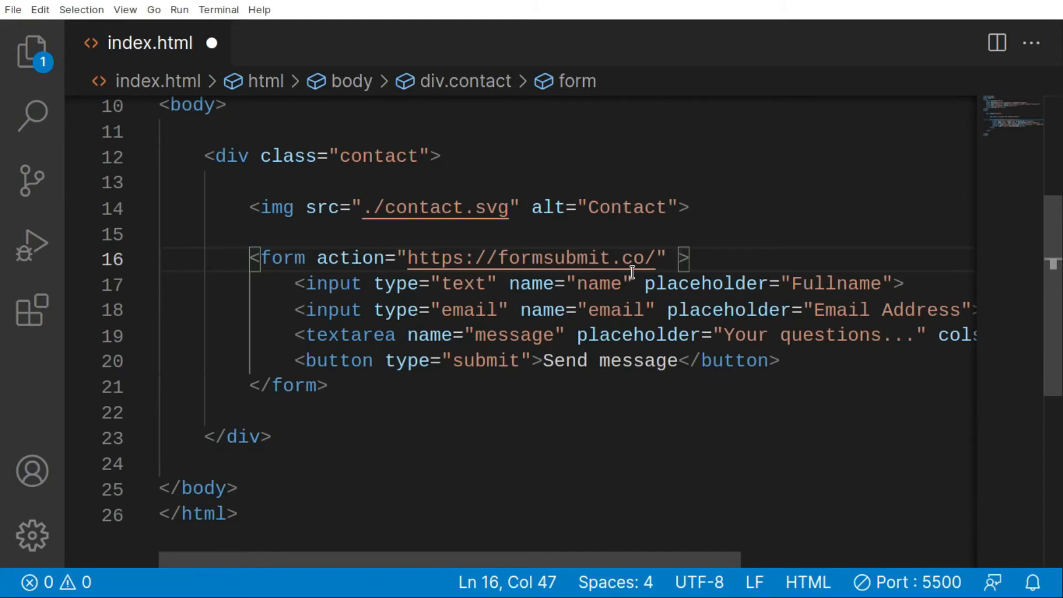
text(method="POST")
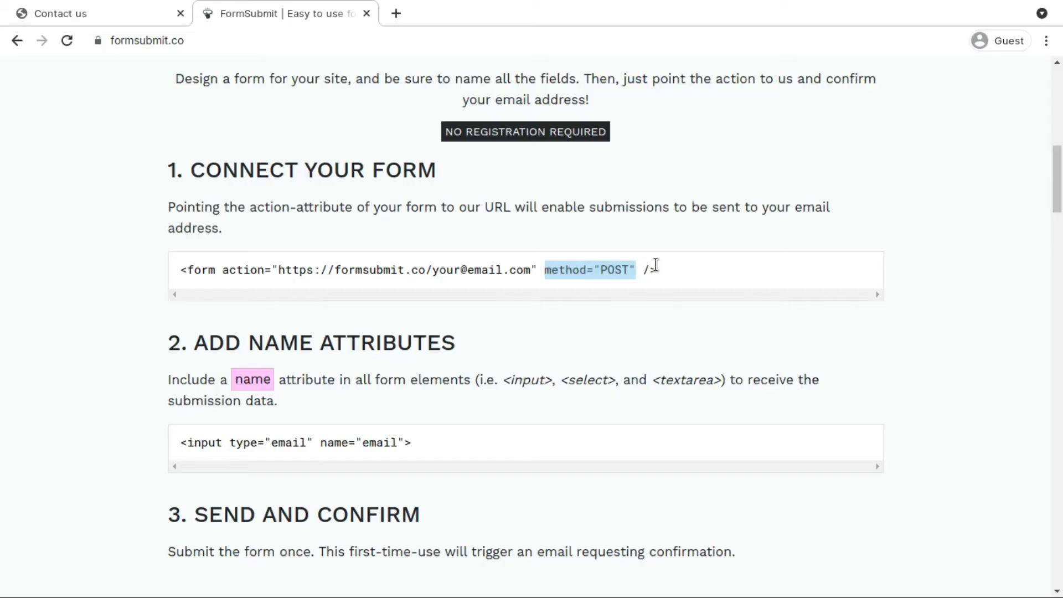
scroll(up, 3)
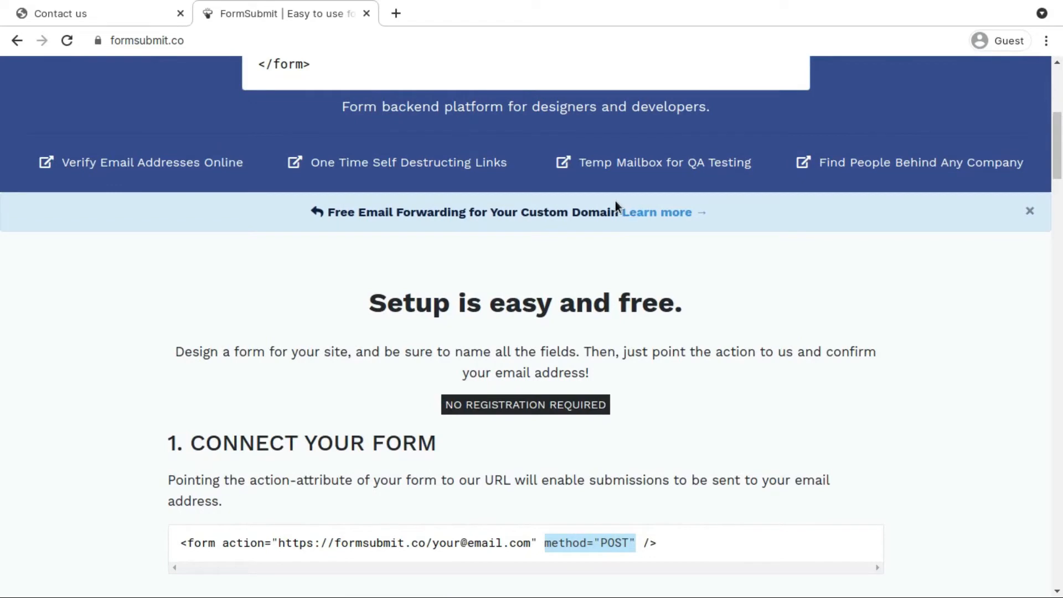
mouse_move(555, 173)
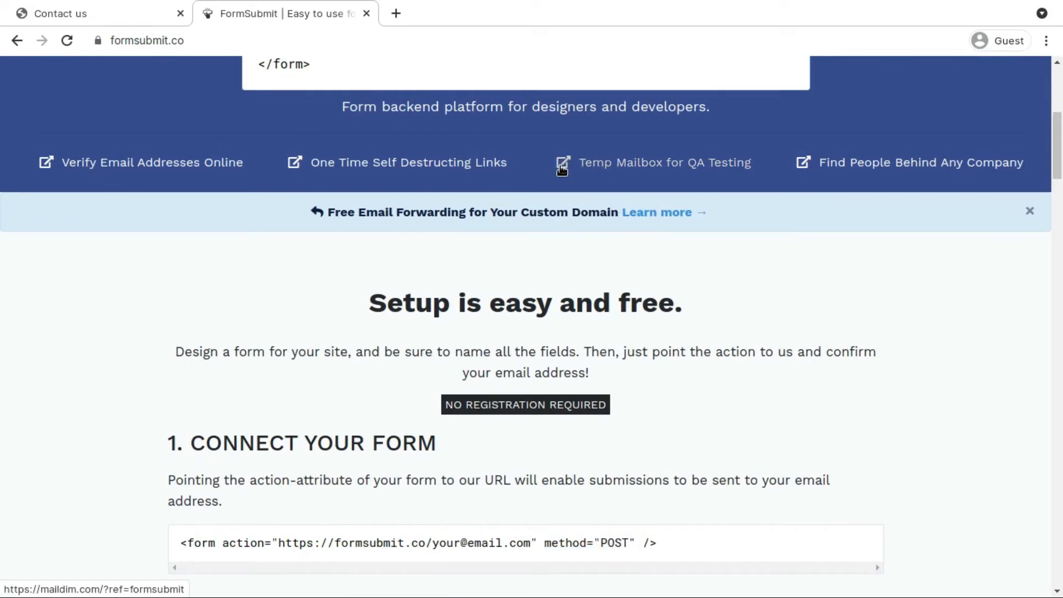
mouse_move(664, 161)
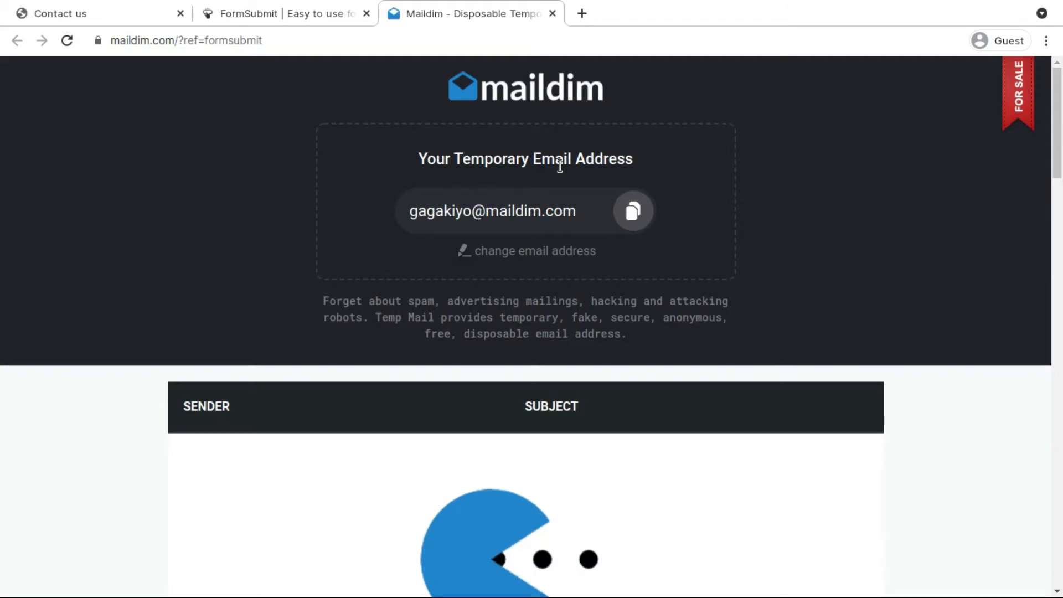
Step: Copy the Maildim temporary inbox address for use as the form's destination
scroll(down, 3)
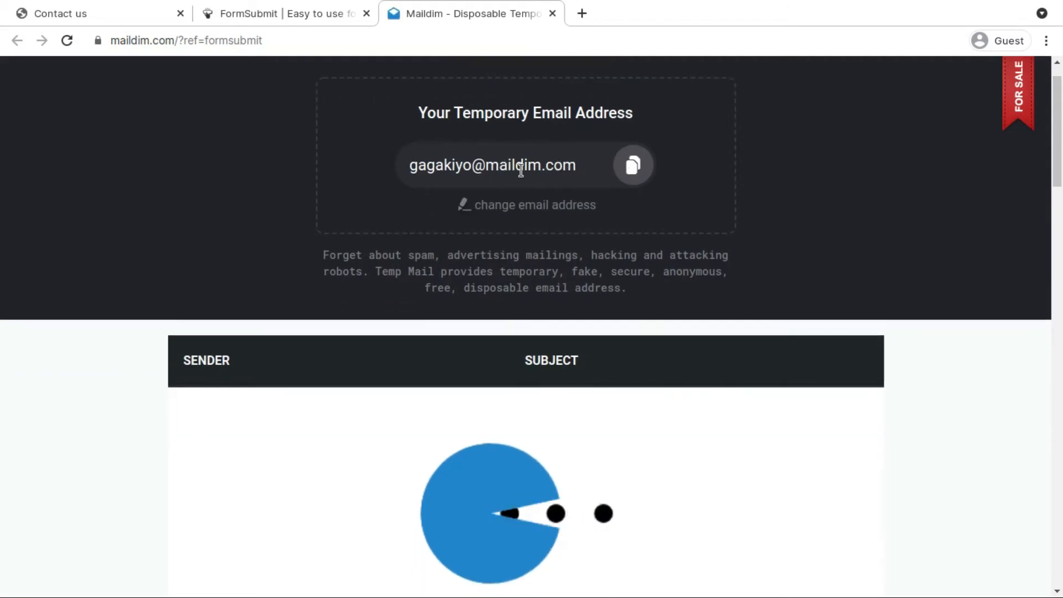
click(633, 165)
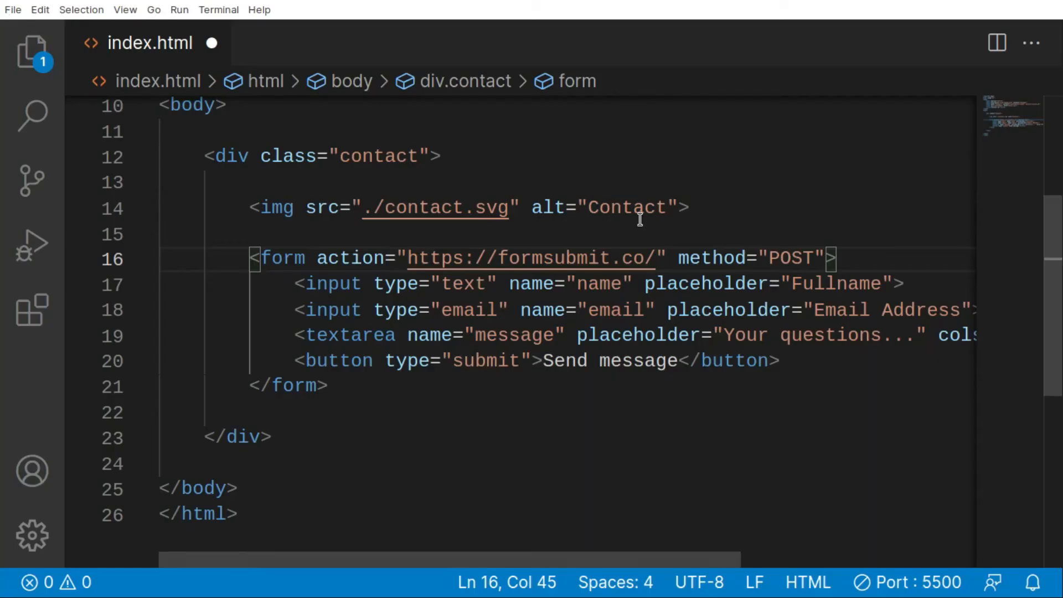
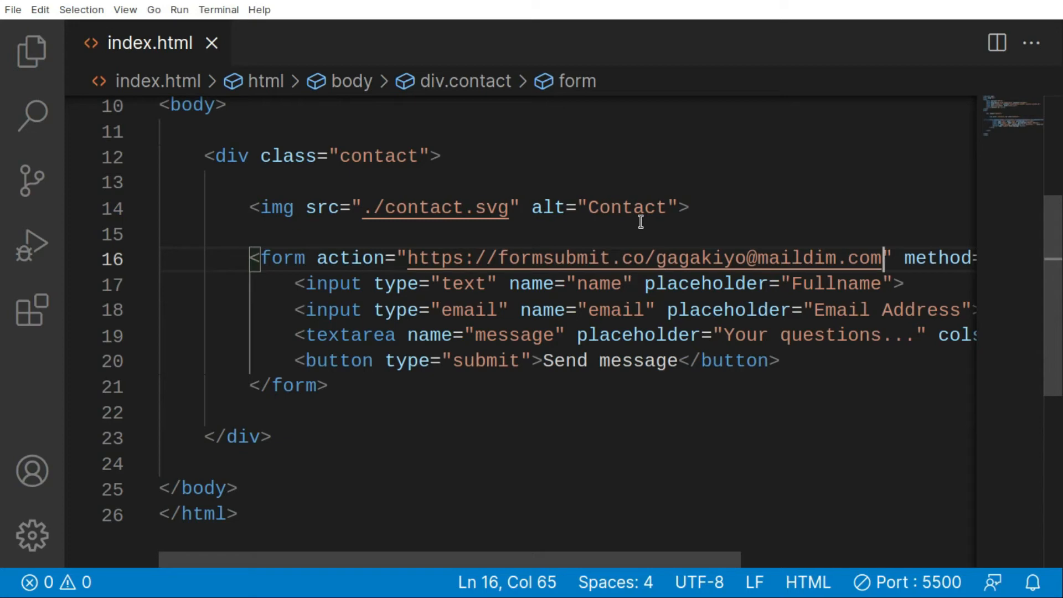
mouse_move(904, 581)
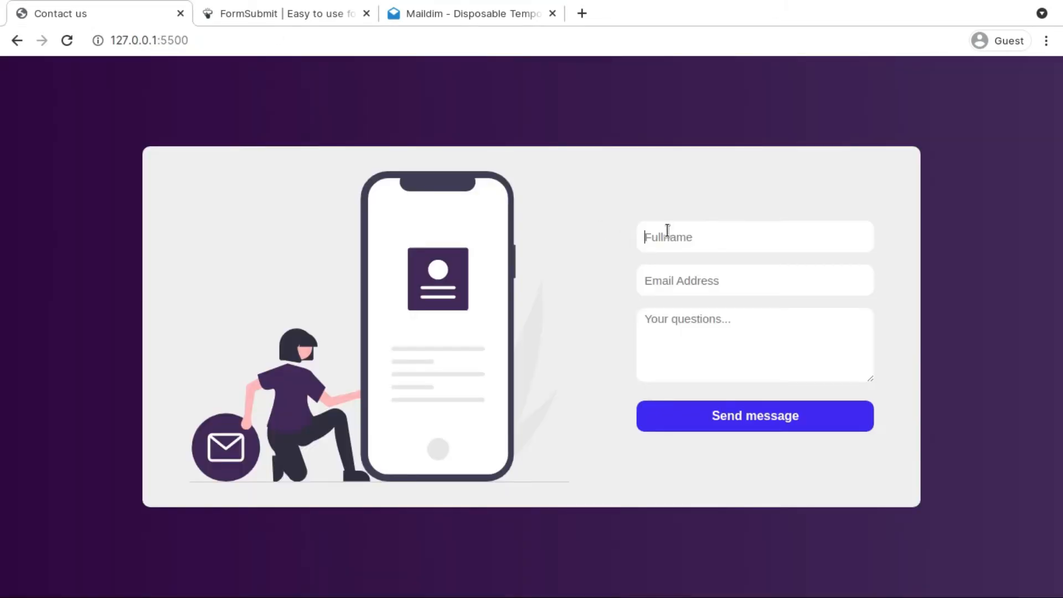
Step: Fill the contact form with a name, email and message Hello, then send it to FormSubmit
text(Aashish)
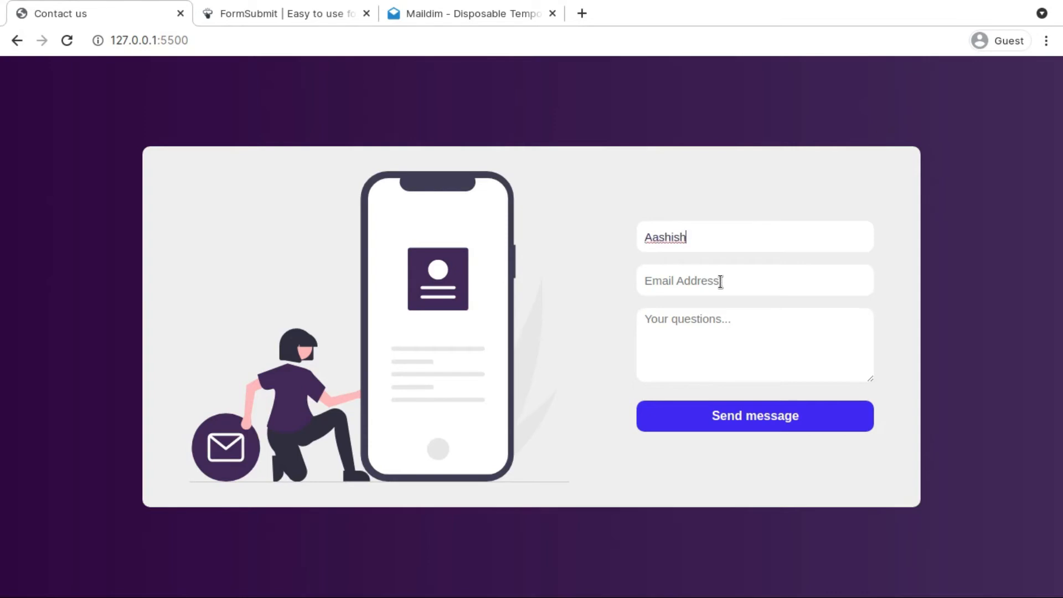
text(something@gmail.com)
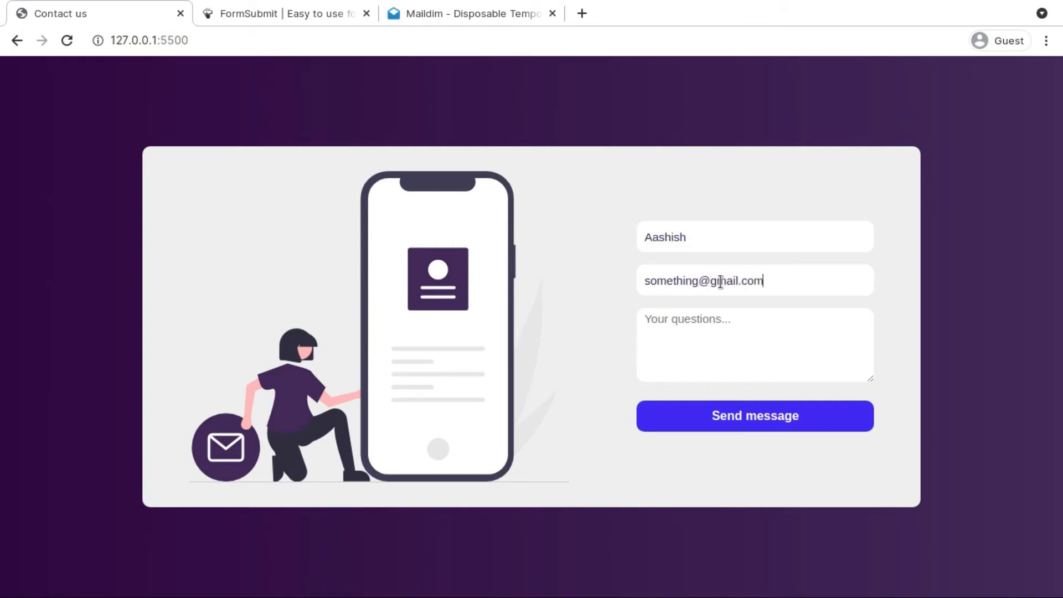
text(H)
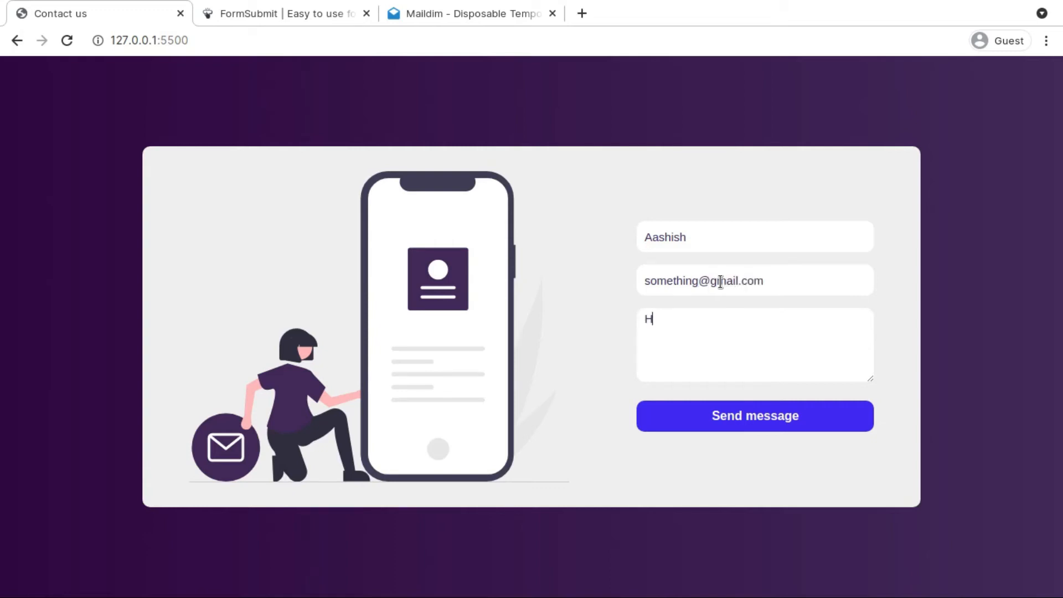
text(ello)
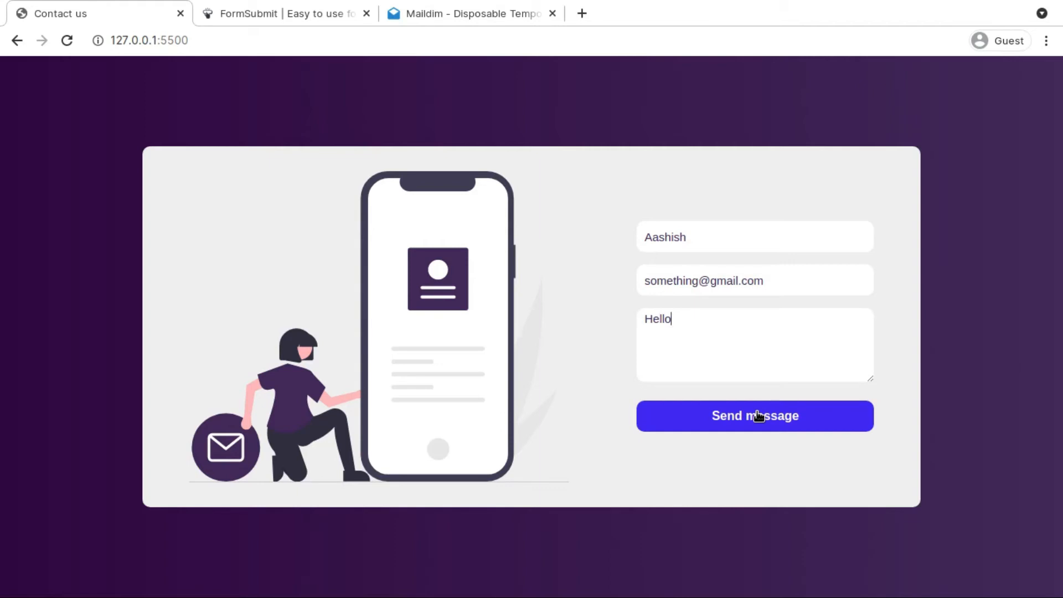
click(753, 415)
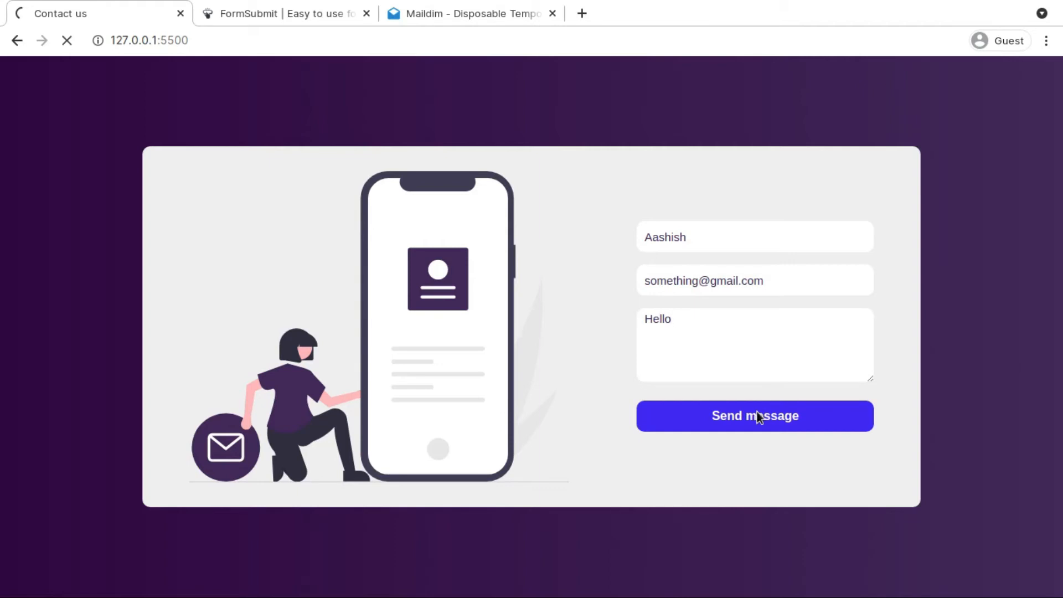
click(754, 415)
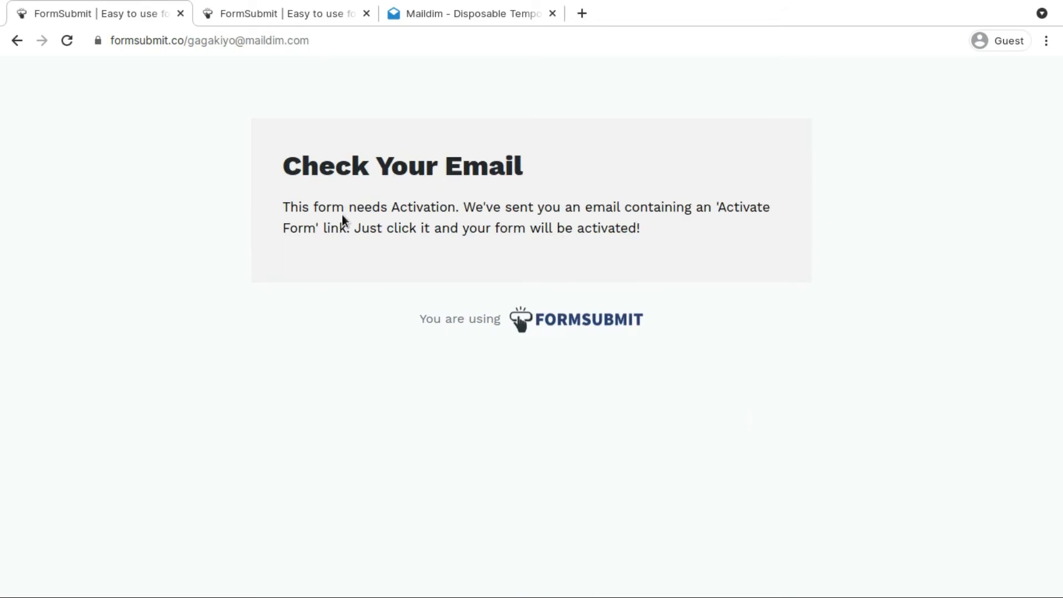
mouse_move(351, 207)
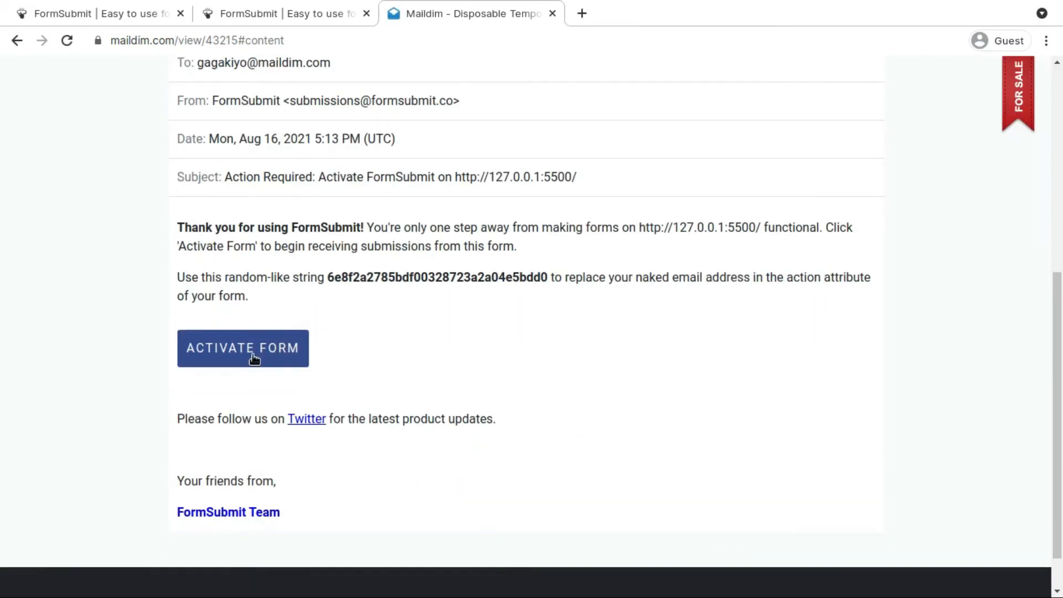
mouse_move(248, 358)
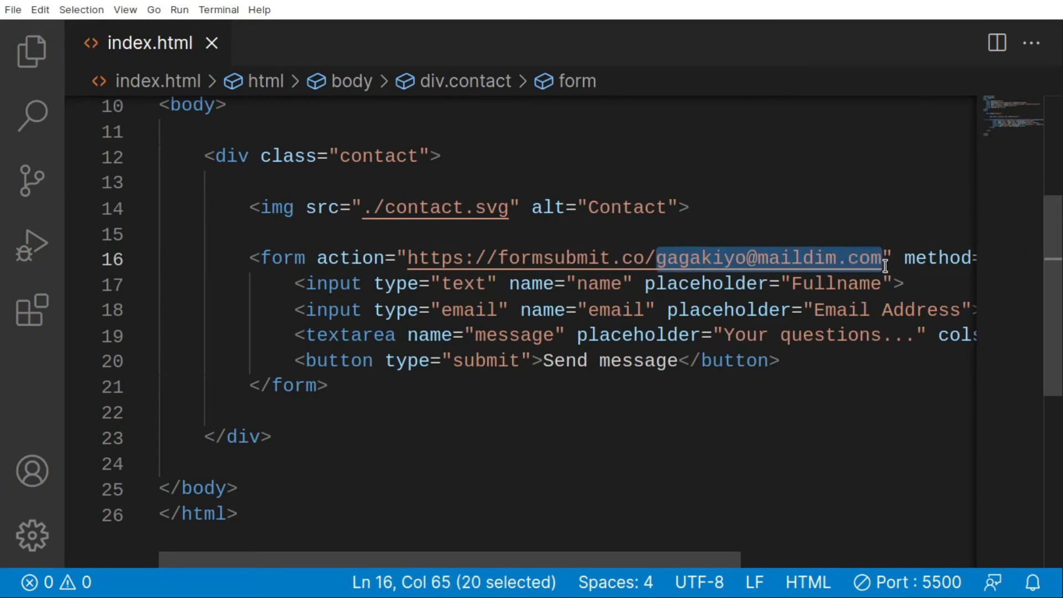
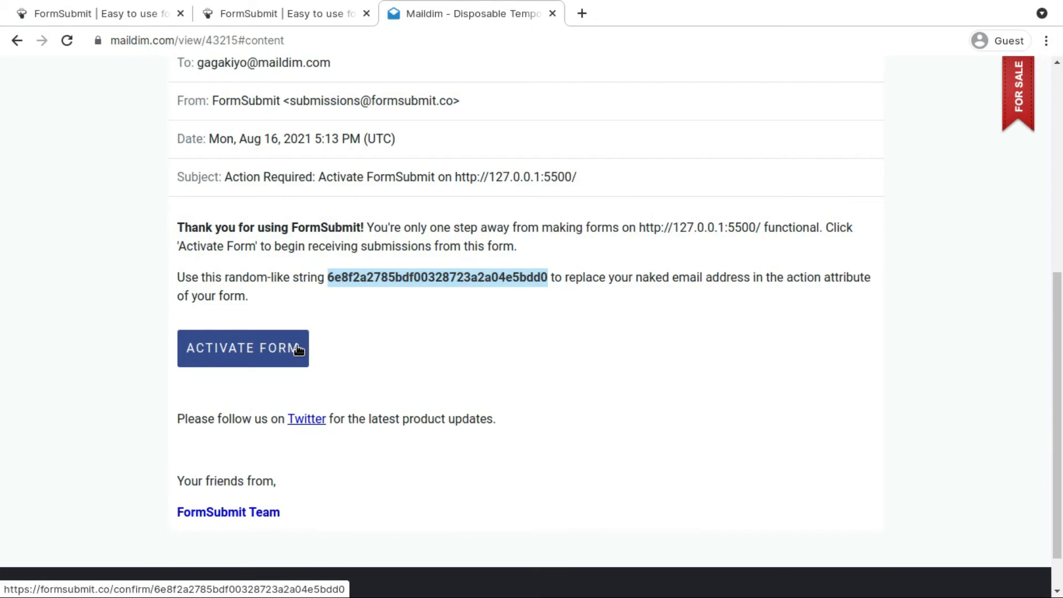
Step: Activate the form from the email, then return to the first FormSubmit page
click(243, 347)
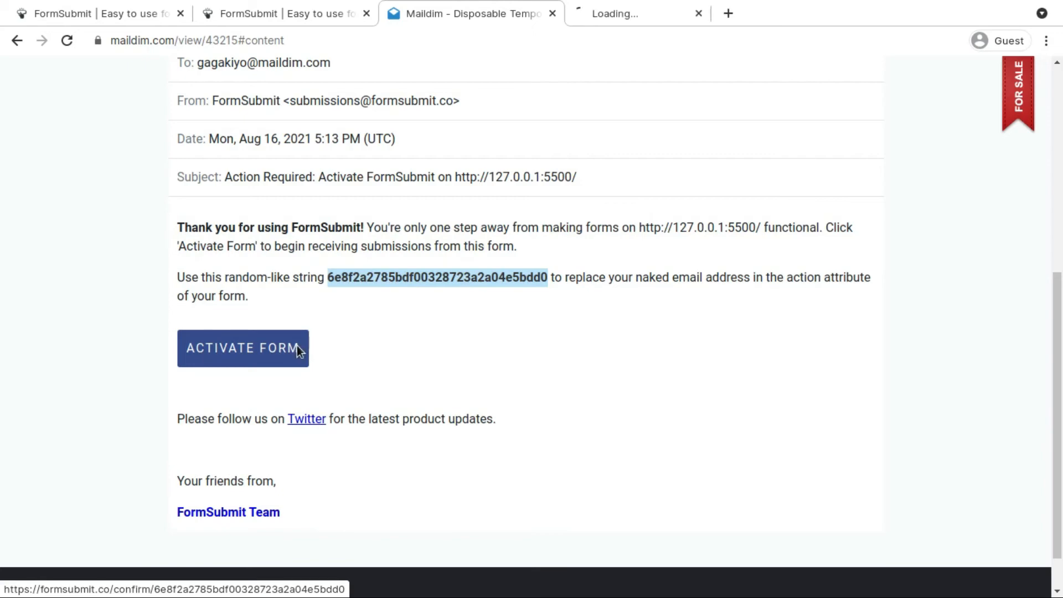
click(242, 348)
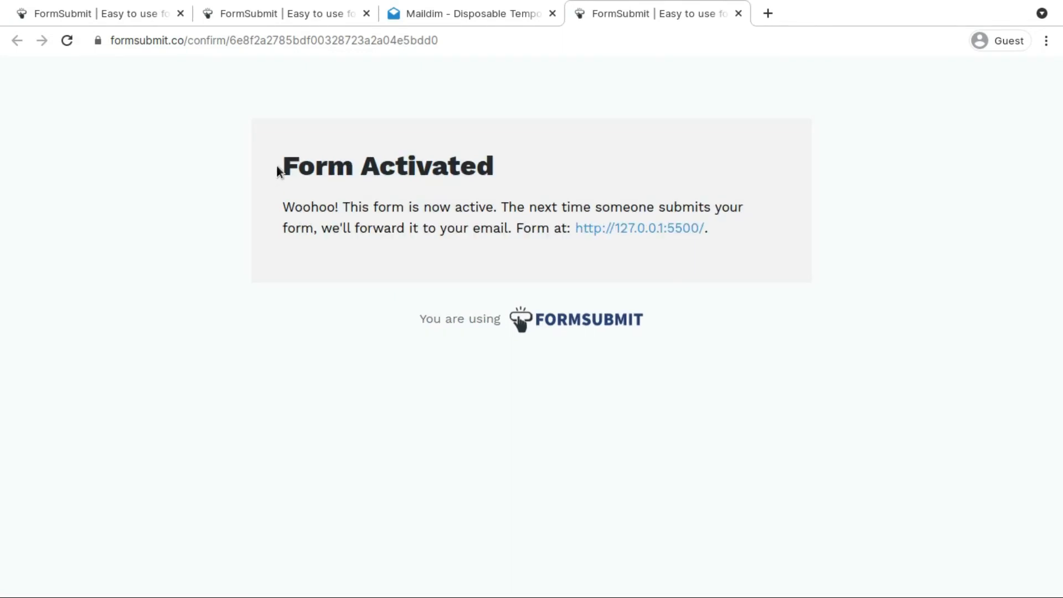
mouse_move(518, 201)
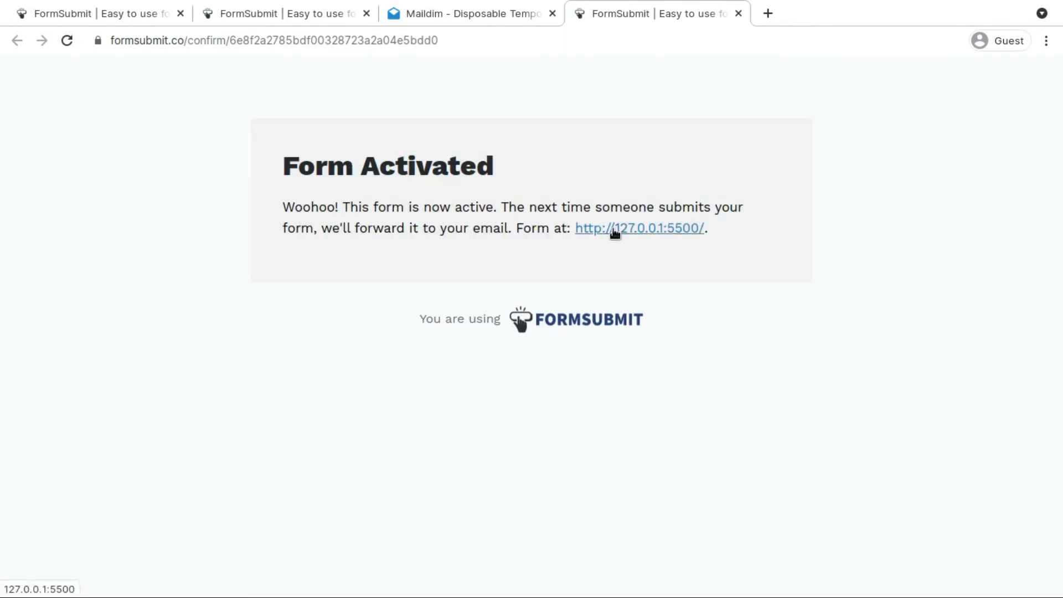
mouse_move(597, 248)
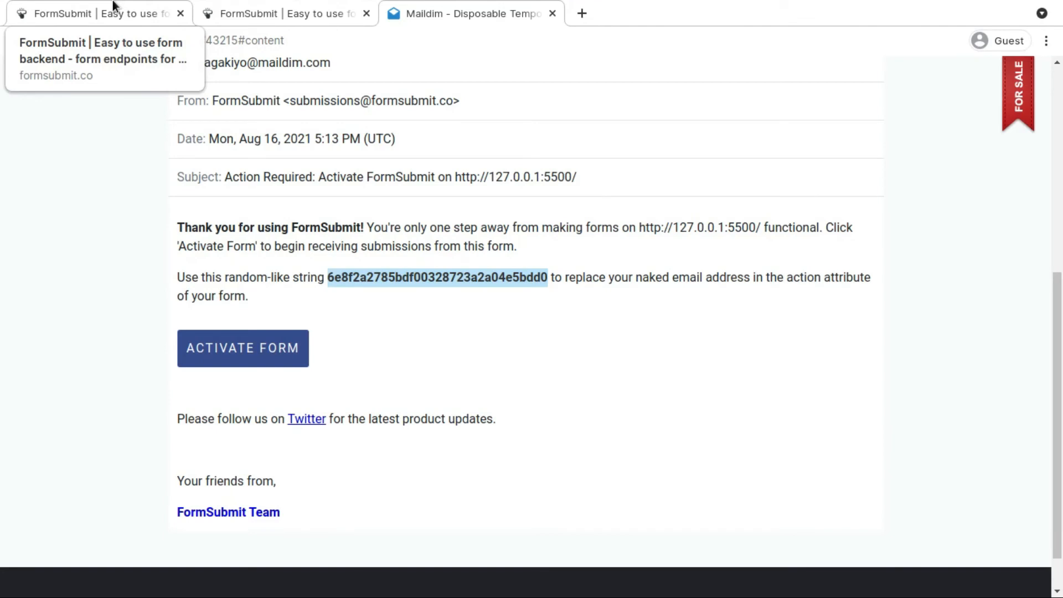
click(99, 13)
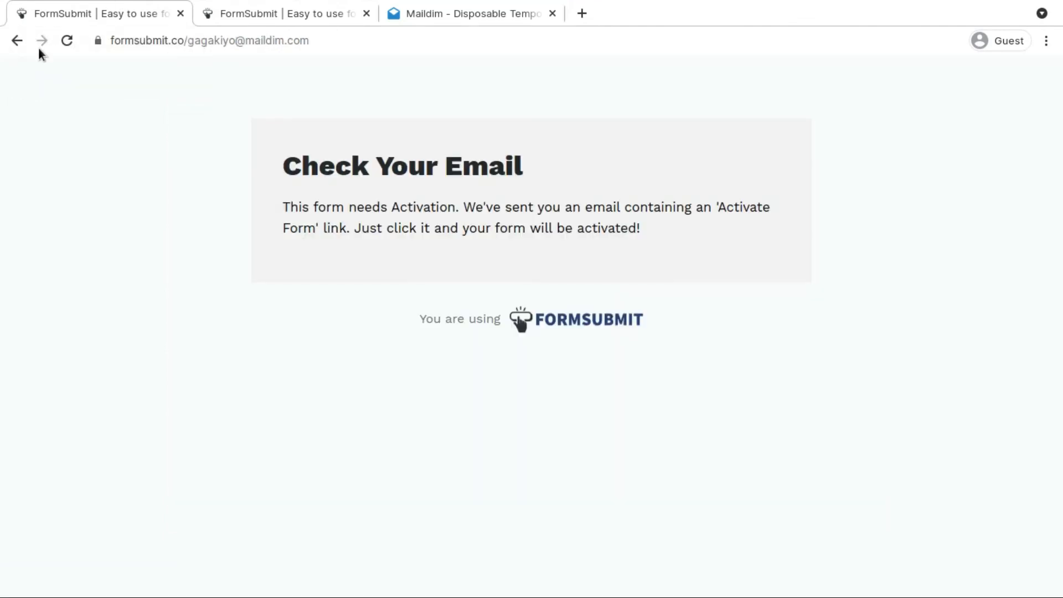
Step: Go back to the contact form and send a second message from Harry saying Hello Aashish!
click(17, 40)
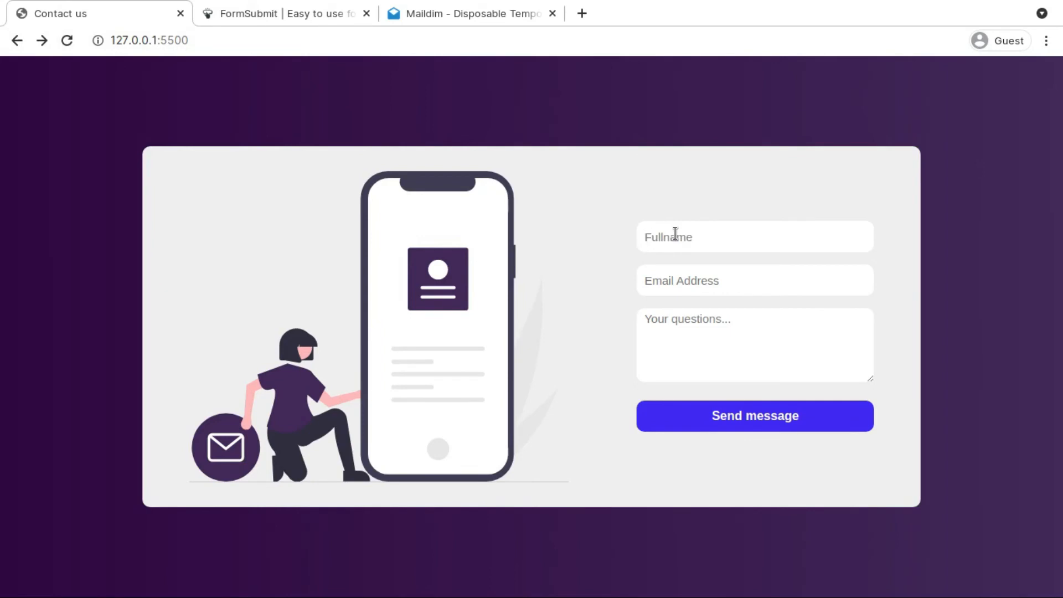
text(Harry)
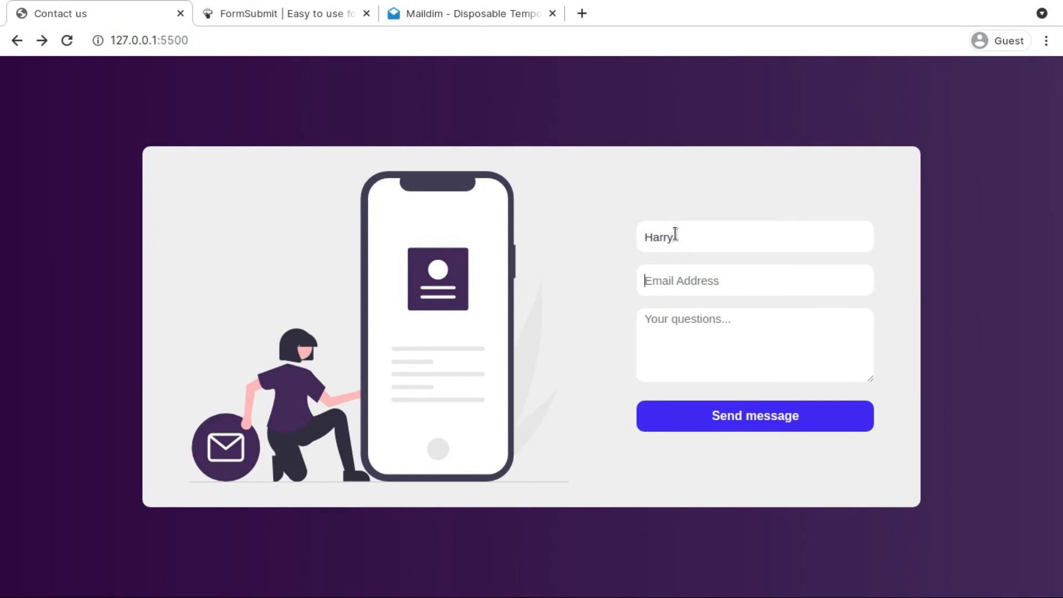
text(harry@someone.com)
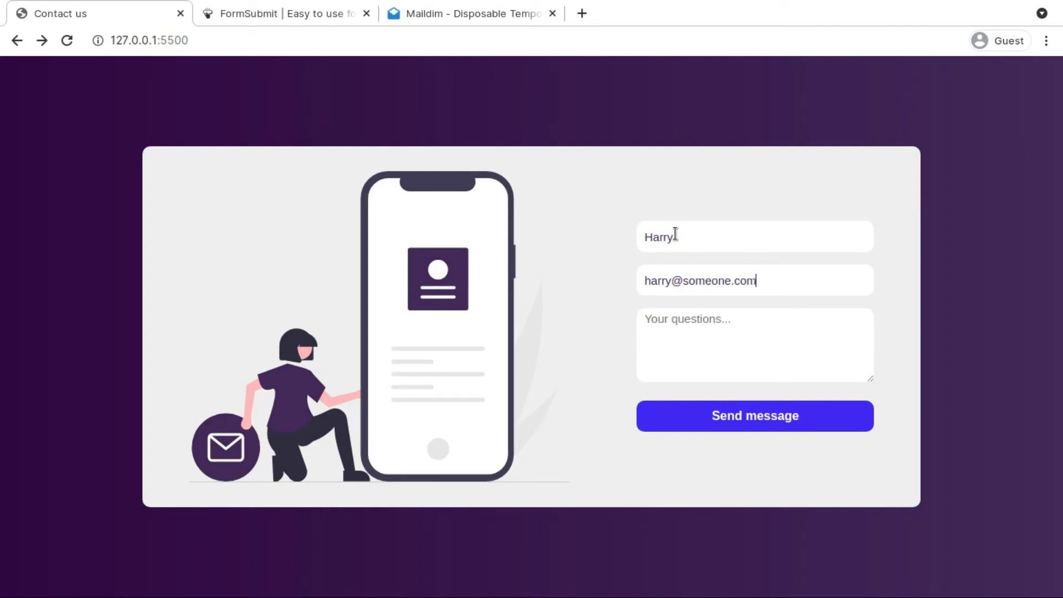
text(Hello)
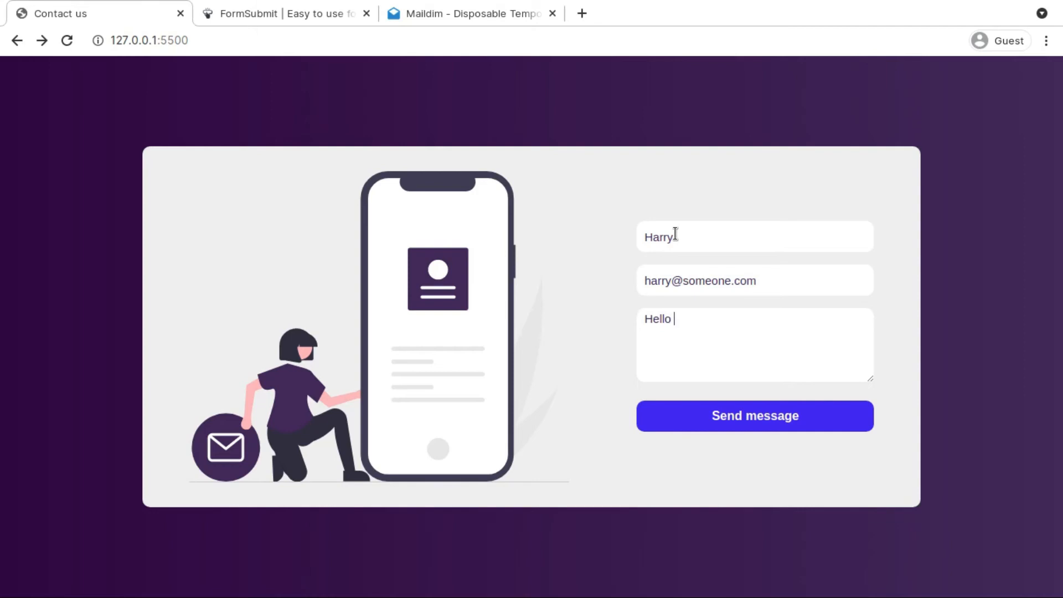
text(Aashish!)
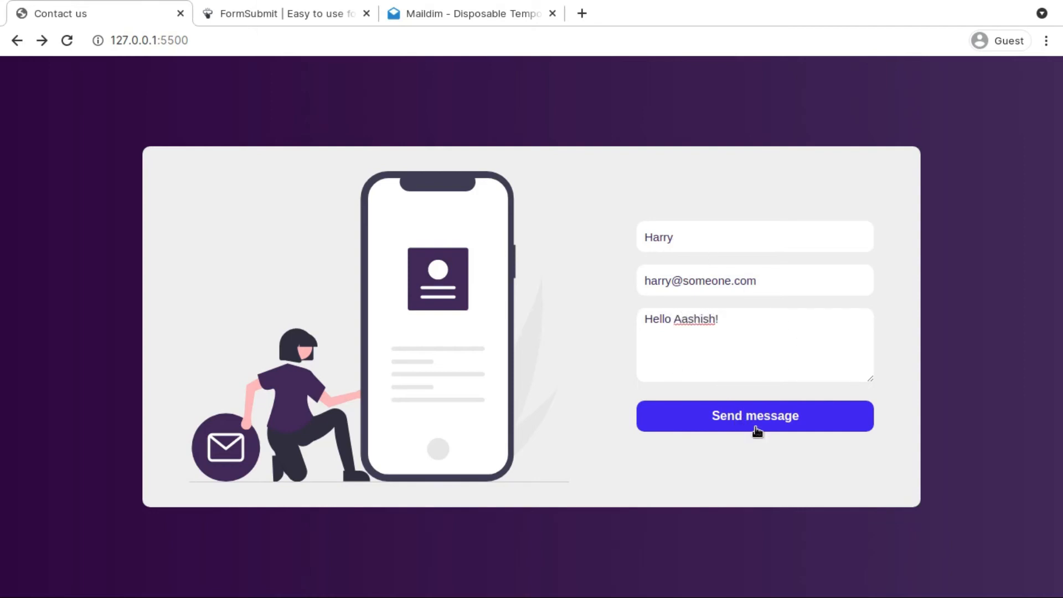
click(754, 415)
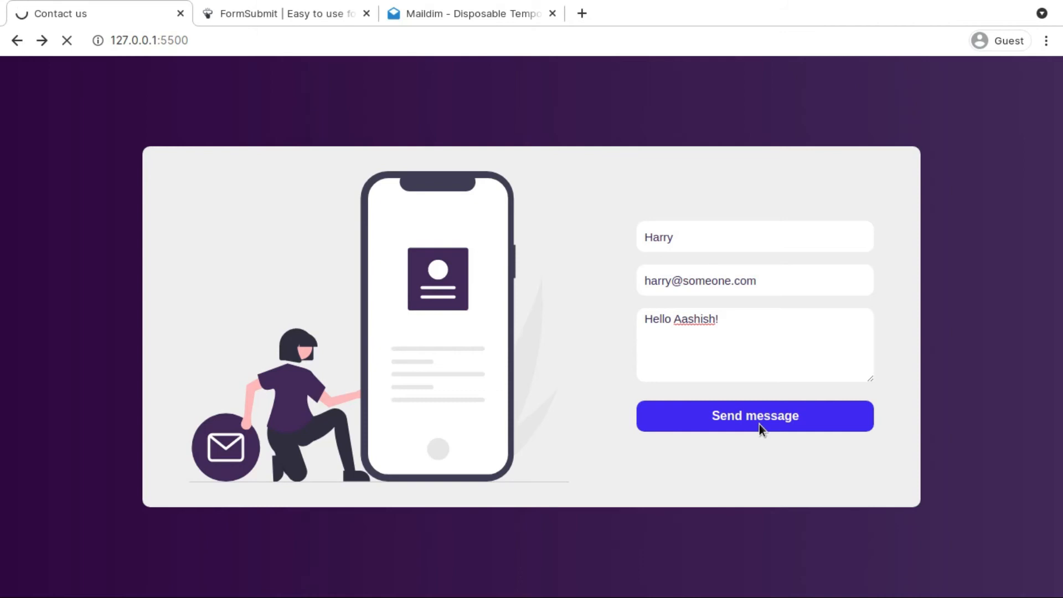
click(754, 416)
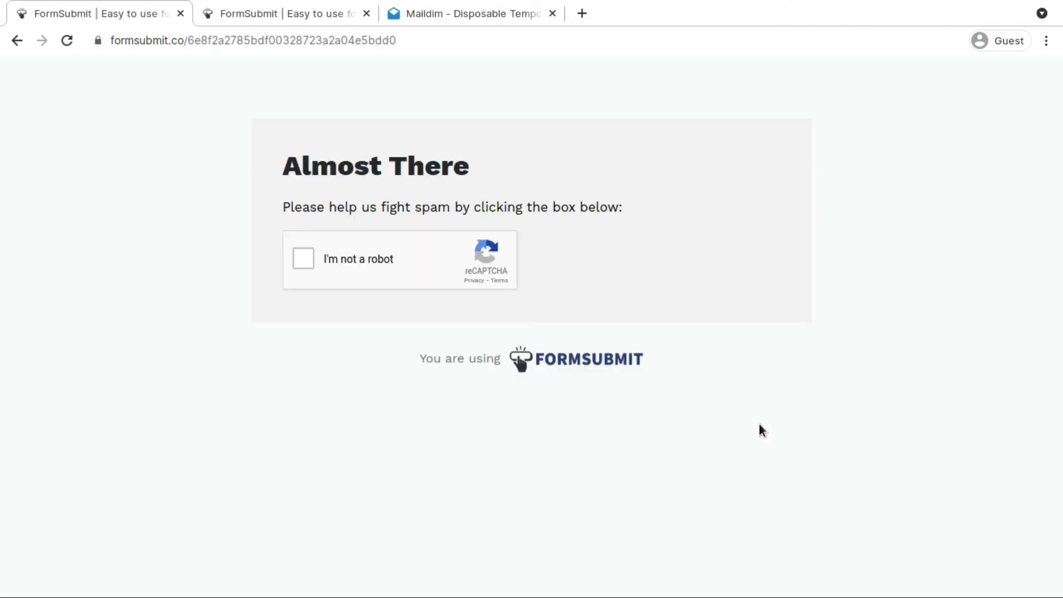
mouse_move(356, 263)
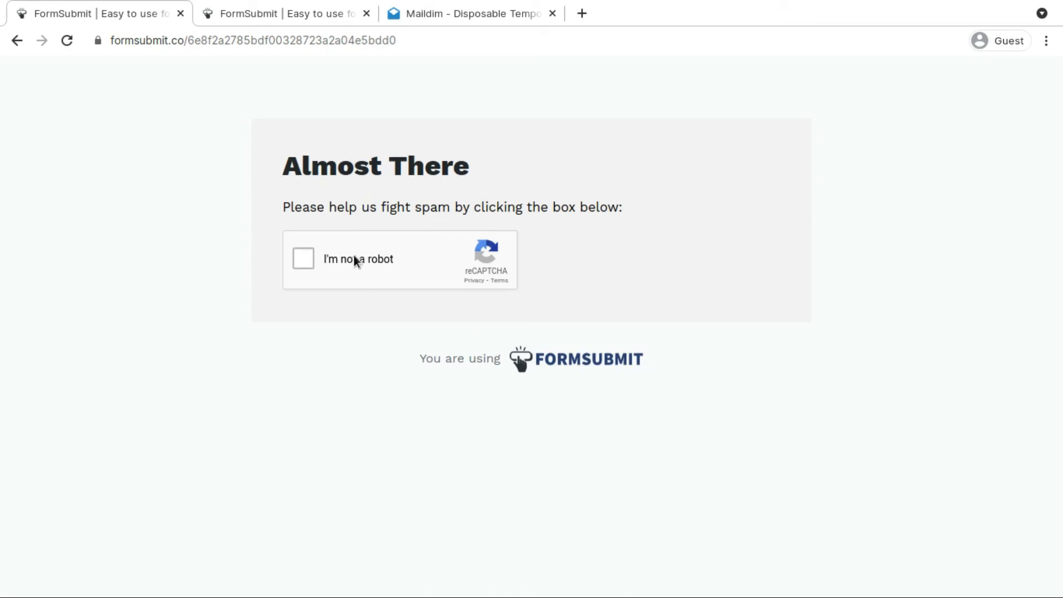
Step: Start the robot check, then browse FormSubmit documentation to the _honey and _captcha sections
click(302, 257)
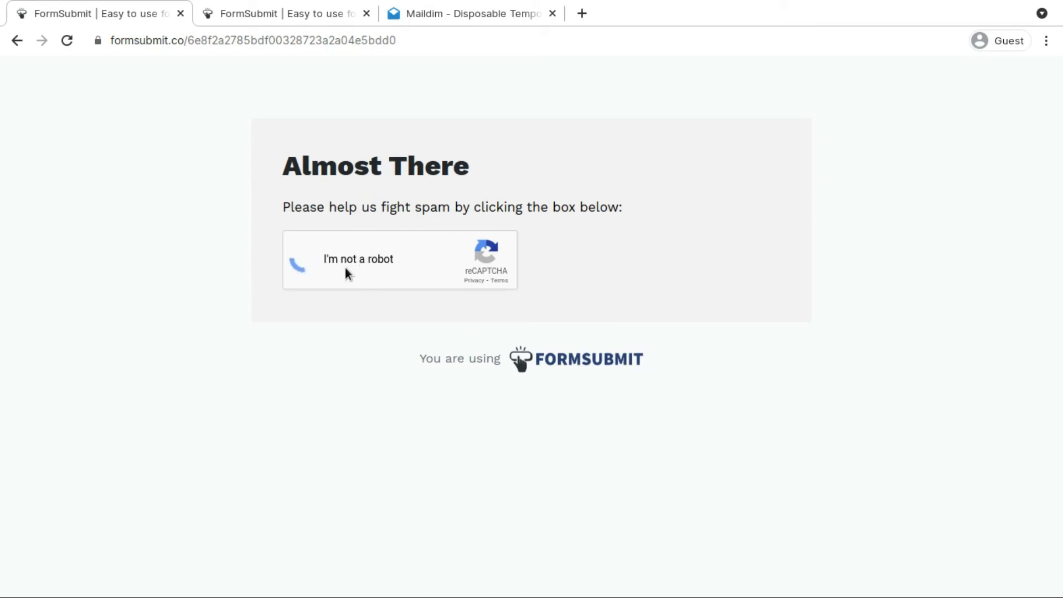
click(296, 259)
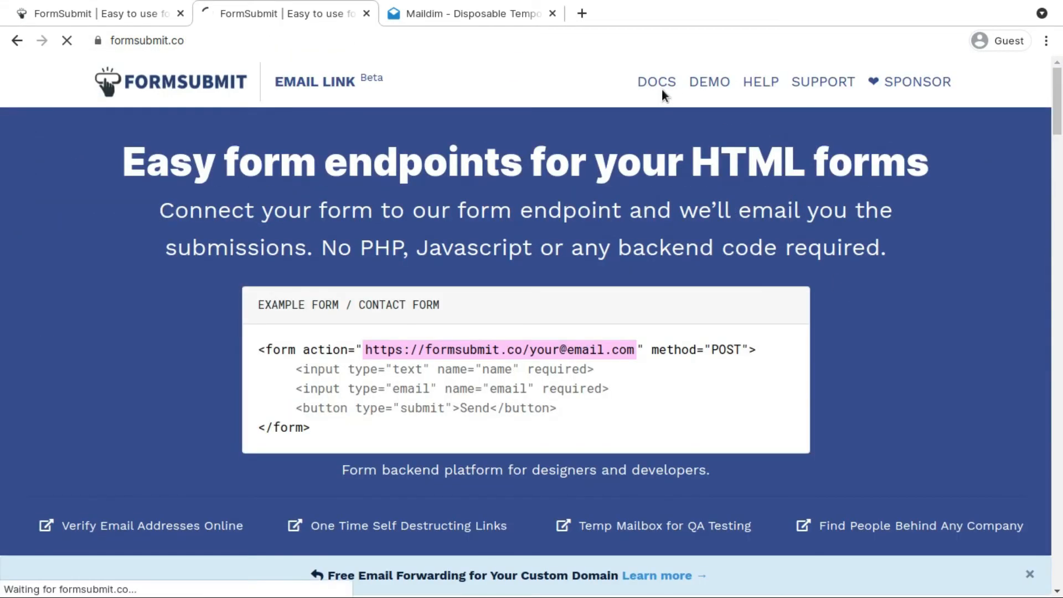
click(654, 81)
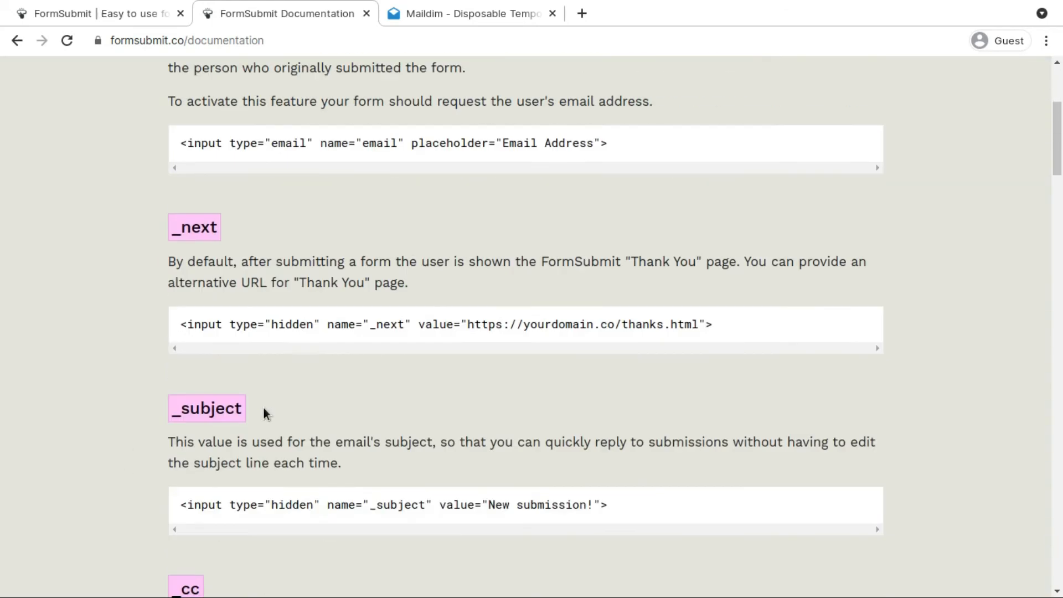
scroll(down, 3)
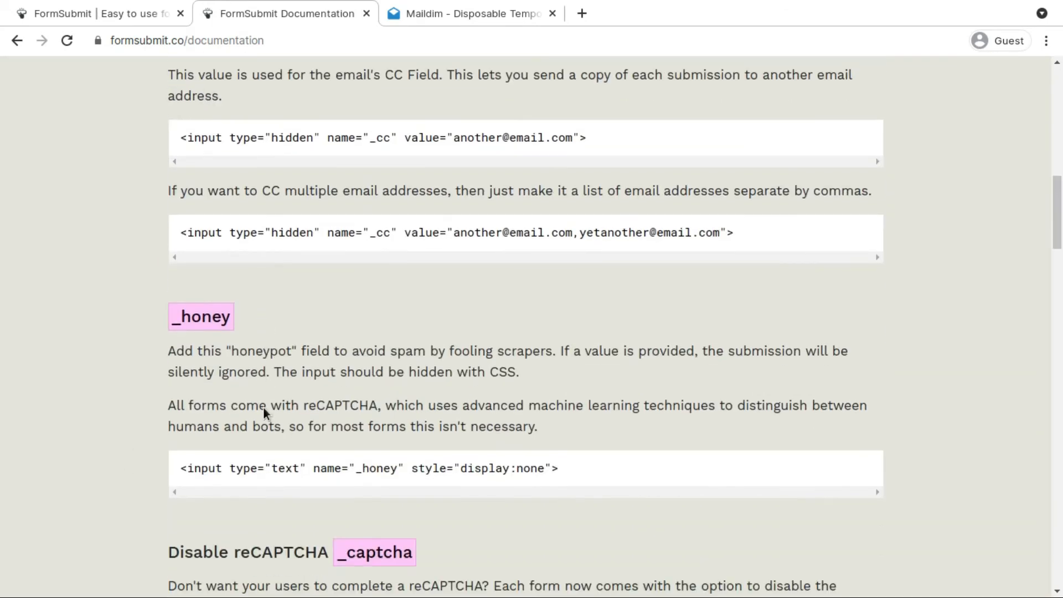
scroll(down, 3)
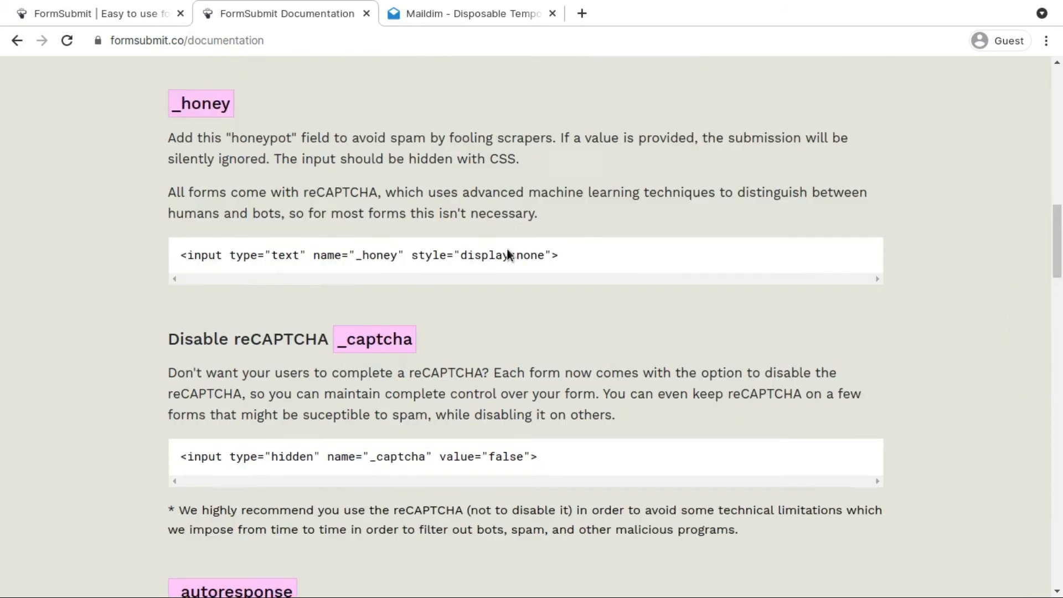
scroll(up, 3)
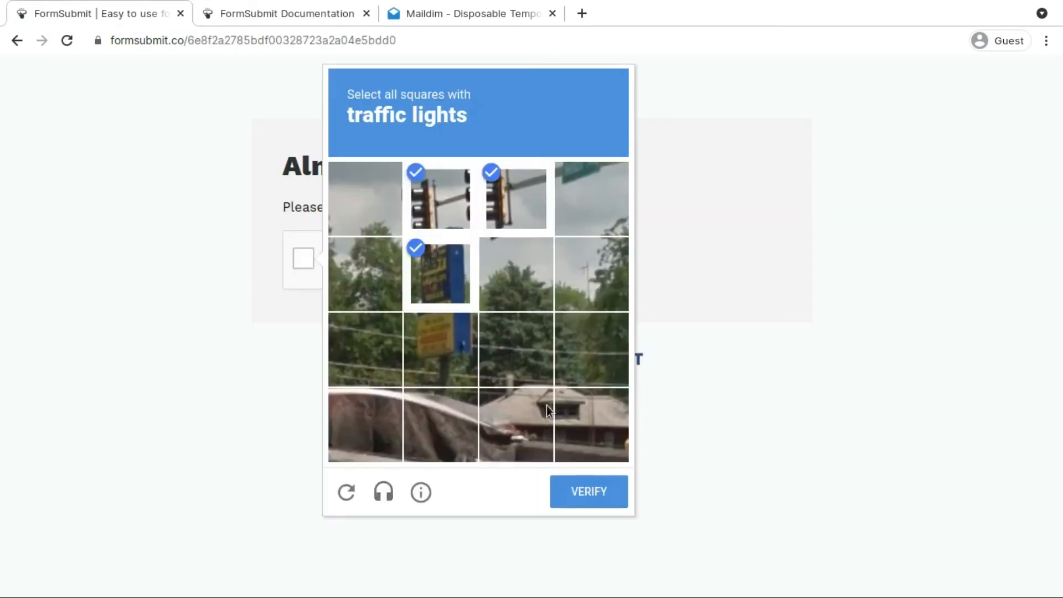
Step: Mark the traffic-light squares, verify the reCAPTCHA and reach the Thanks confirmation page
click(586, 491)
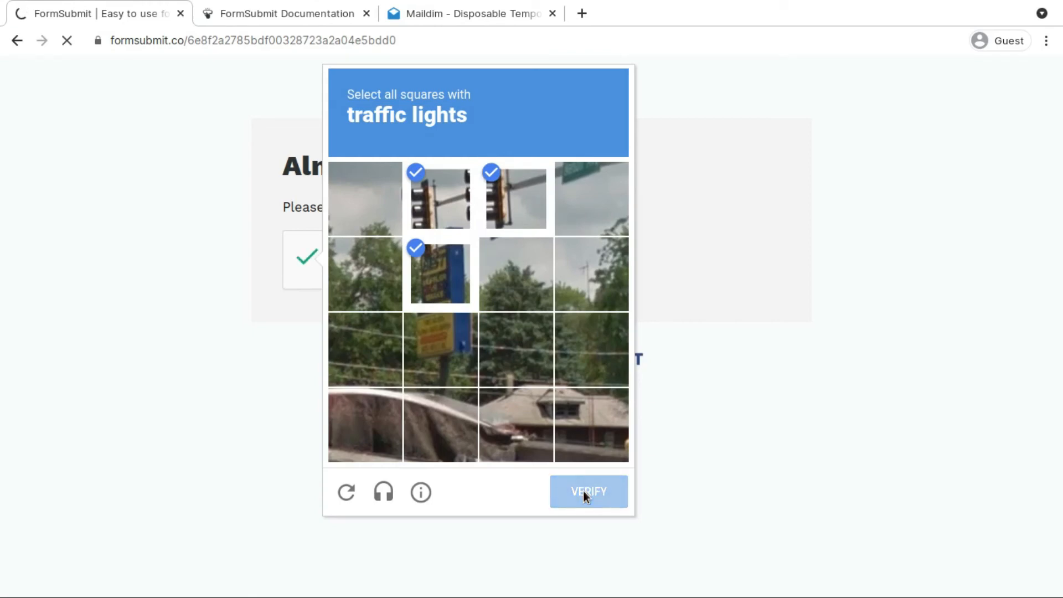
click(587, 490)
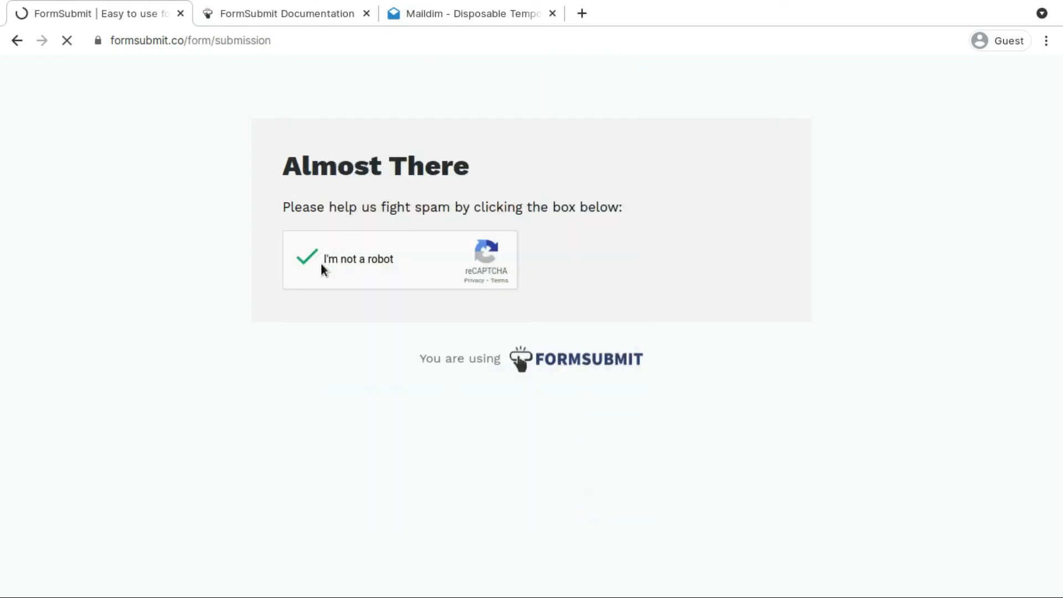
click(305, 258)
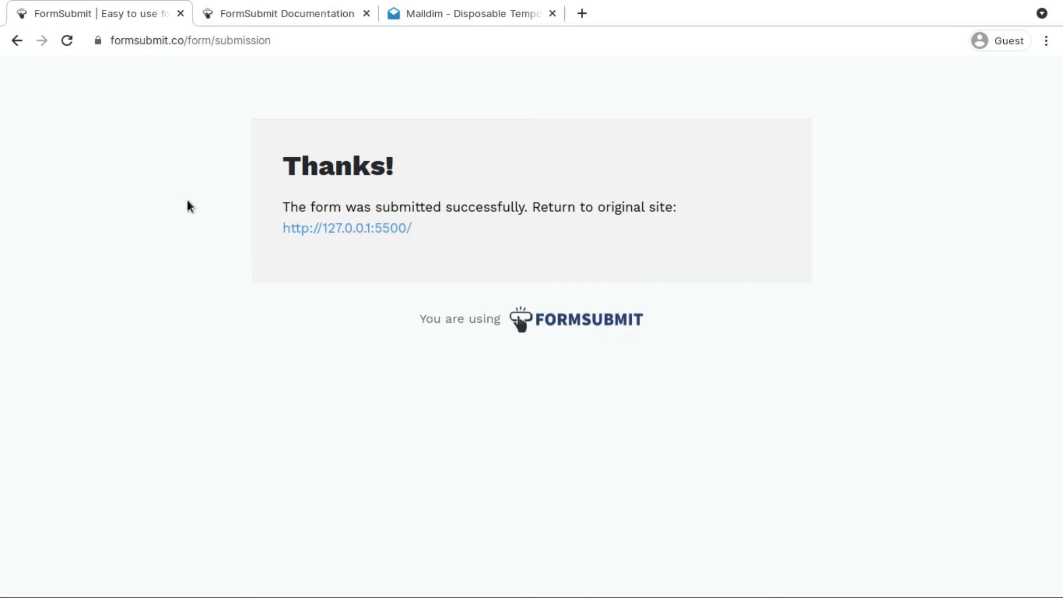
mouse_move(466, 259)
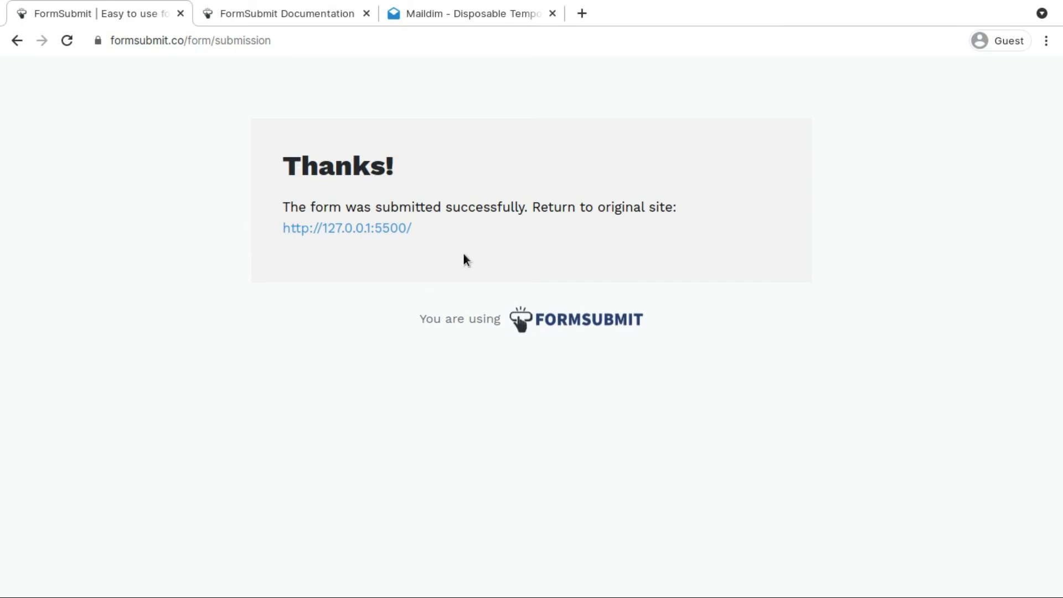
mouse_move(389, 318)
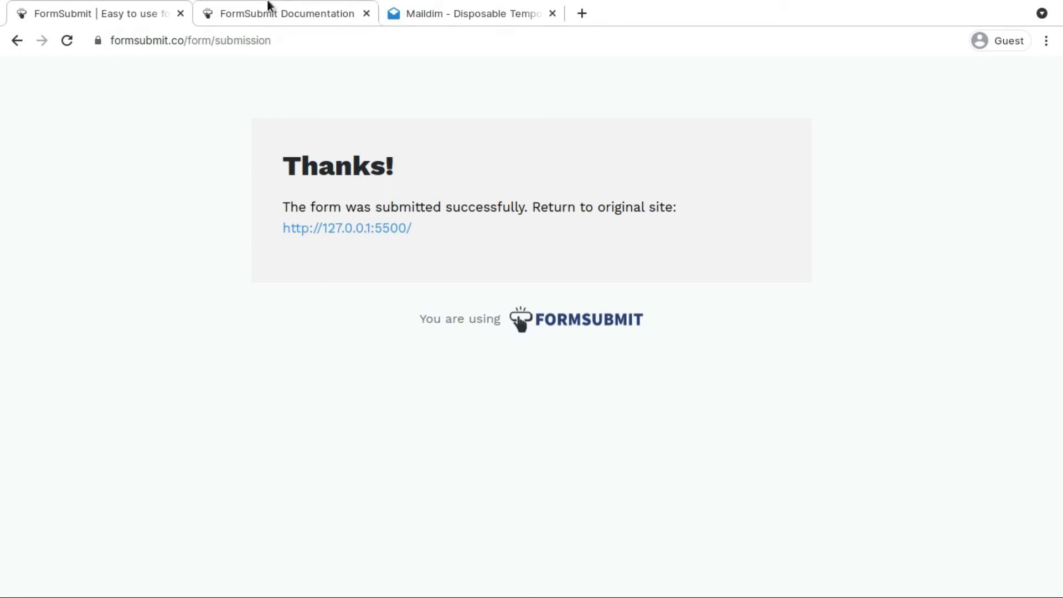
Step: Find the _next option in FormSubmit's documentation and copy its example snippet
click(285, 13)
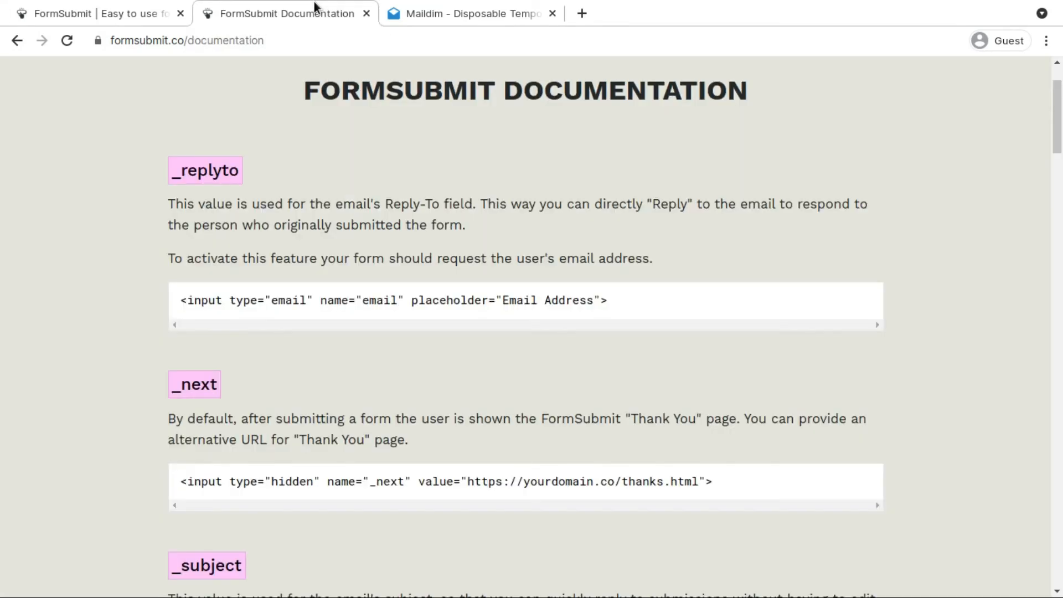
scroll(down, 3)
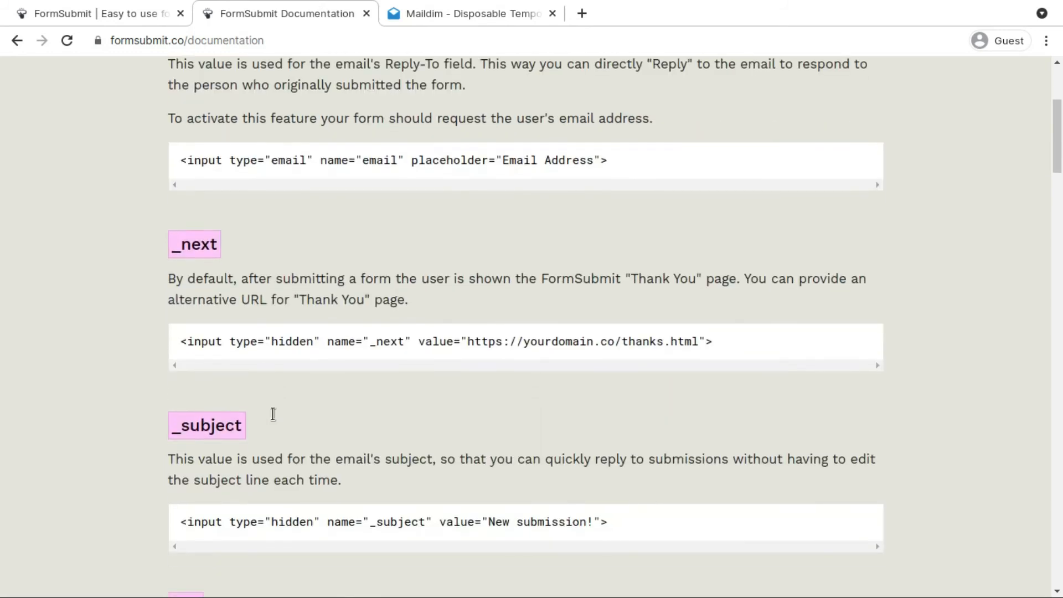
double_click(194, 244)
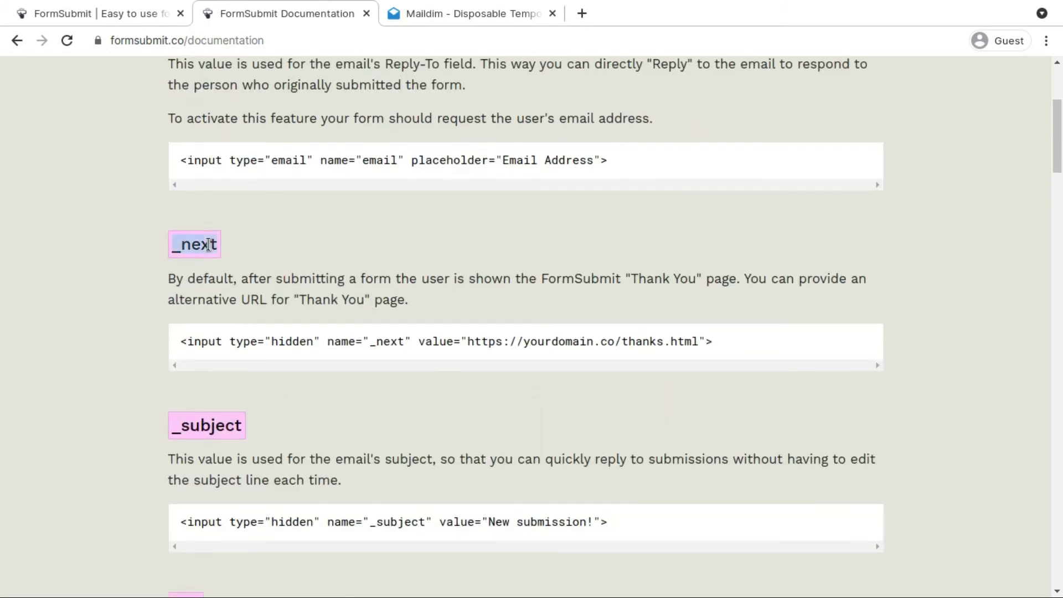
right_click(453, 358)
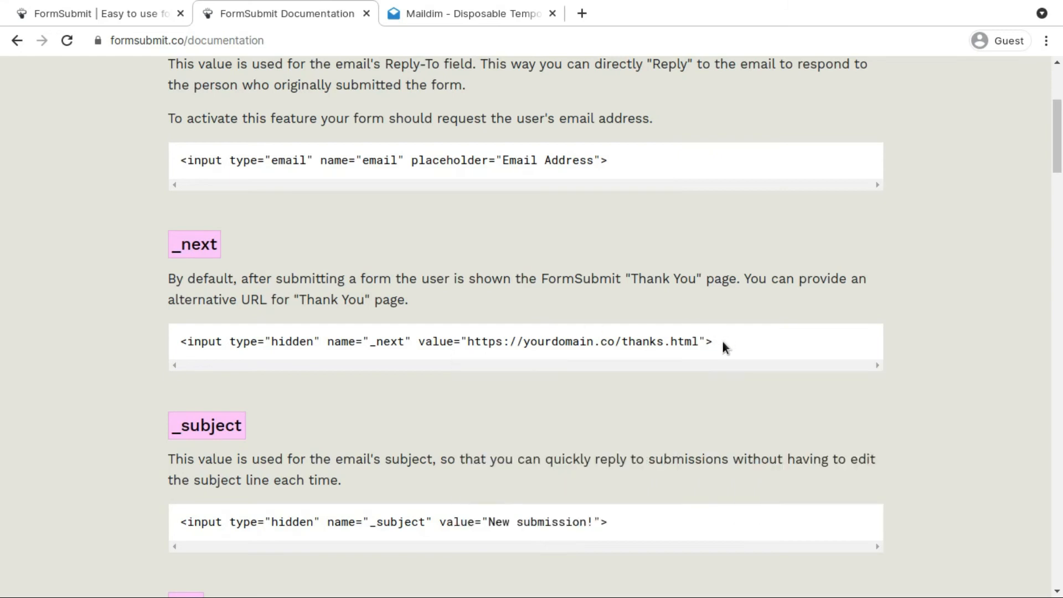
mouse_move(213, 330)
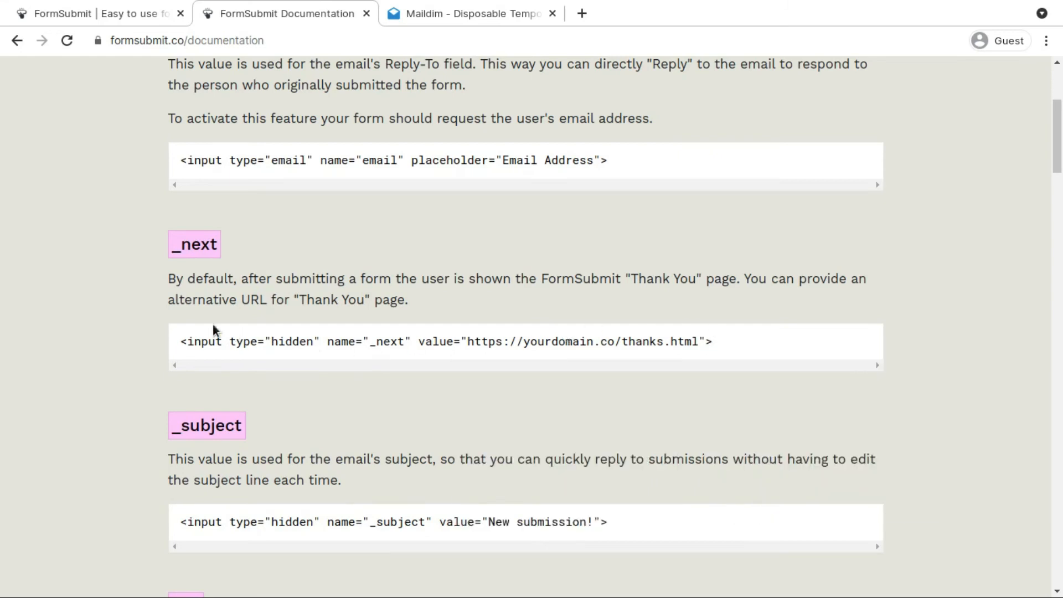
mouse_move(574, 332)
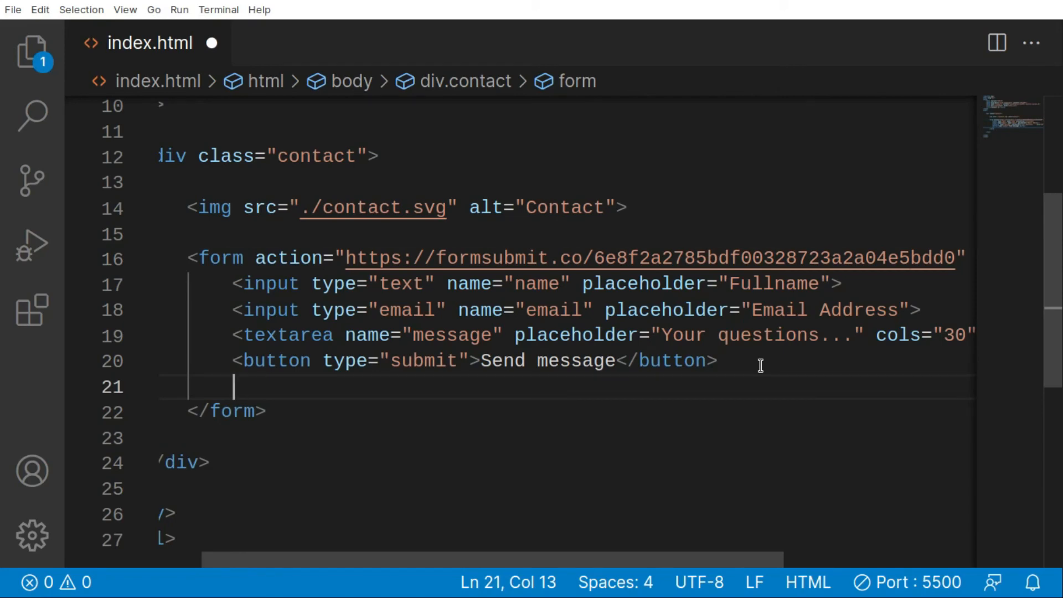
text(<input type="hidden" name="_next" value="https://yourdomain.co/thanks.html">)
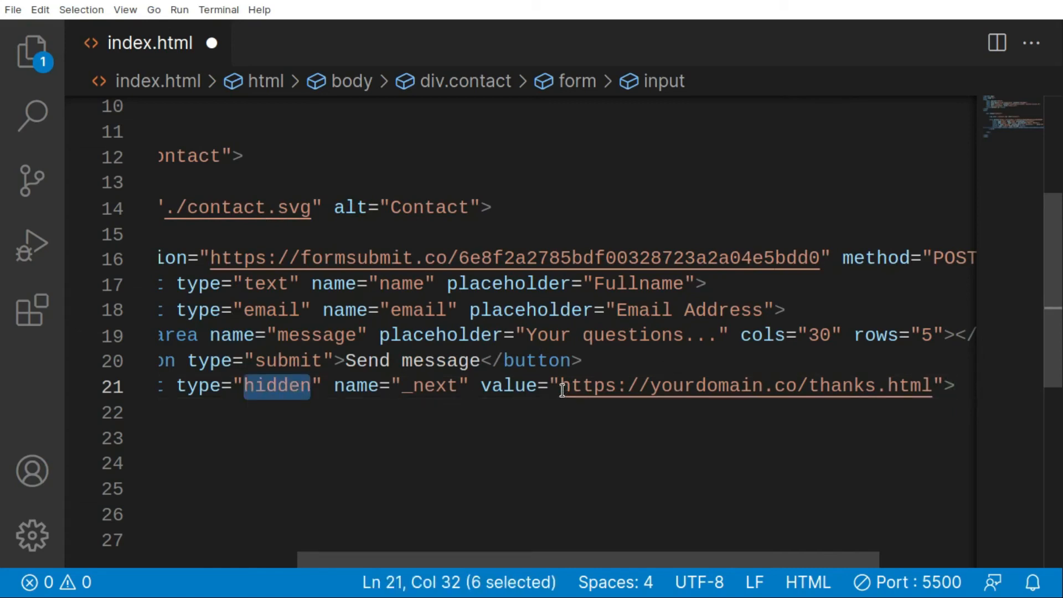
key(Delete)
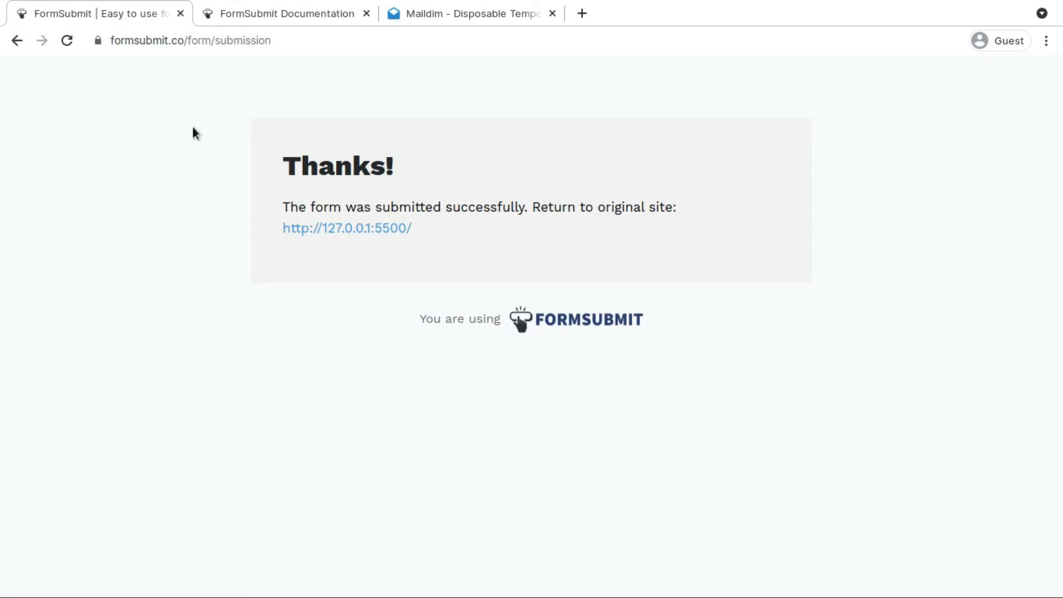
Step: Go back two pages from the FormSubmit Thanks page through the earlier submission pages
click(16, 41)
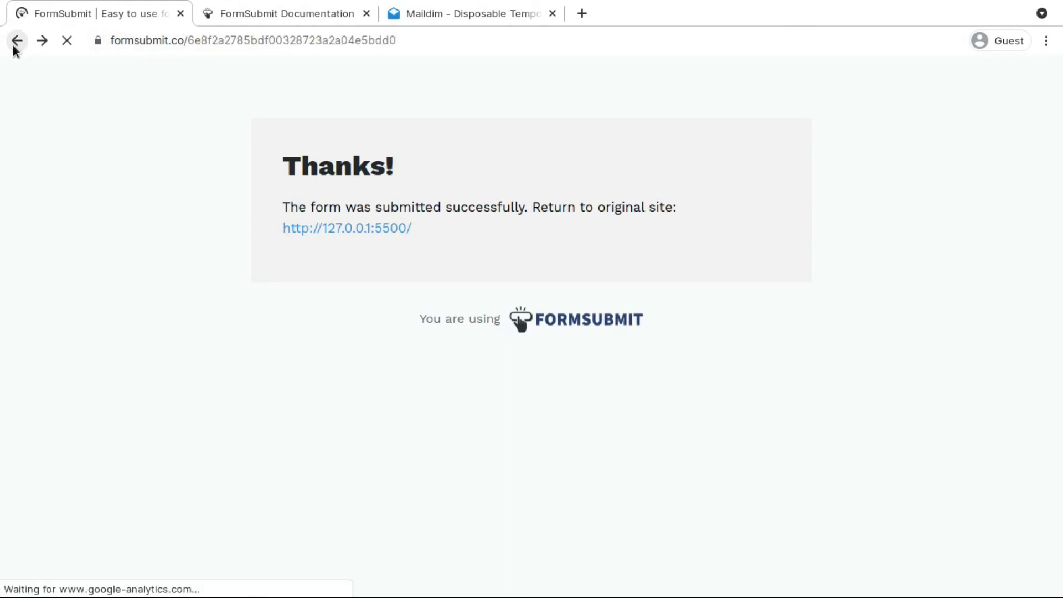
click(346, 227)
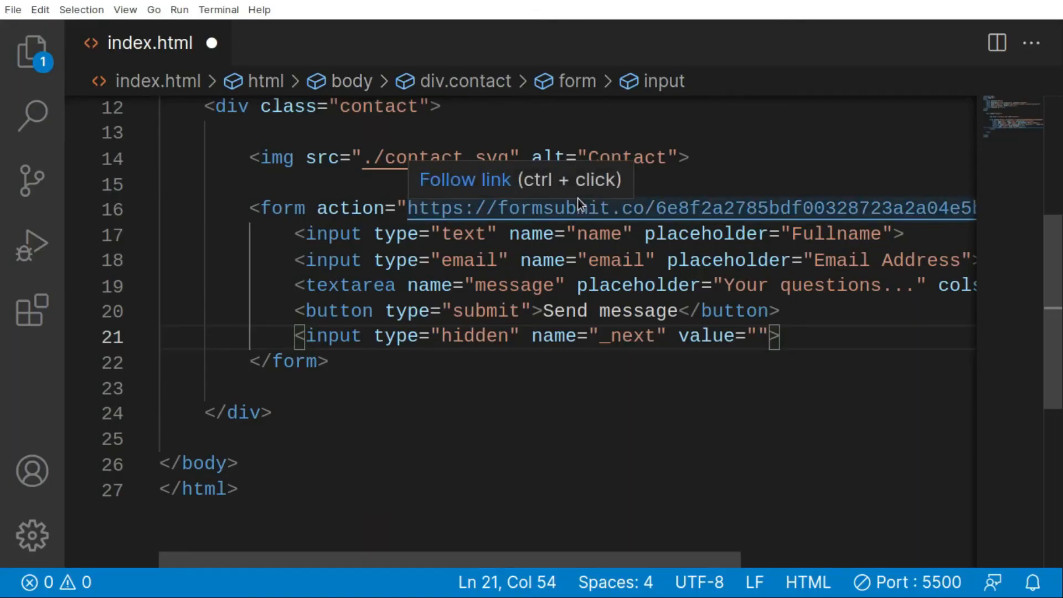
text(http://127.0.0.1:5500/)
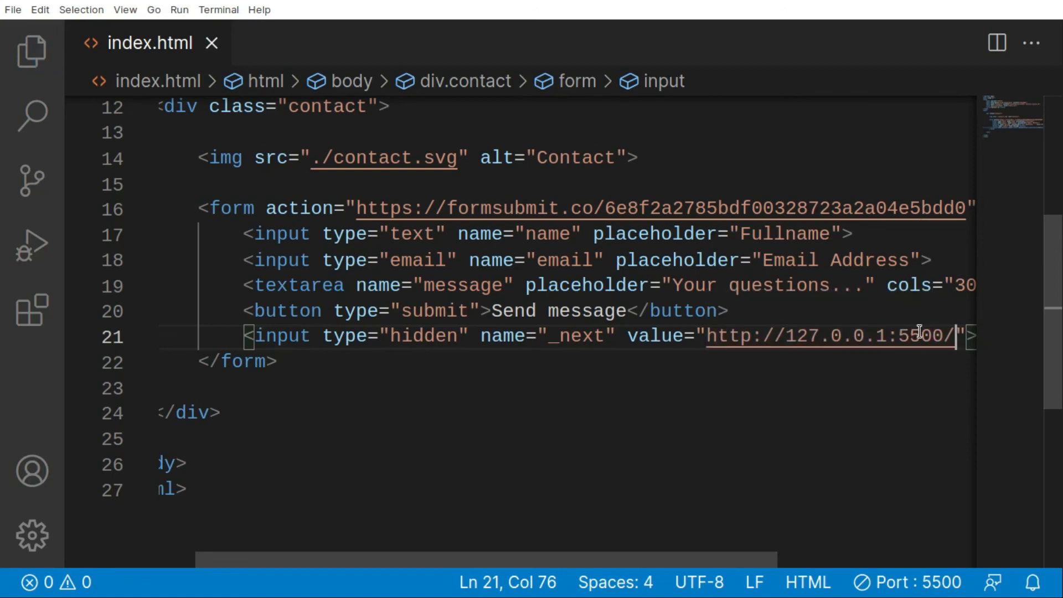
mouse_move(1003, 354)
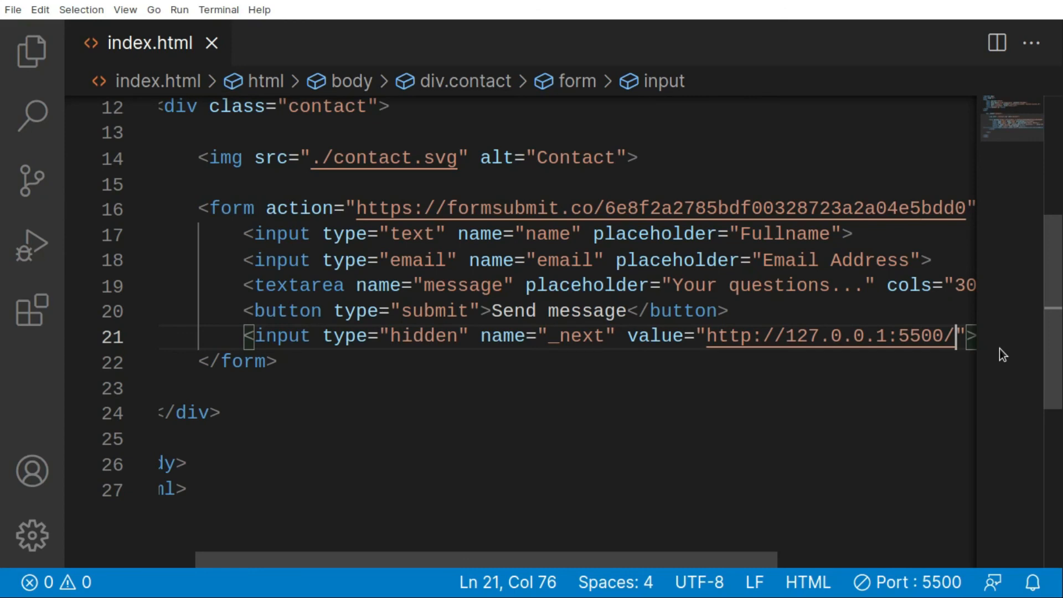
text(thanks)
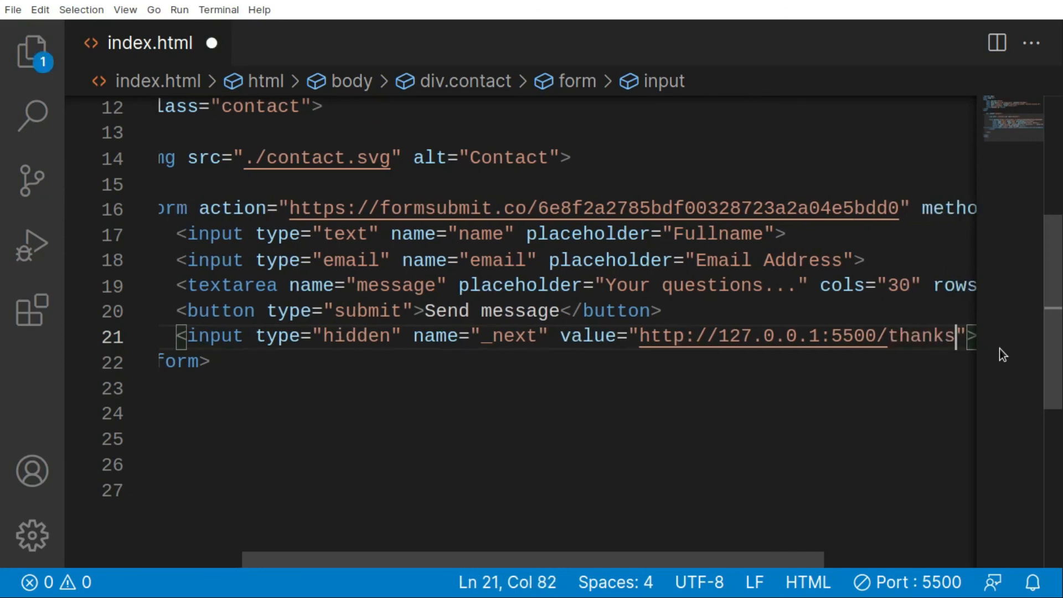
text(.html)
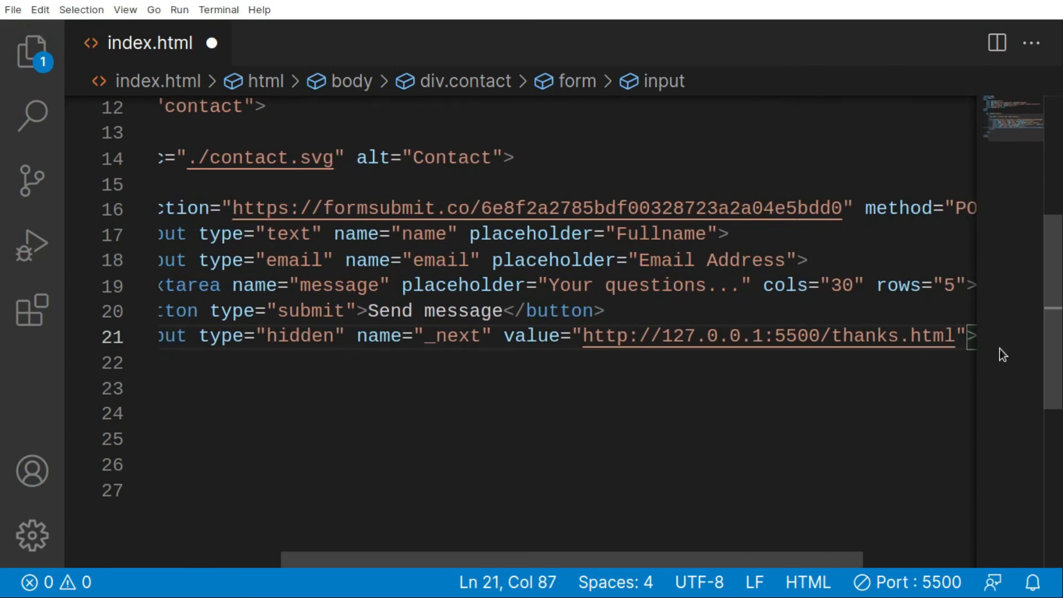
key(Backspace)
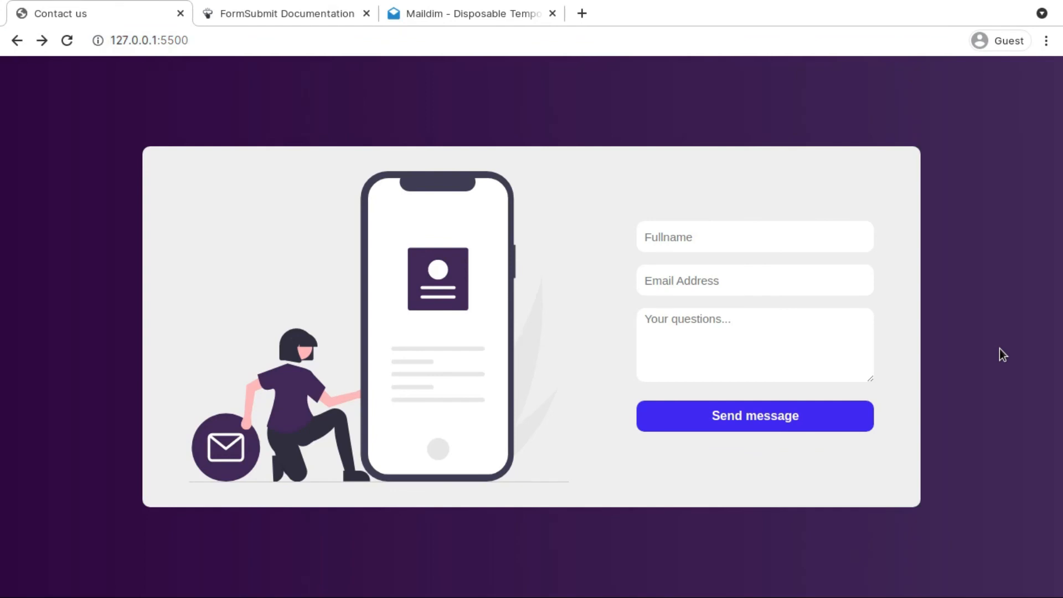
click(754, 237)
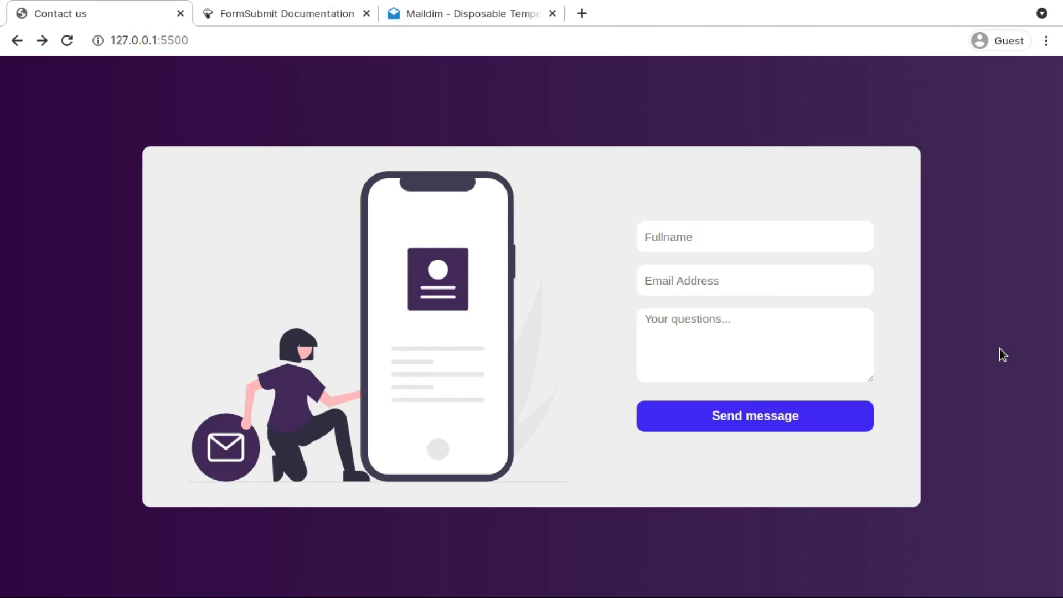
click(677, 236)
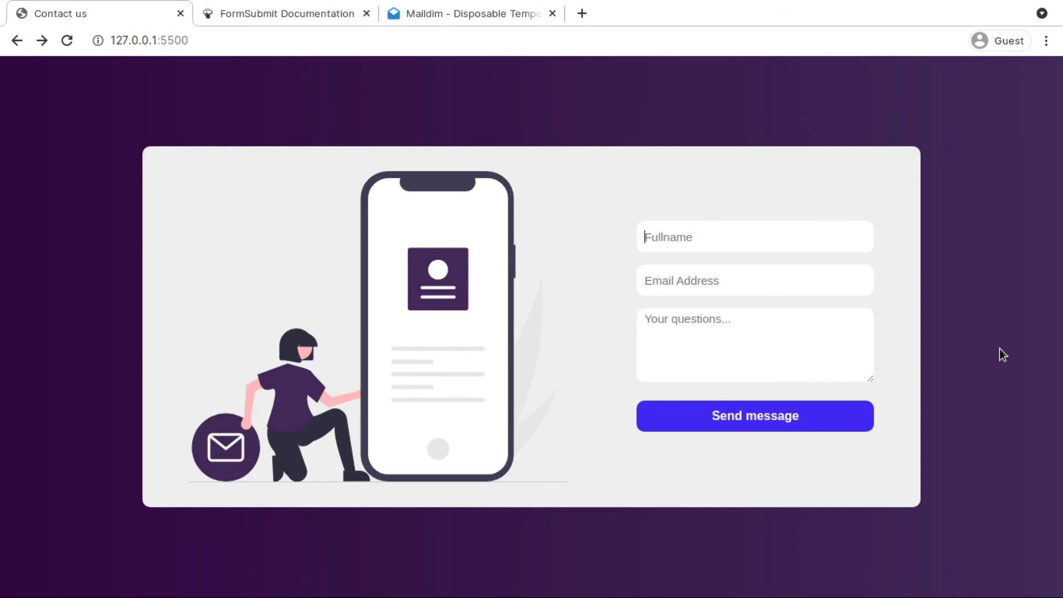
click(286, 13)
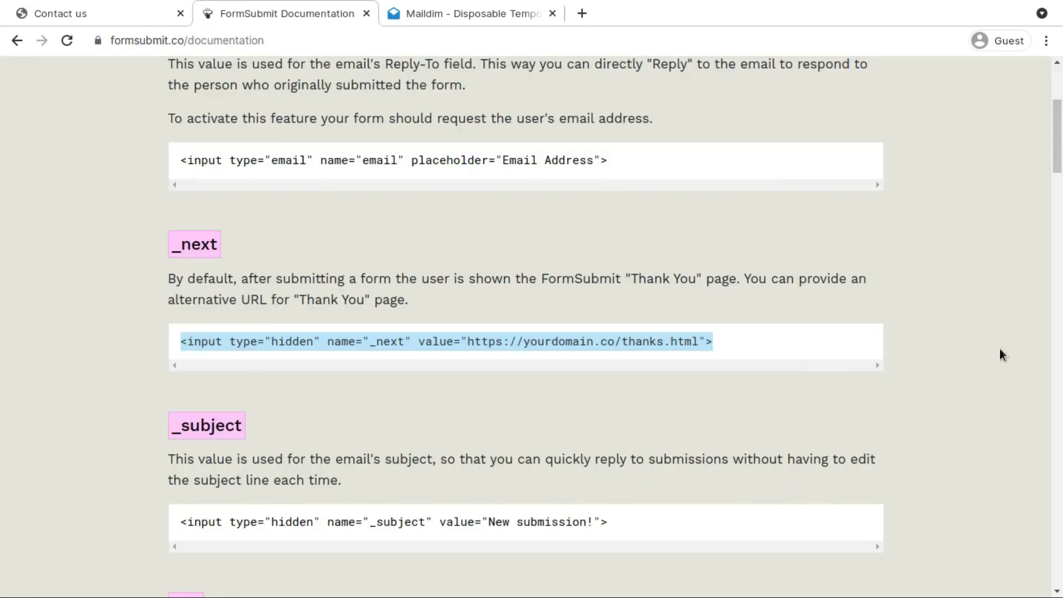
scroll(down, 3)
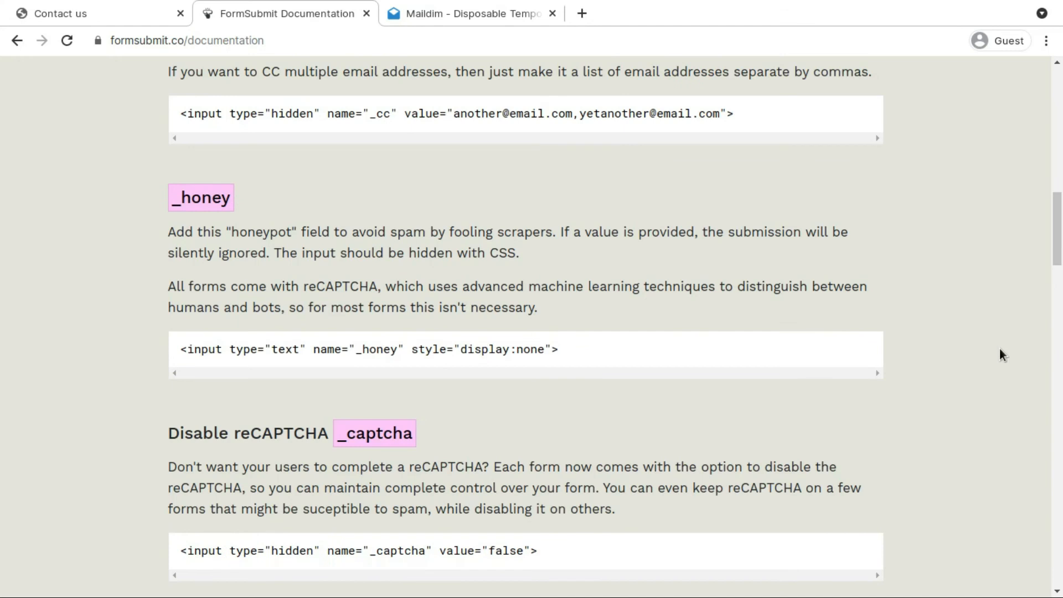
scroll(down, 3)
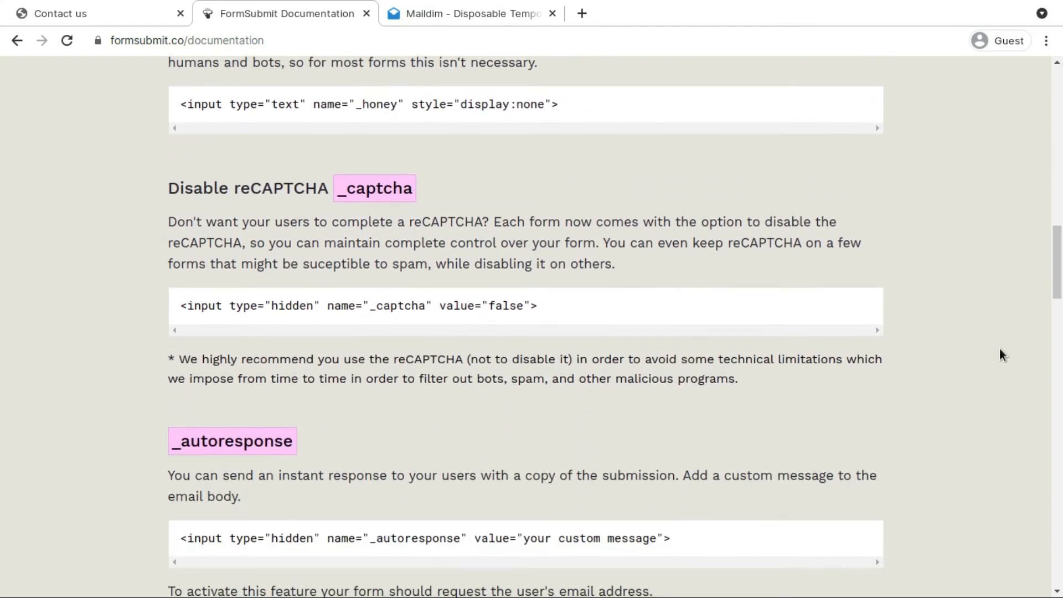
click(61, 14)
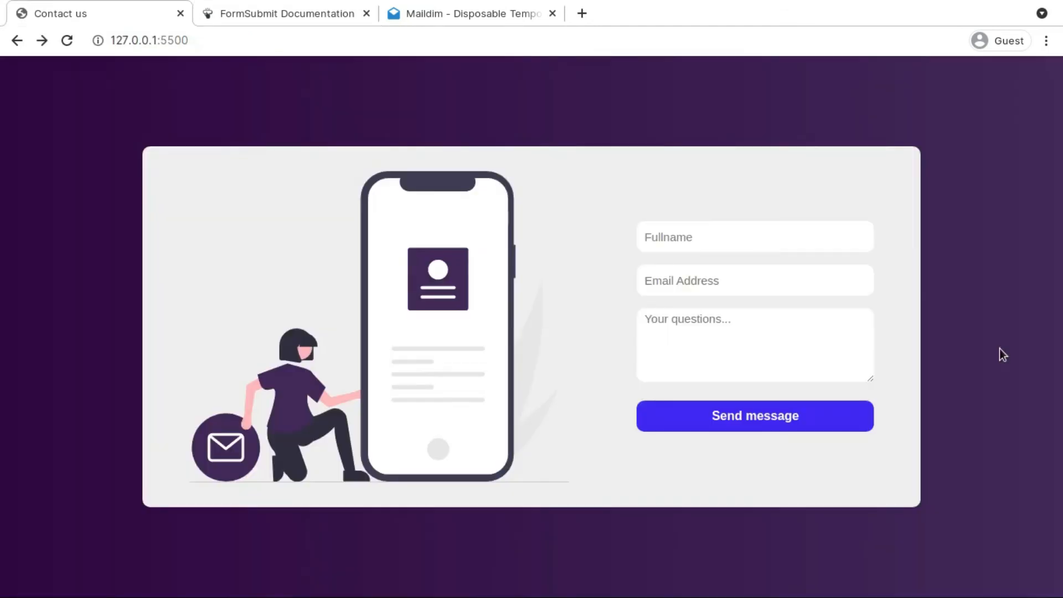